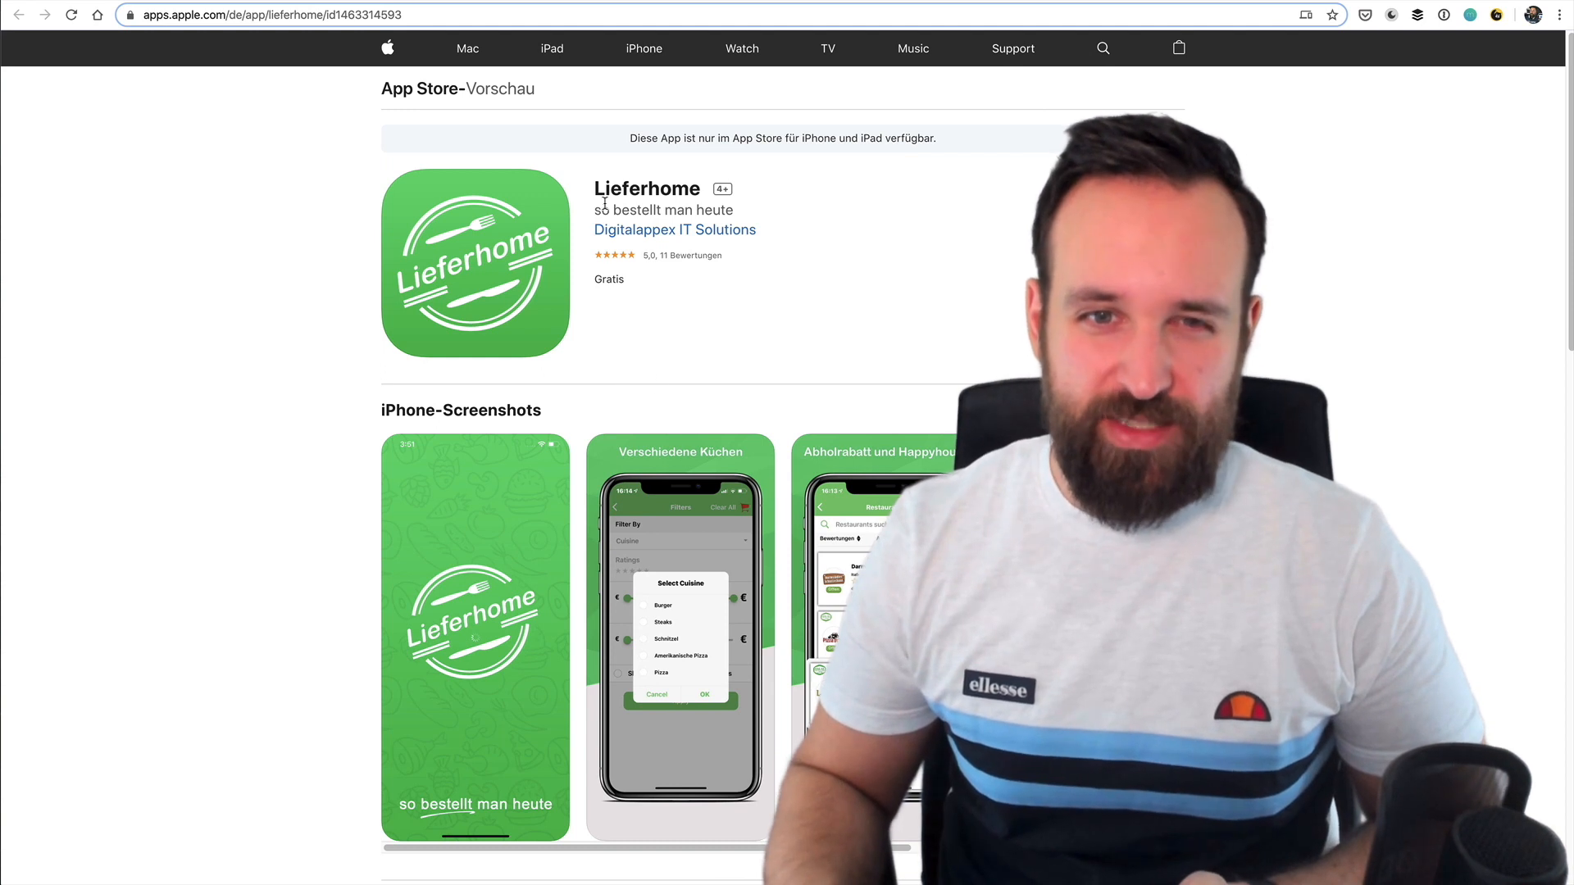
- Review the Lieferhome store page, highlighting the app name and scrolling the listing
double_click(628, 189)
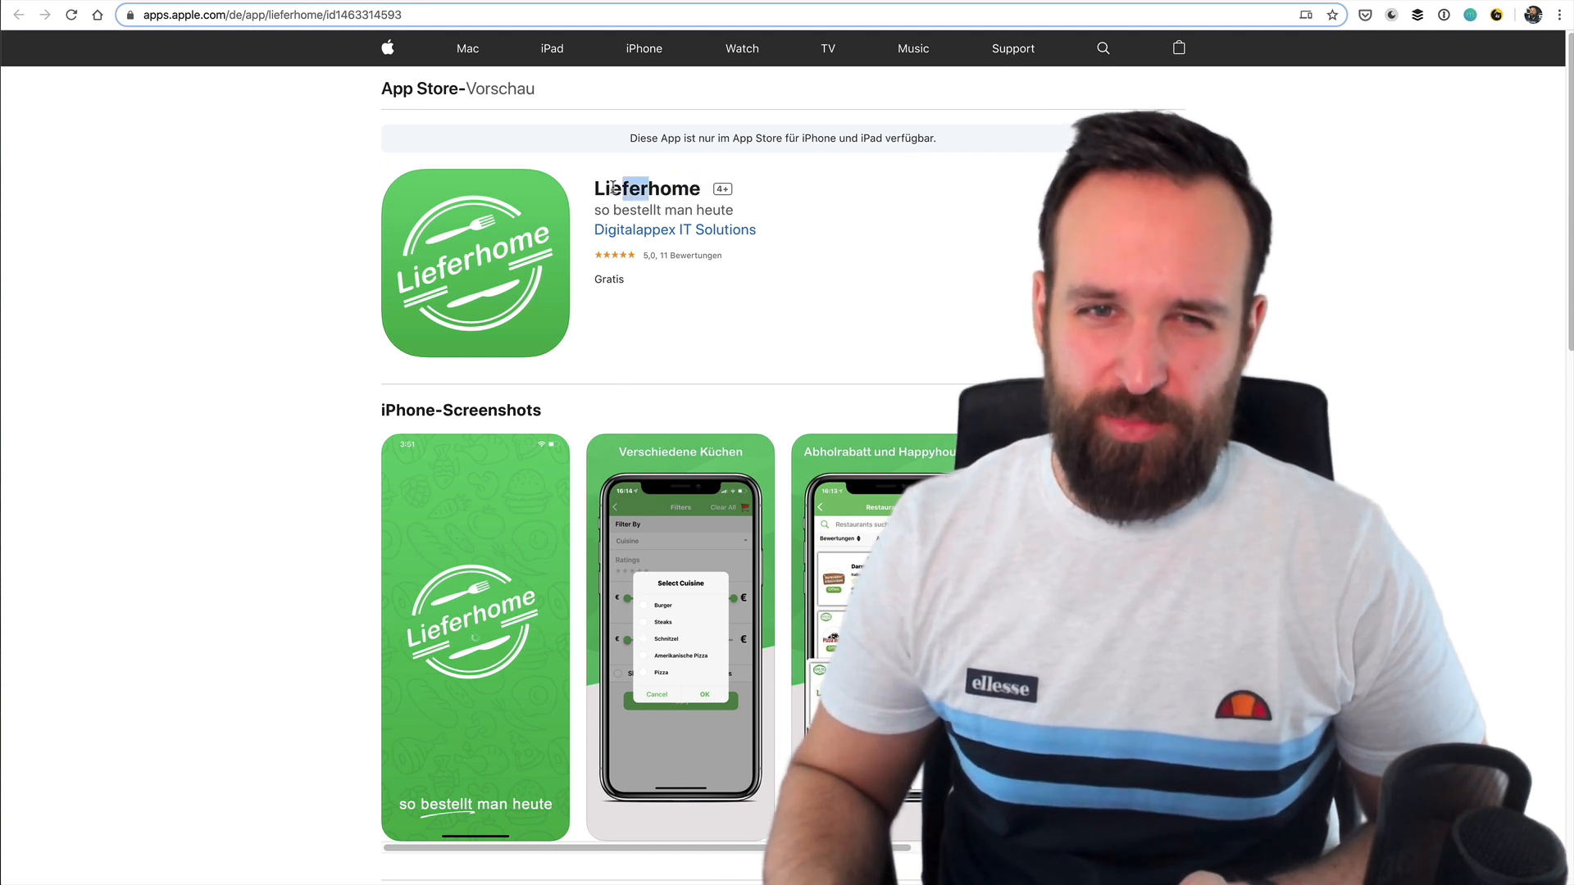
double_click(646, 188)
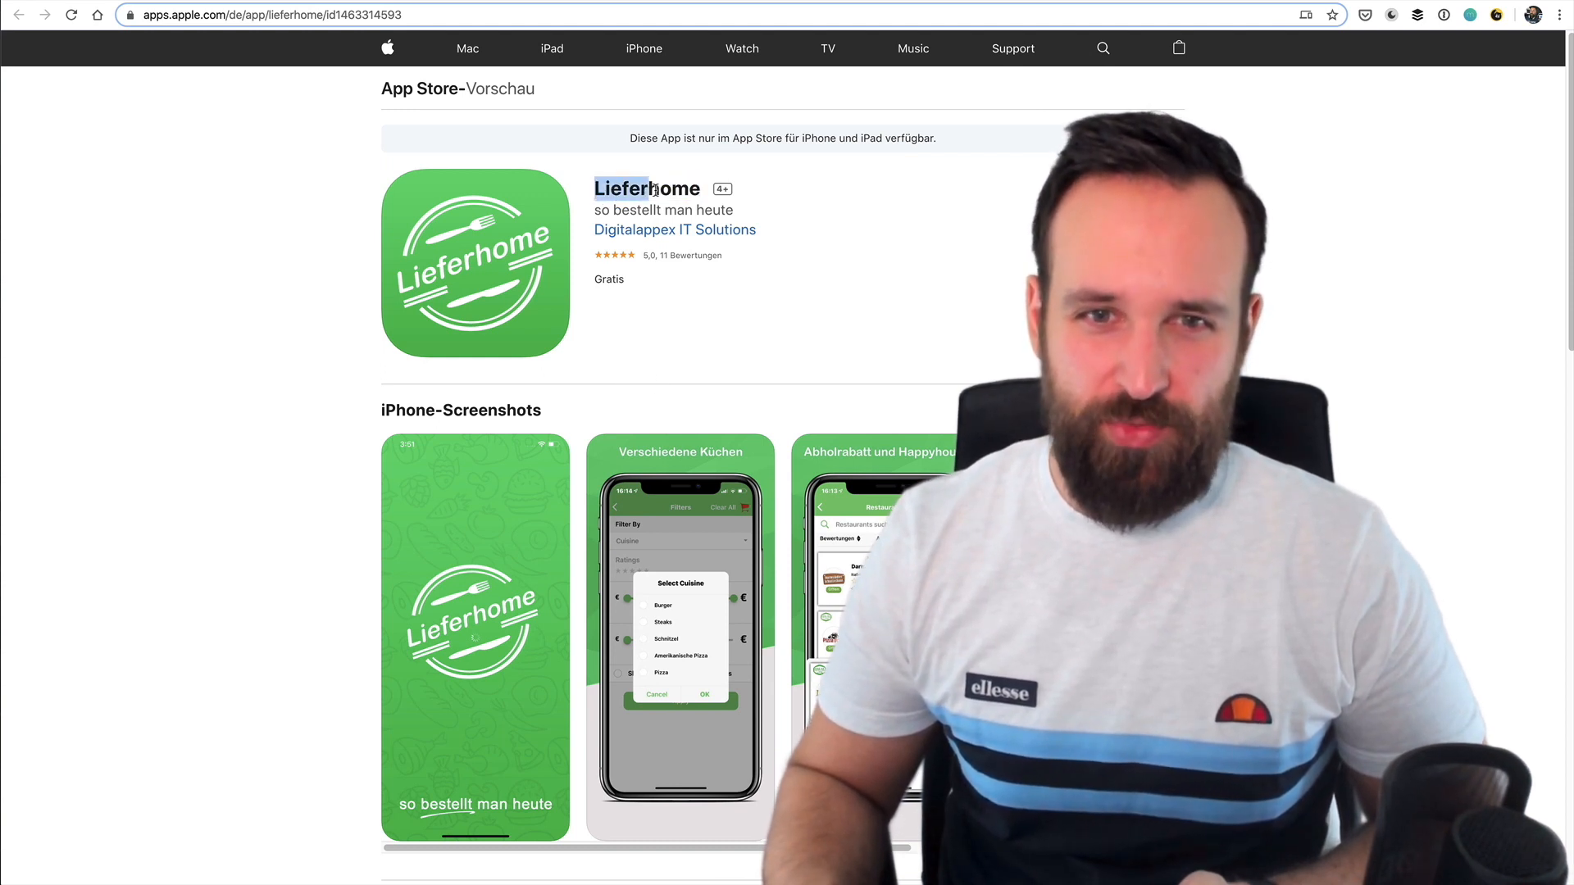
scroll("down", 3)
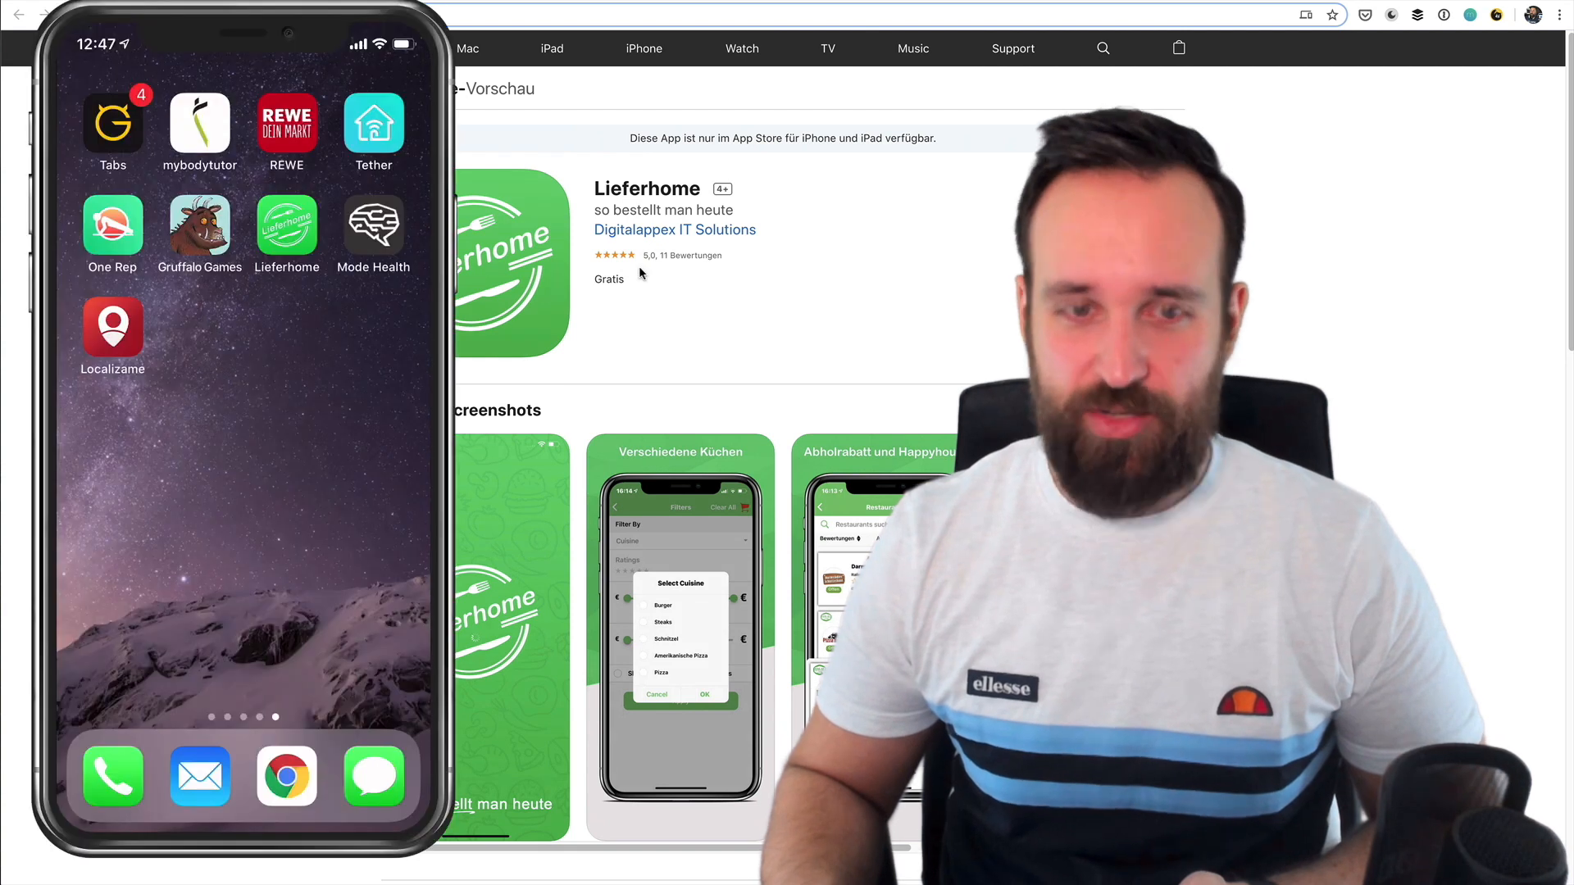
- Launch Lieferhome and continue past the Covid discount notice with 'Meldung nicht erneut anzeigen' ticked
left_click(287, 221)
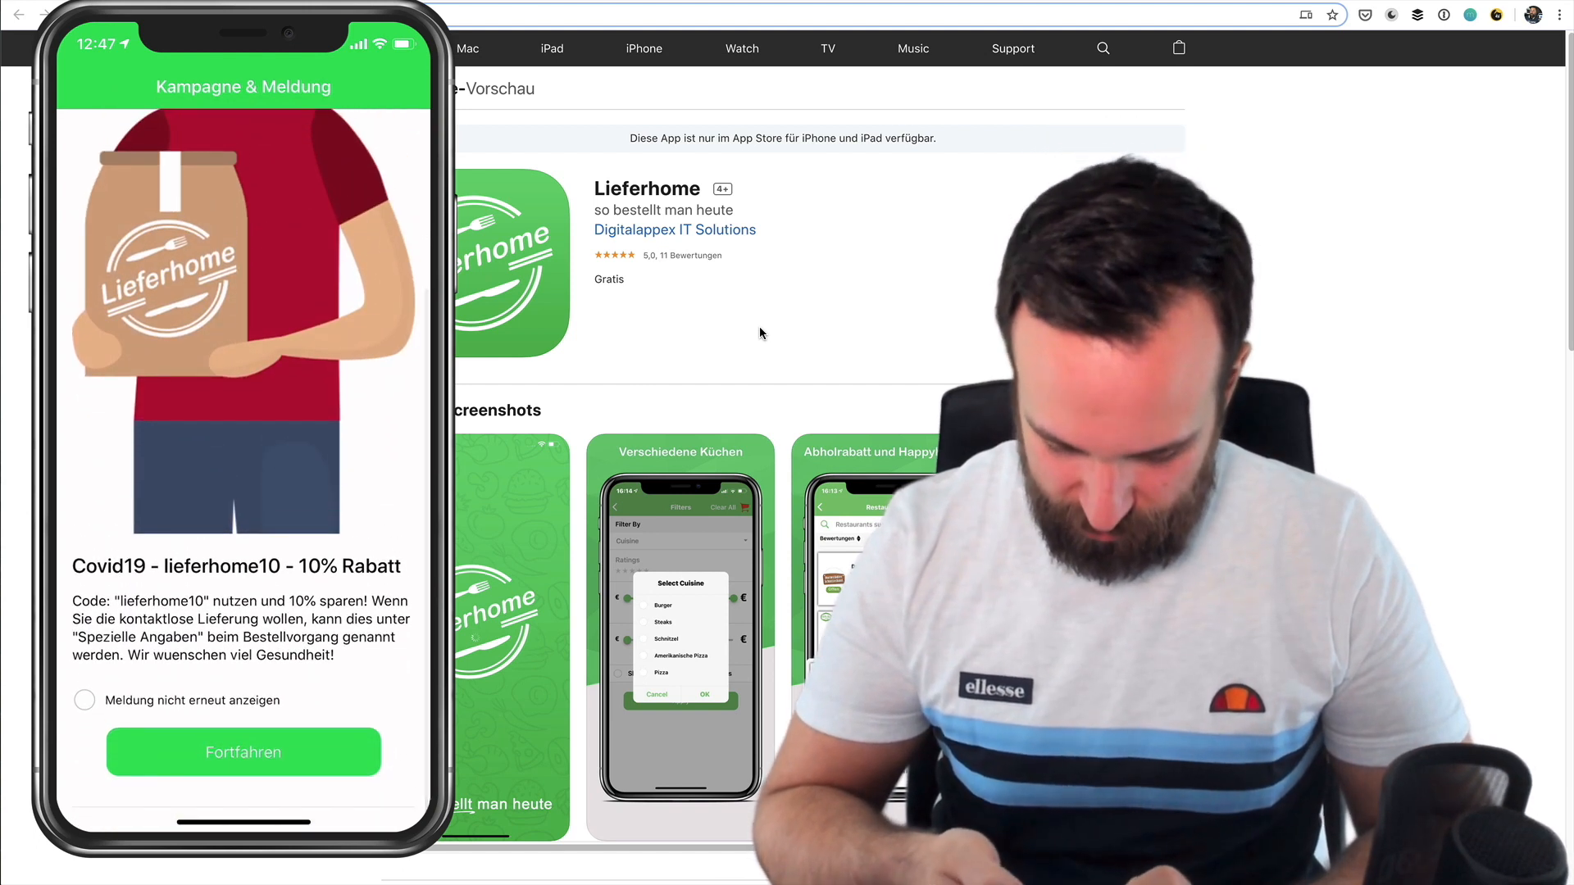
left_click(83, 700)
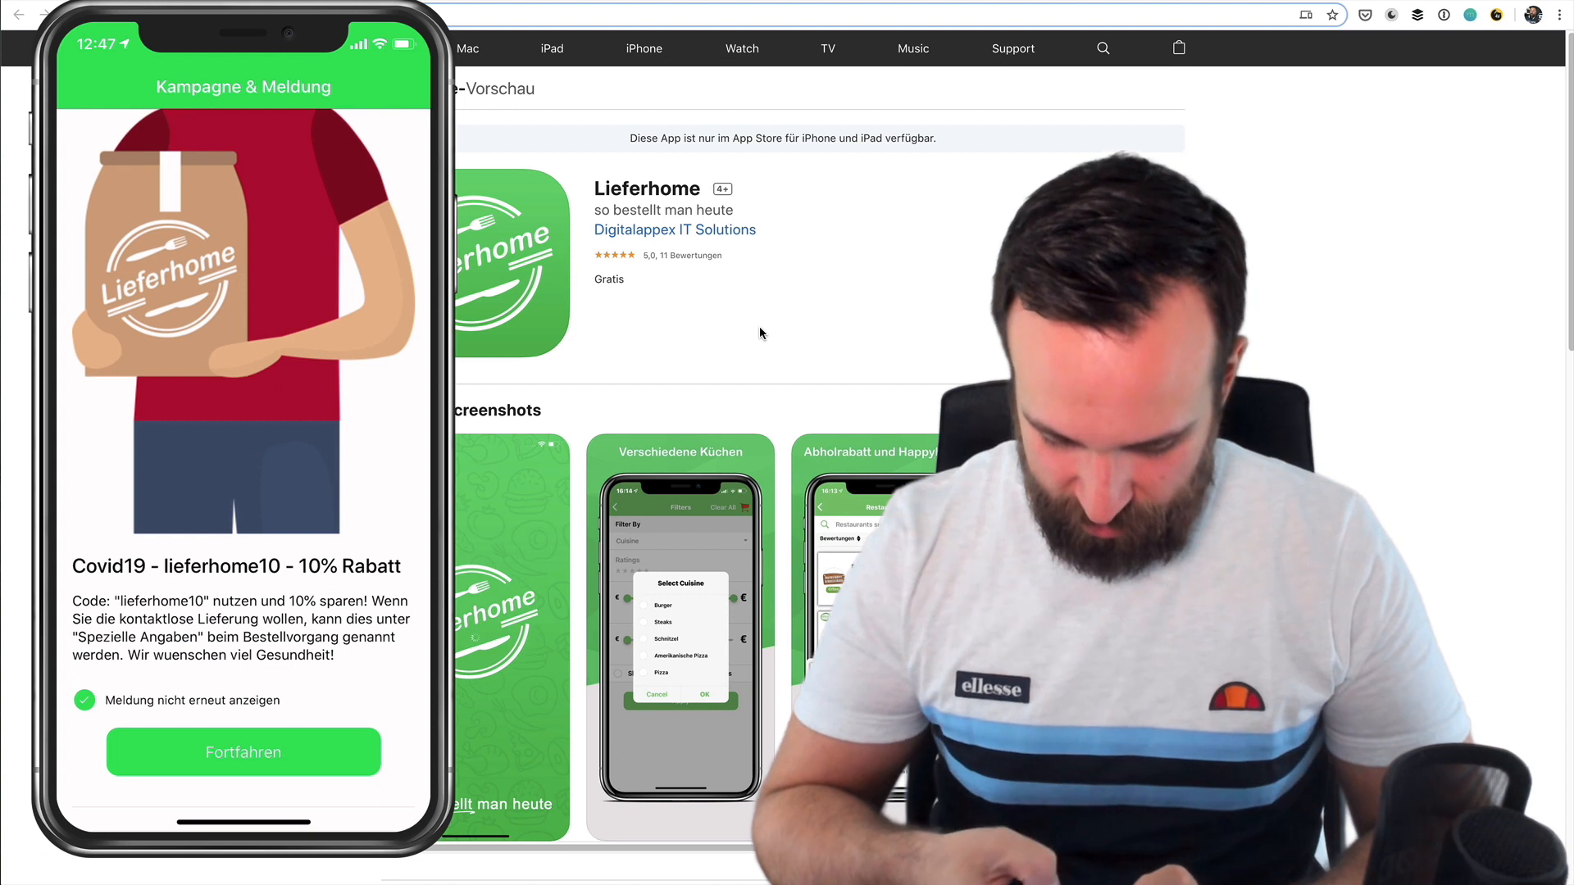
left_click(242, 752)
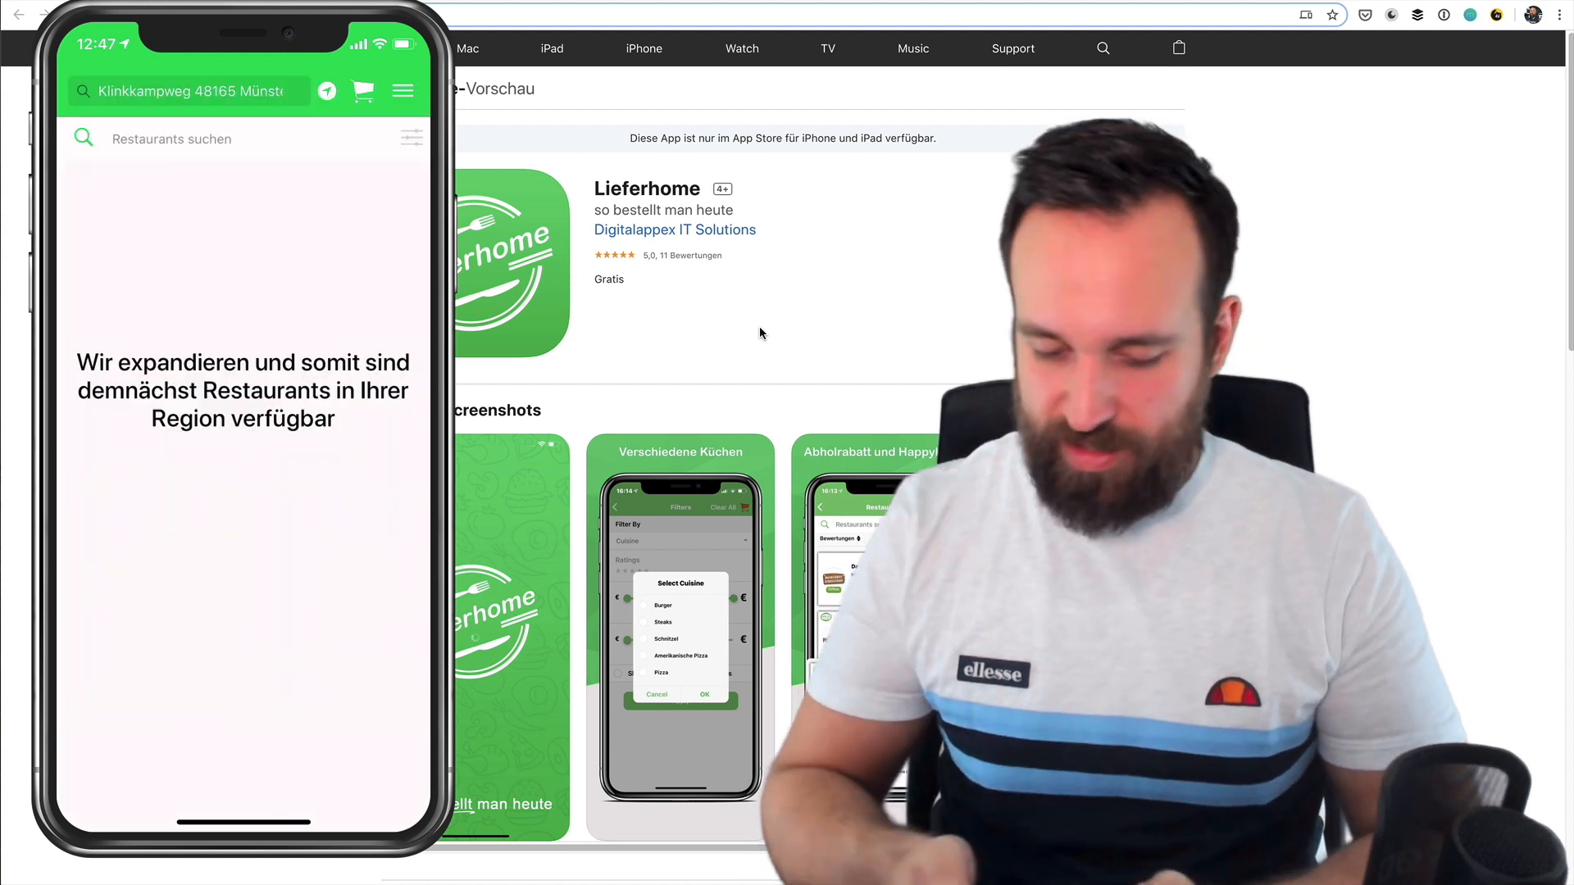
- Enter postcode 64291 and choose the '64291 Darmstadt, Germany' delivery address suggestion
left_click(191, 91)
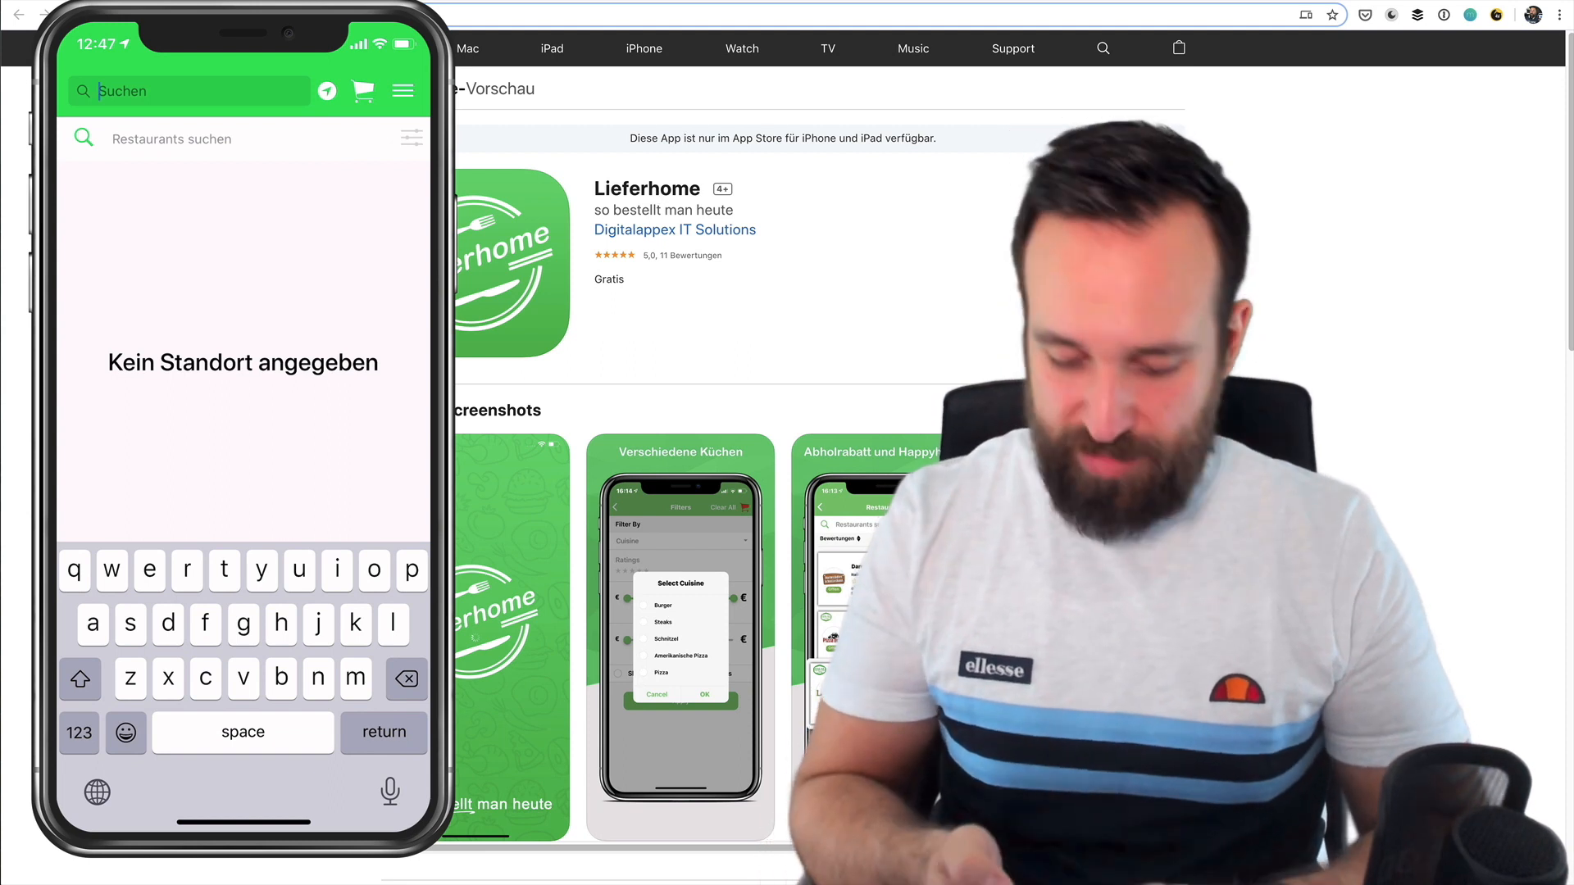
type("64291")
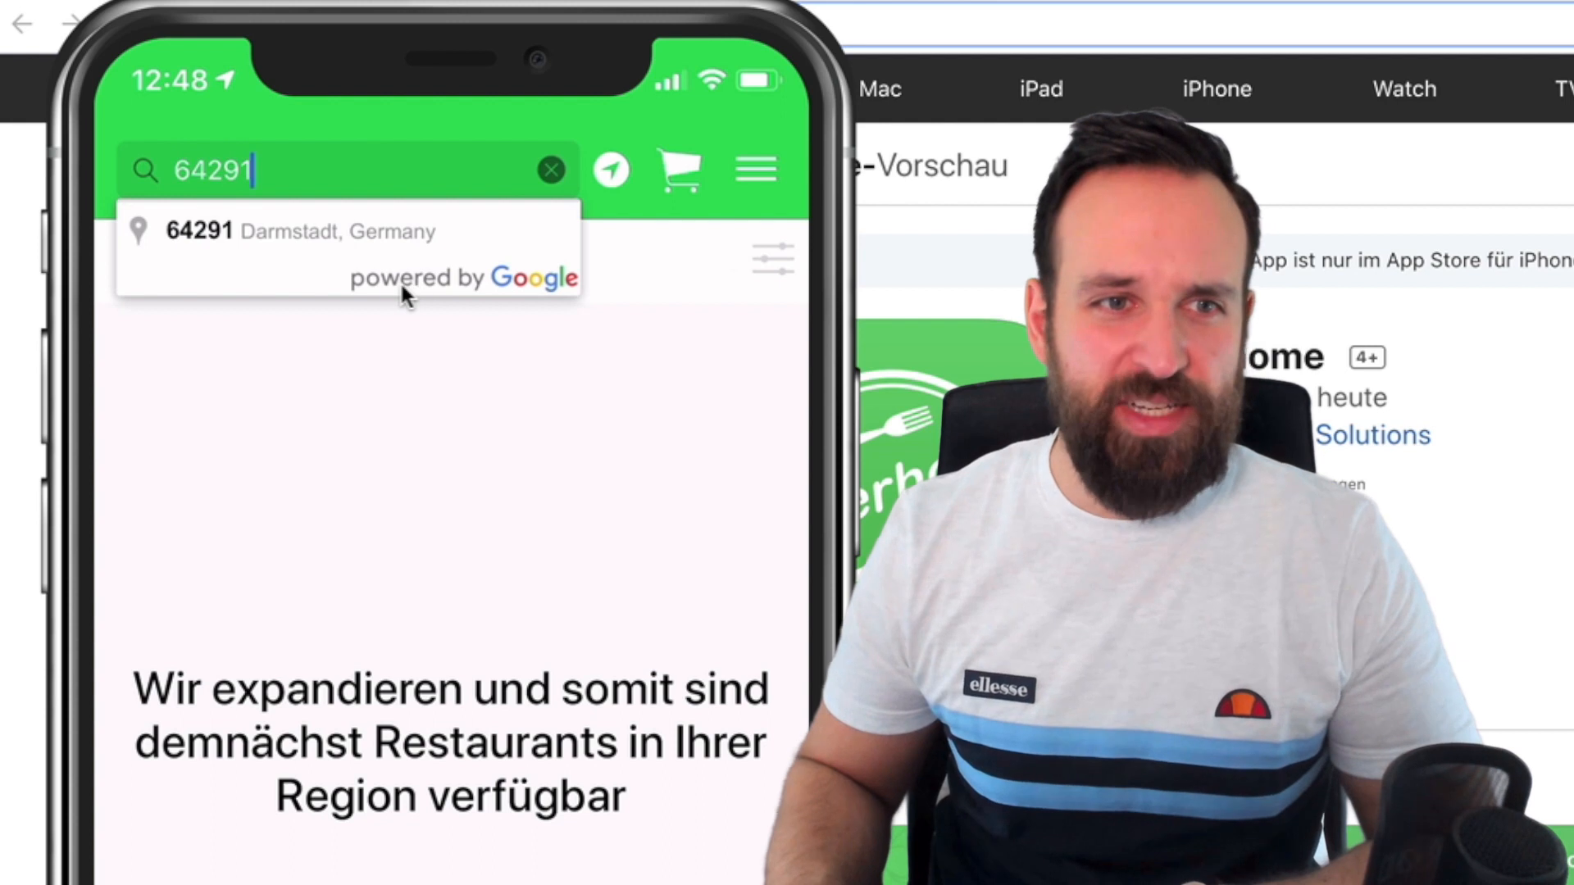
mouse_move(1531, 472)
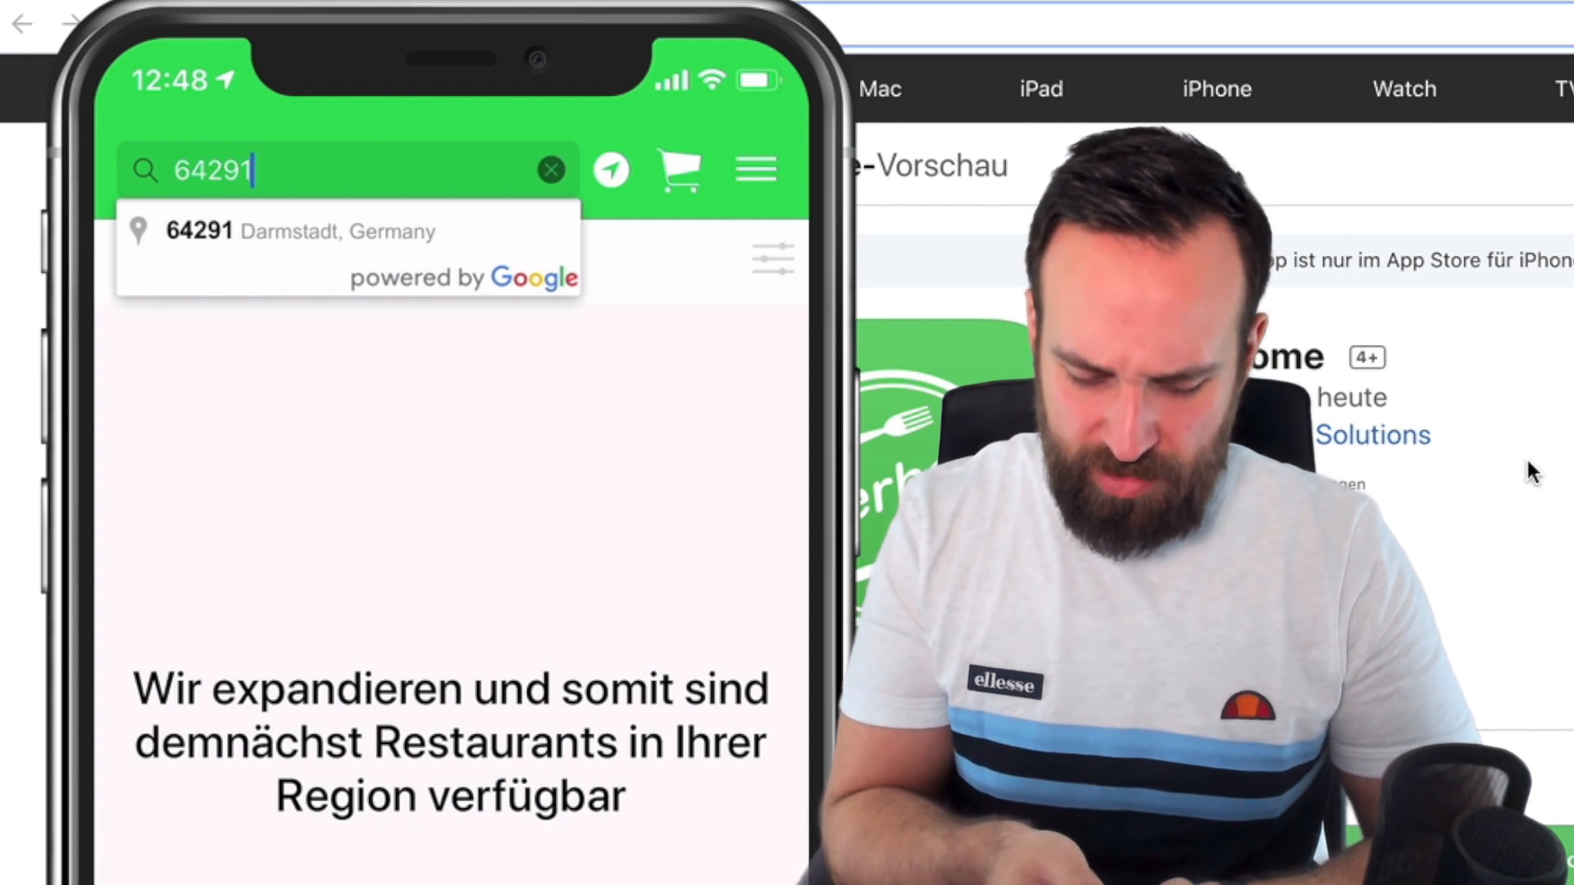
left_click(301, 231)
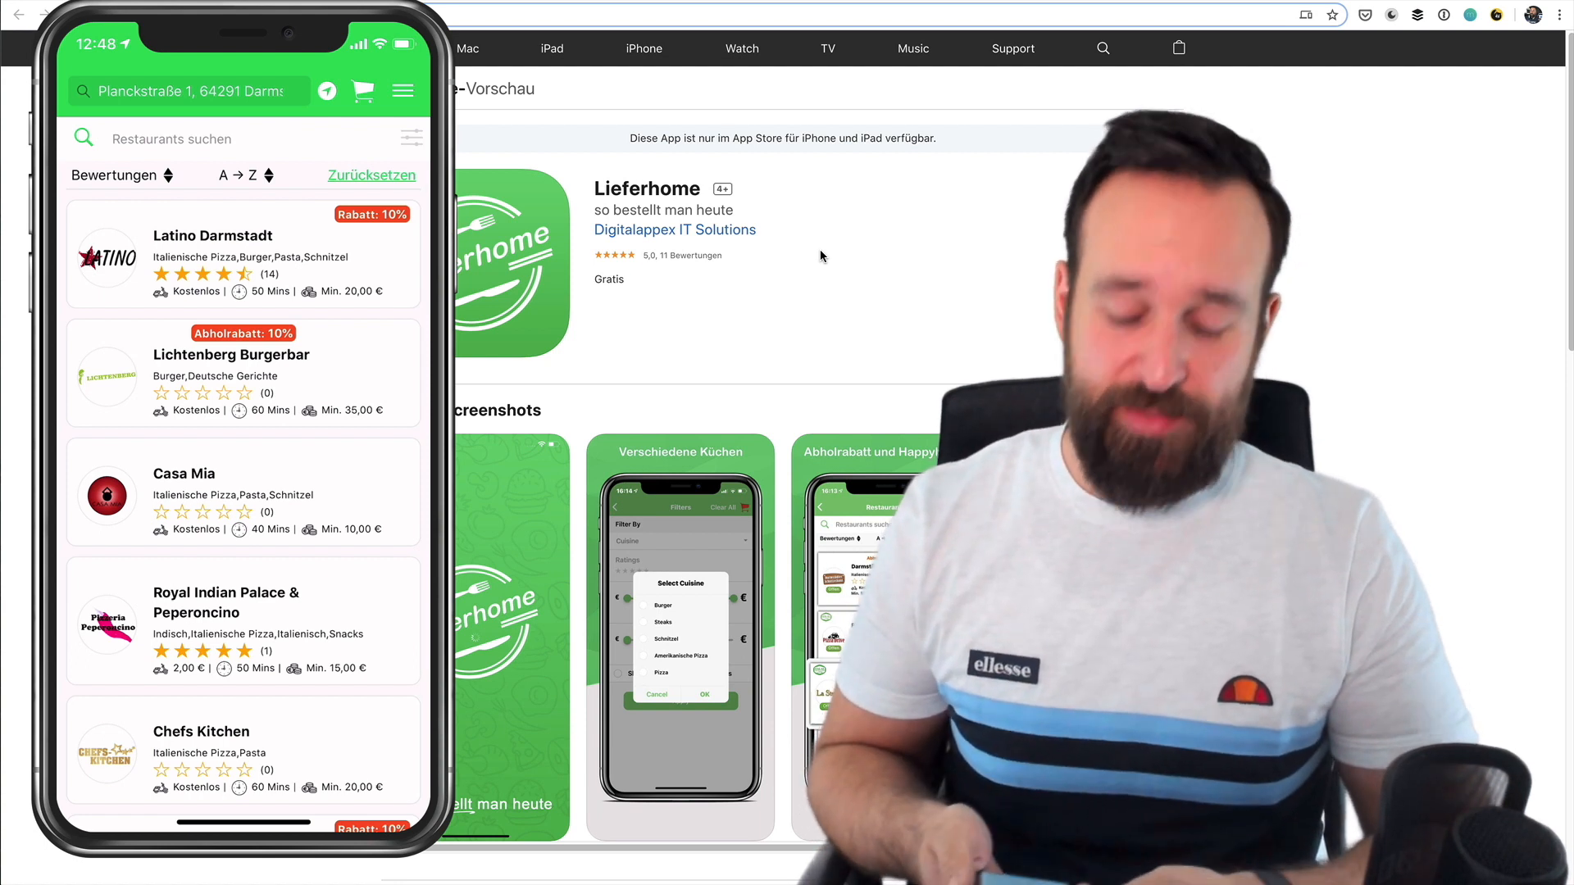
- Browse the Darmstadt restaurant list and sort it A → Z
scroll("down", 3)
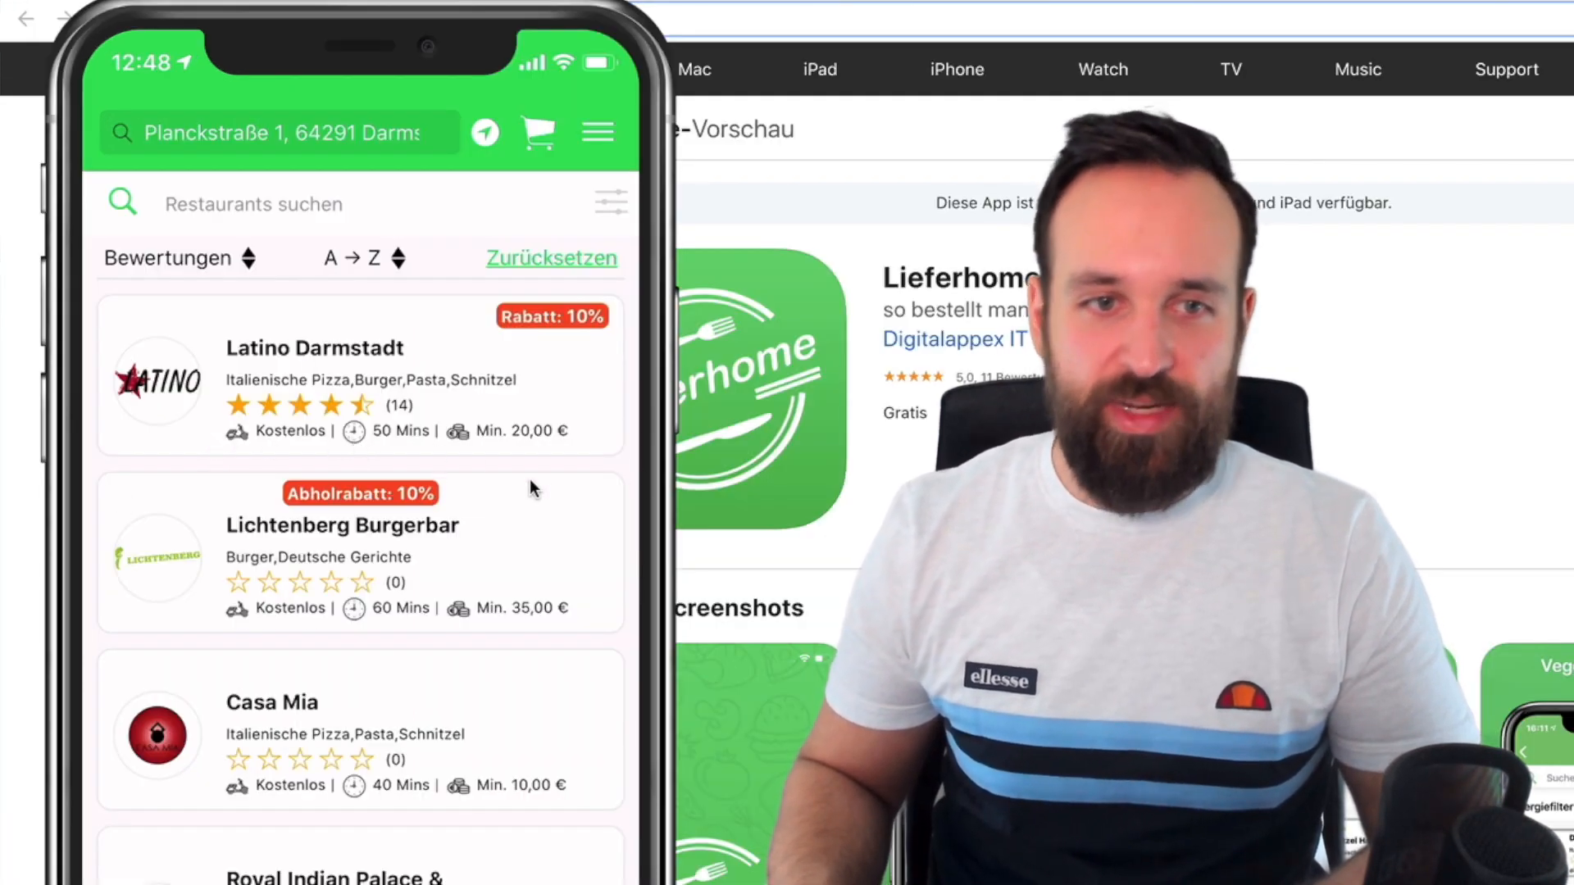
mouse_move(1392, 472)
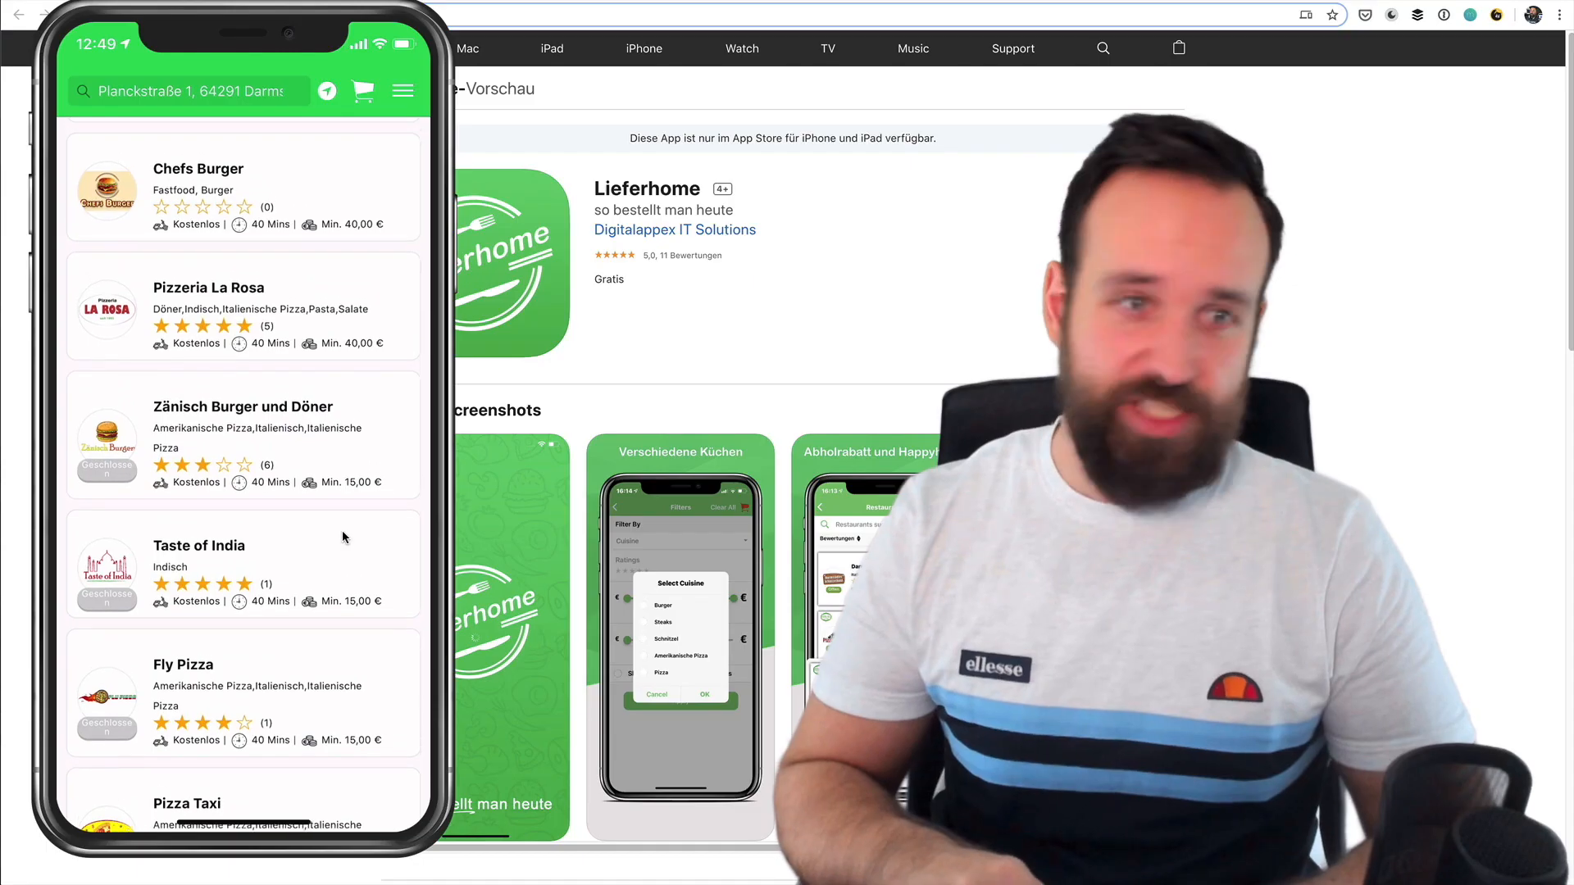
scroll("down", 3)
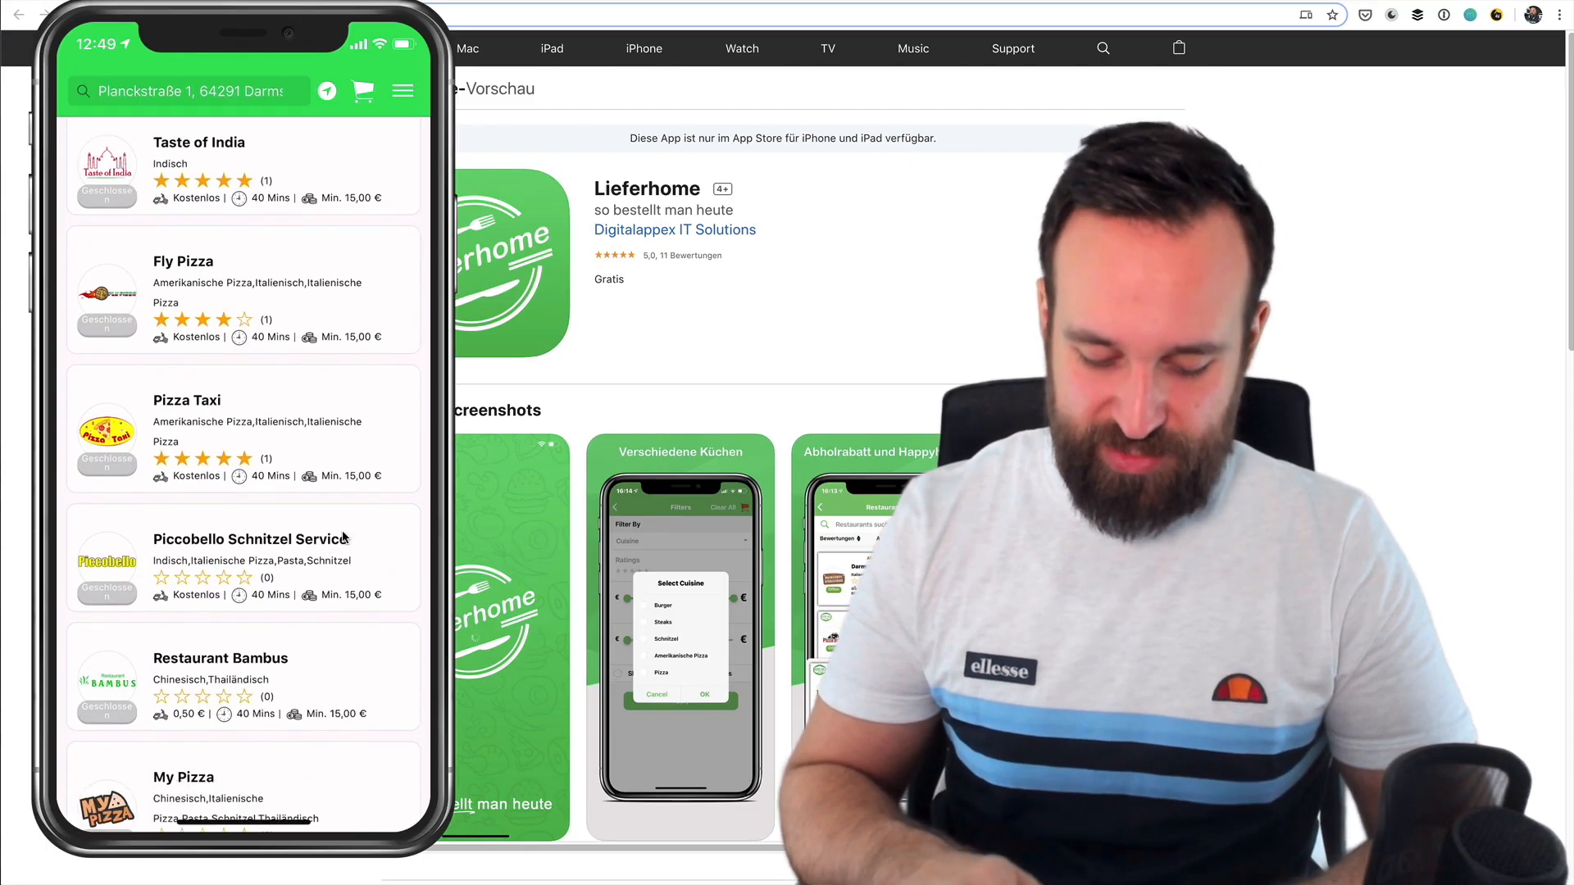
scroll("down", 3)
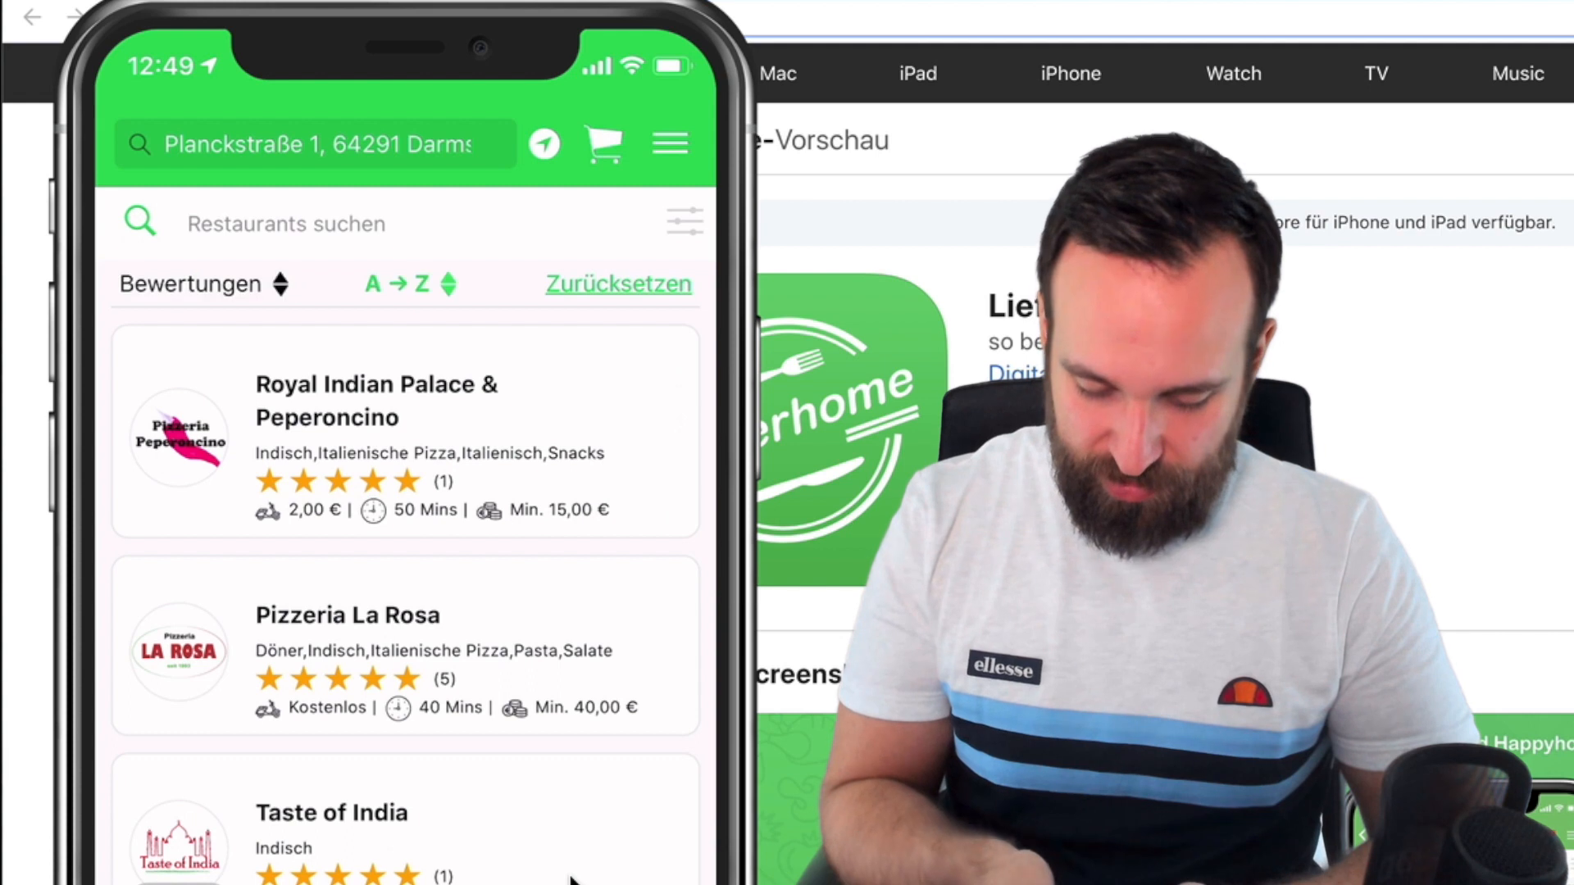
left_click(412, 284)
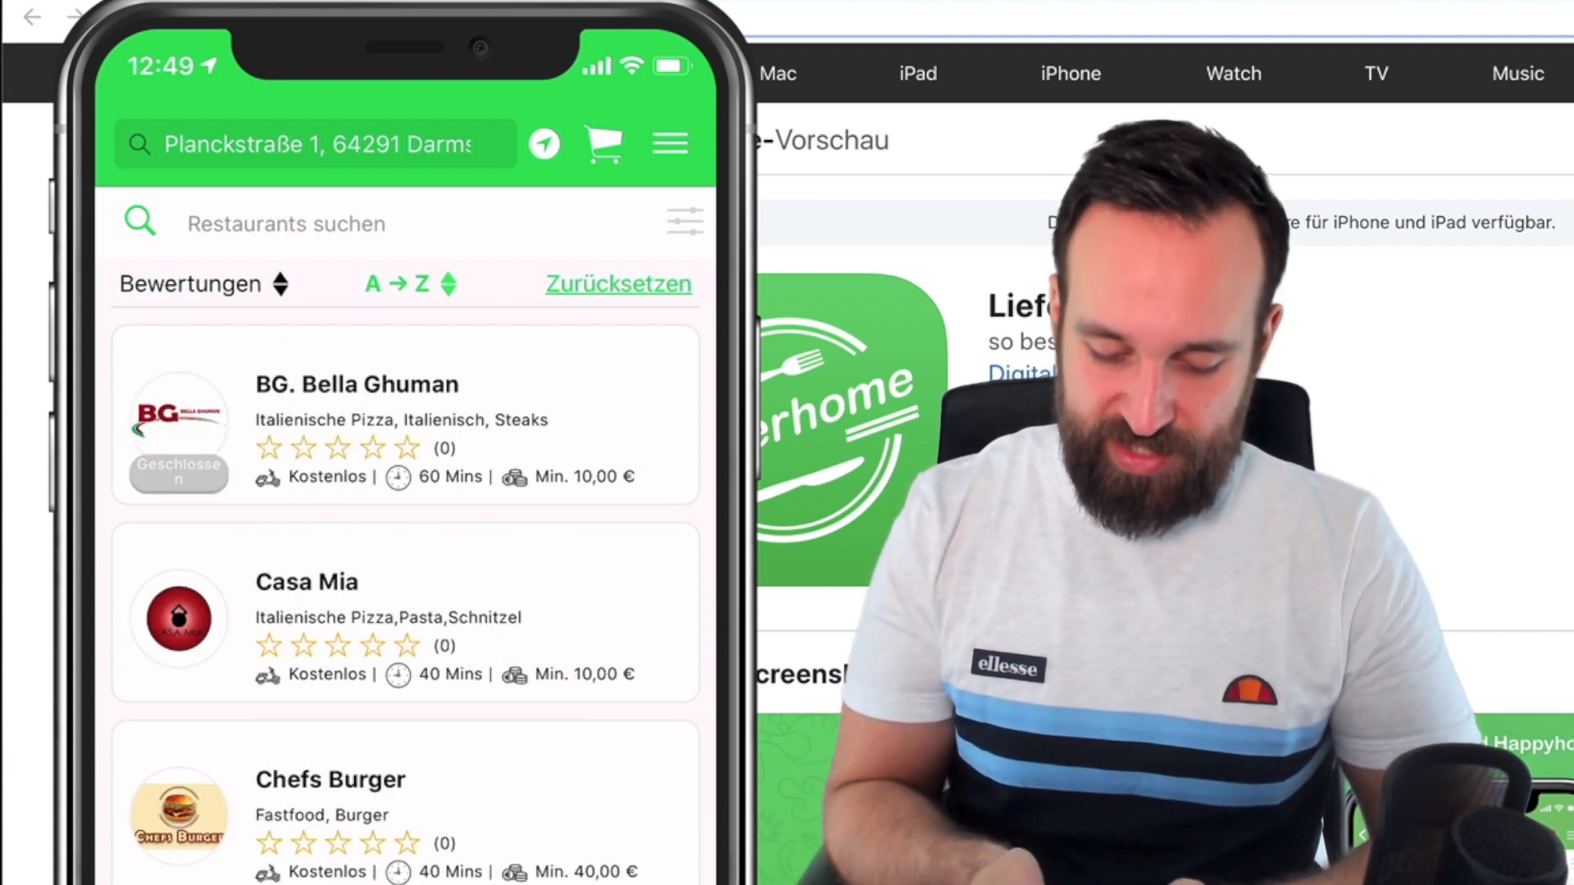
- Filter the restaurant list to ratings of three stars and up and apply it
left_click(684, 220)
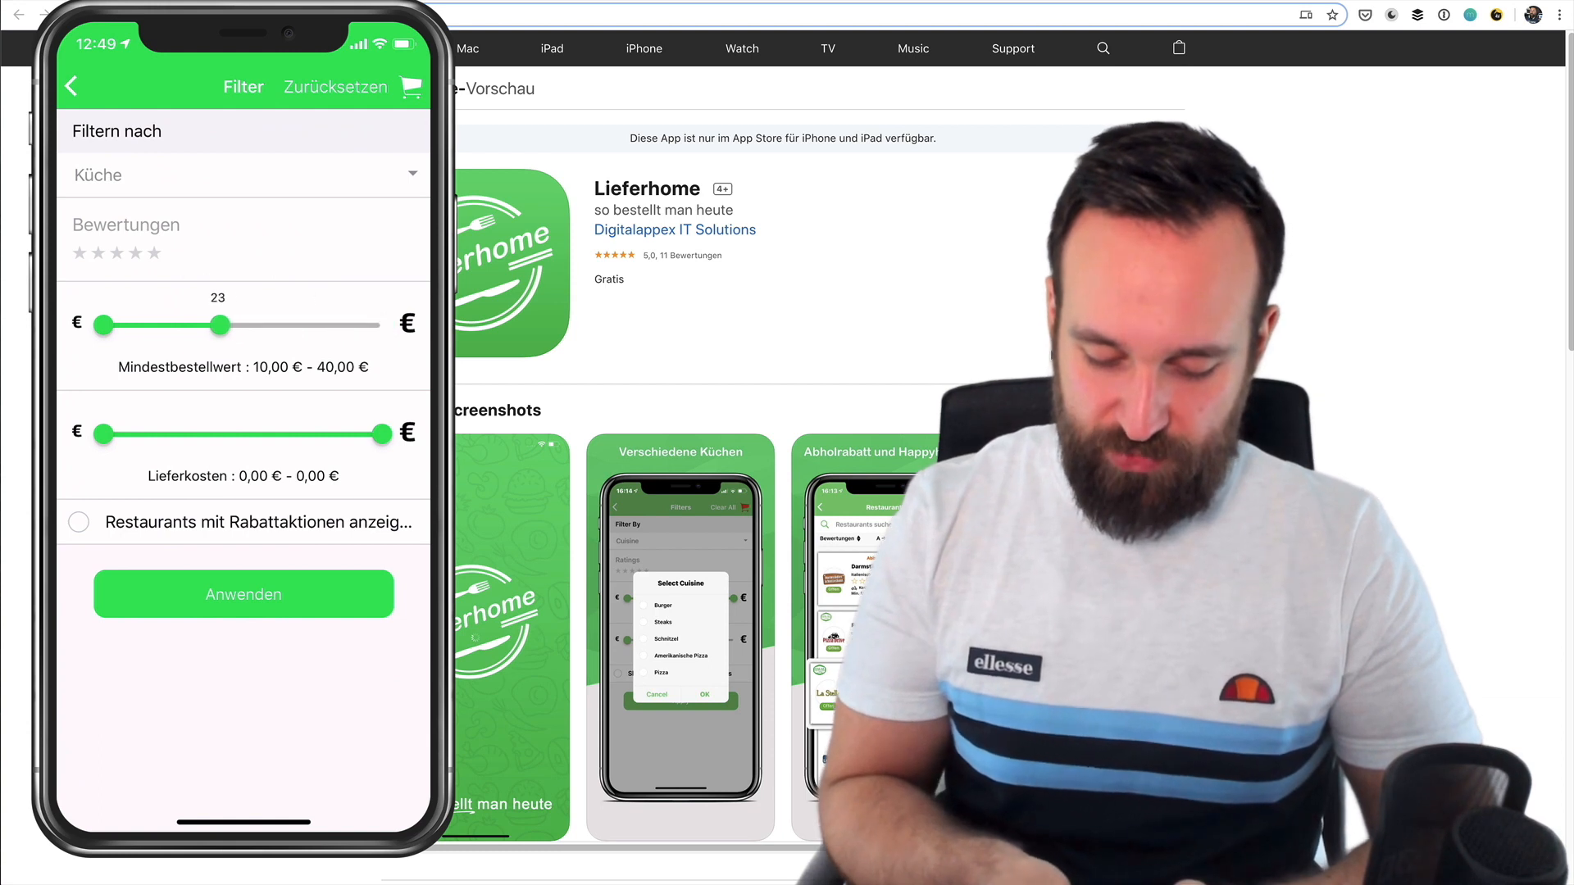
left_click(114, 252)
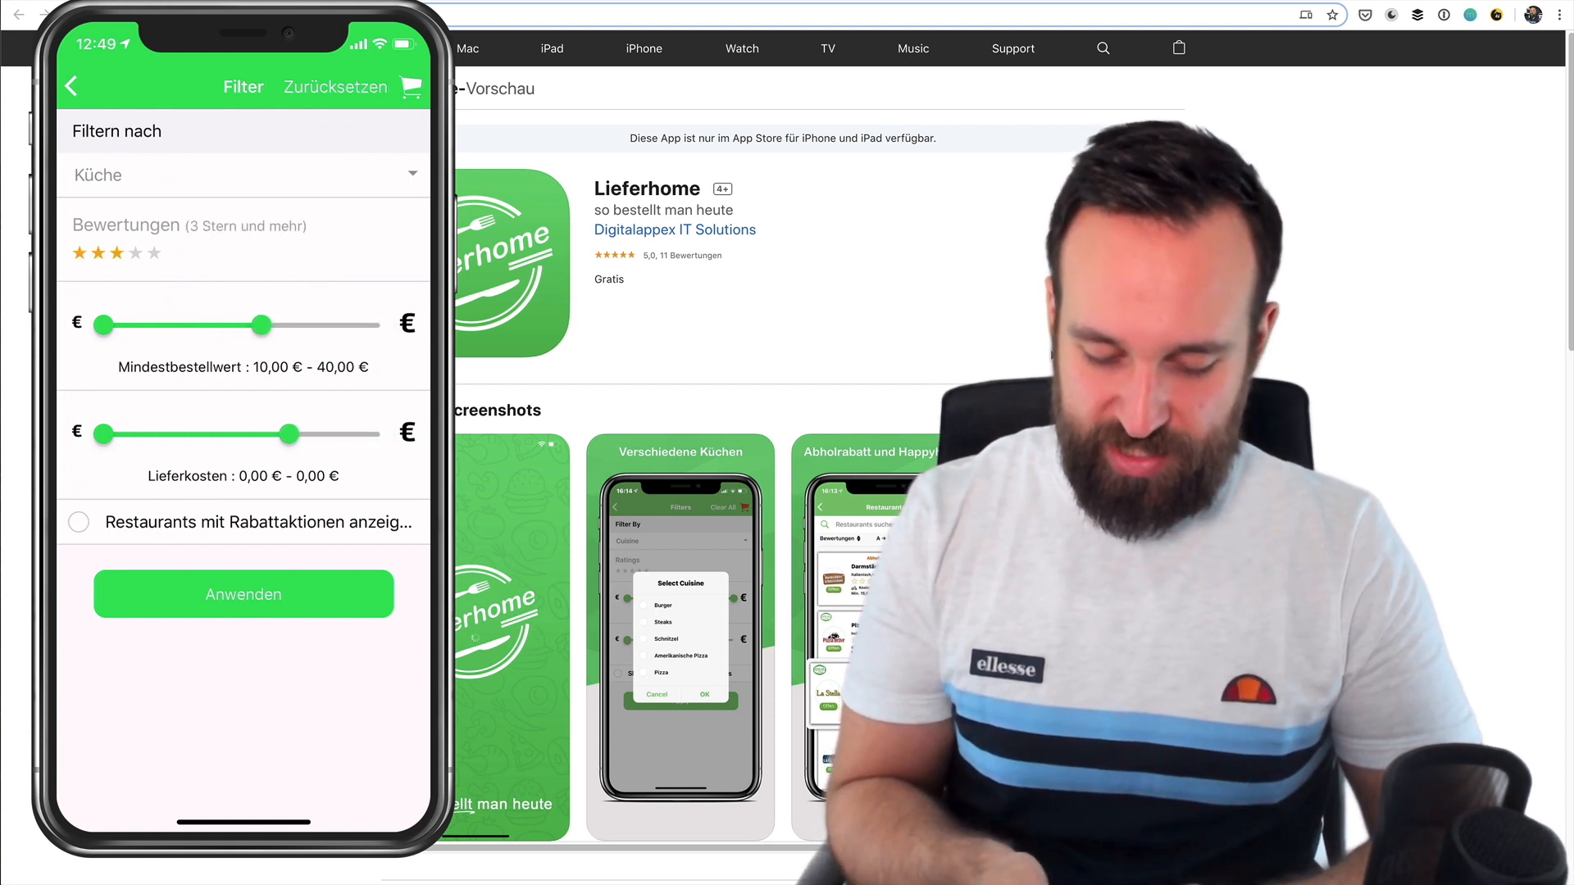
left_click(242, 593)
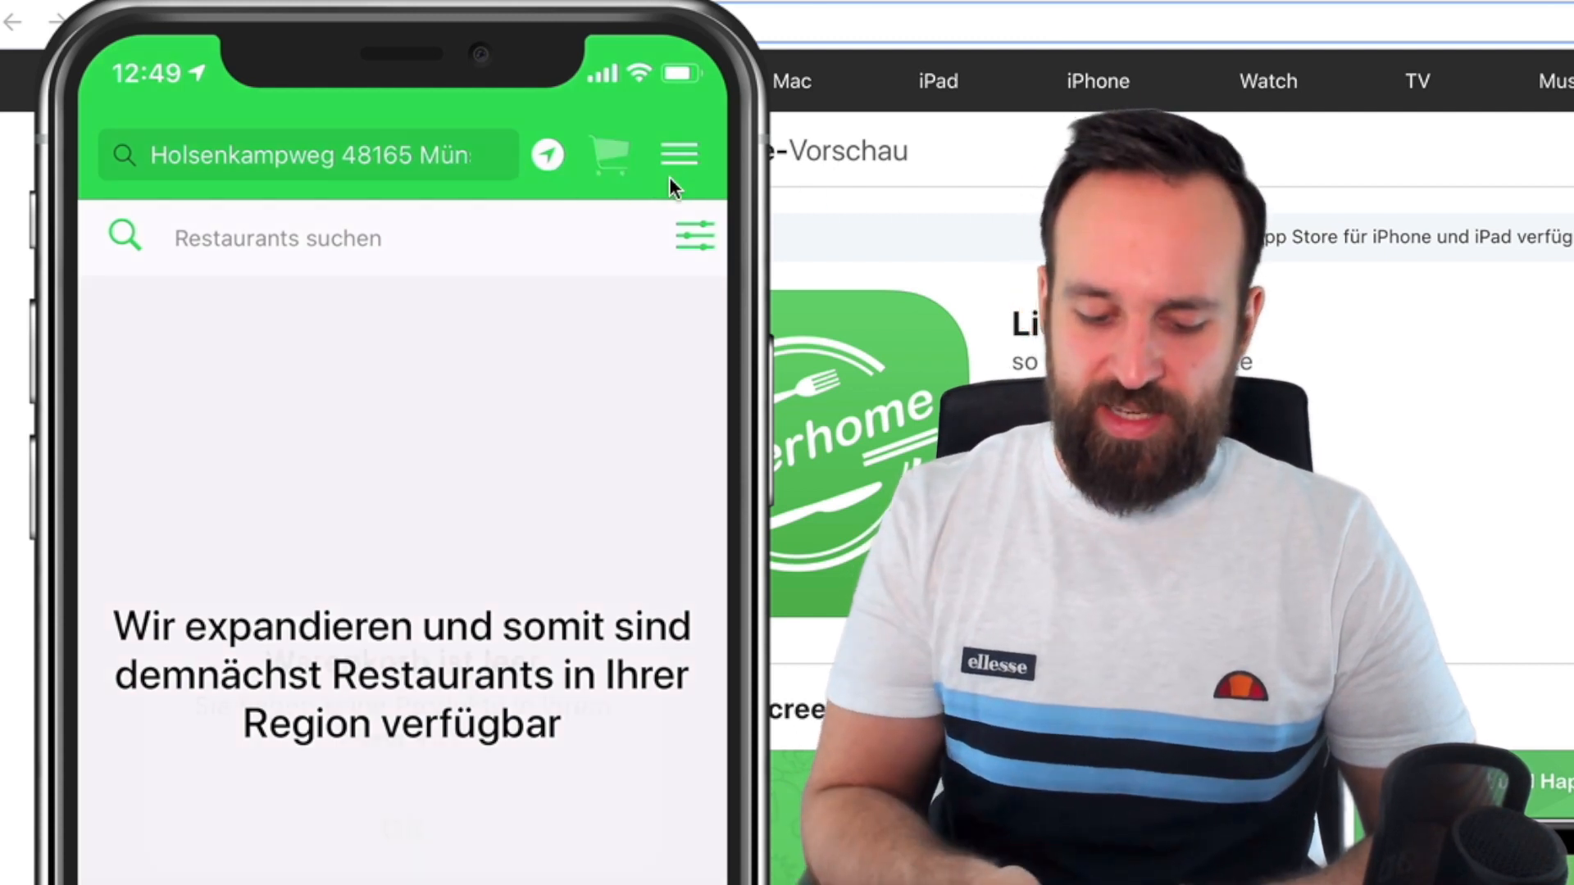
- Check the shopping basket and dismiss the 'Warenkorb ist leer' message
left_click(609, 154)
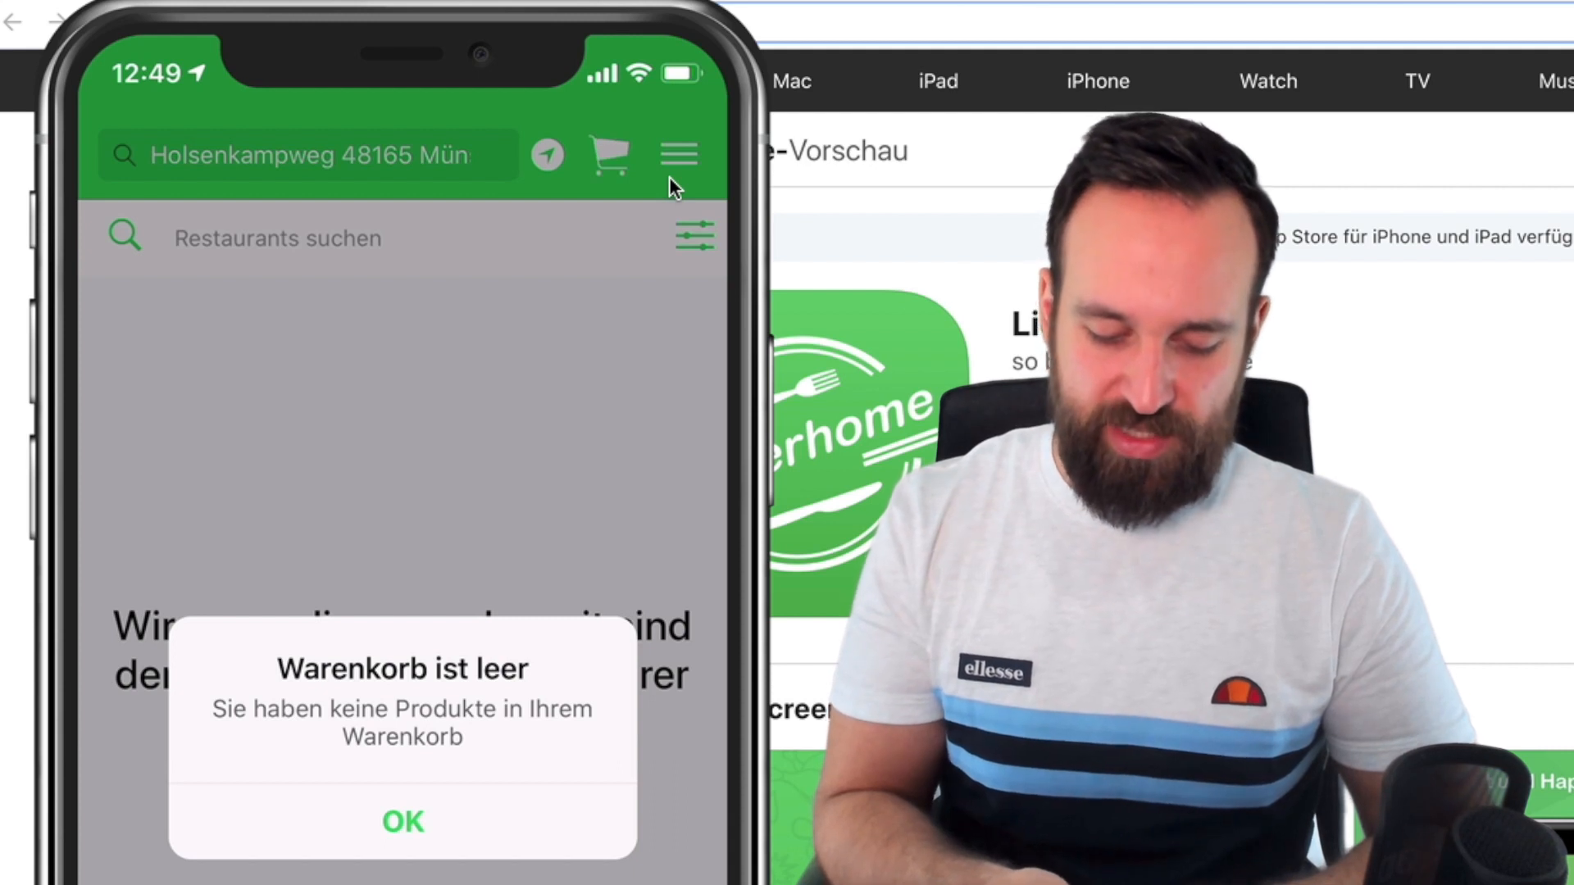
left_click(400, 821)
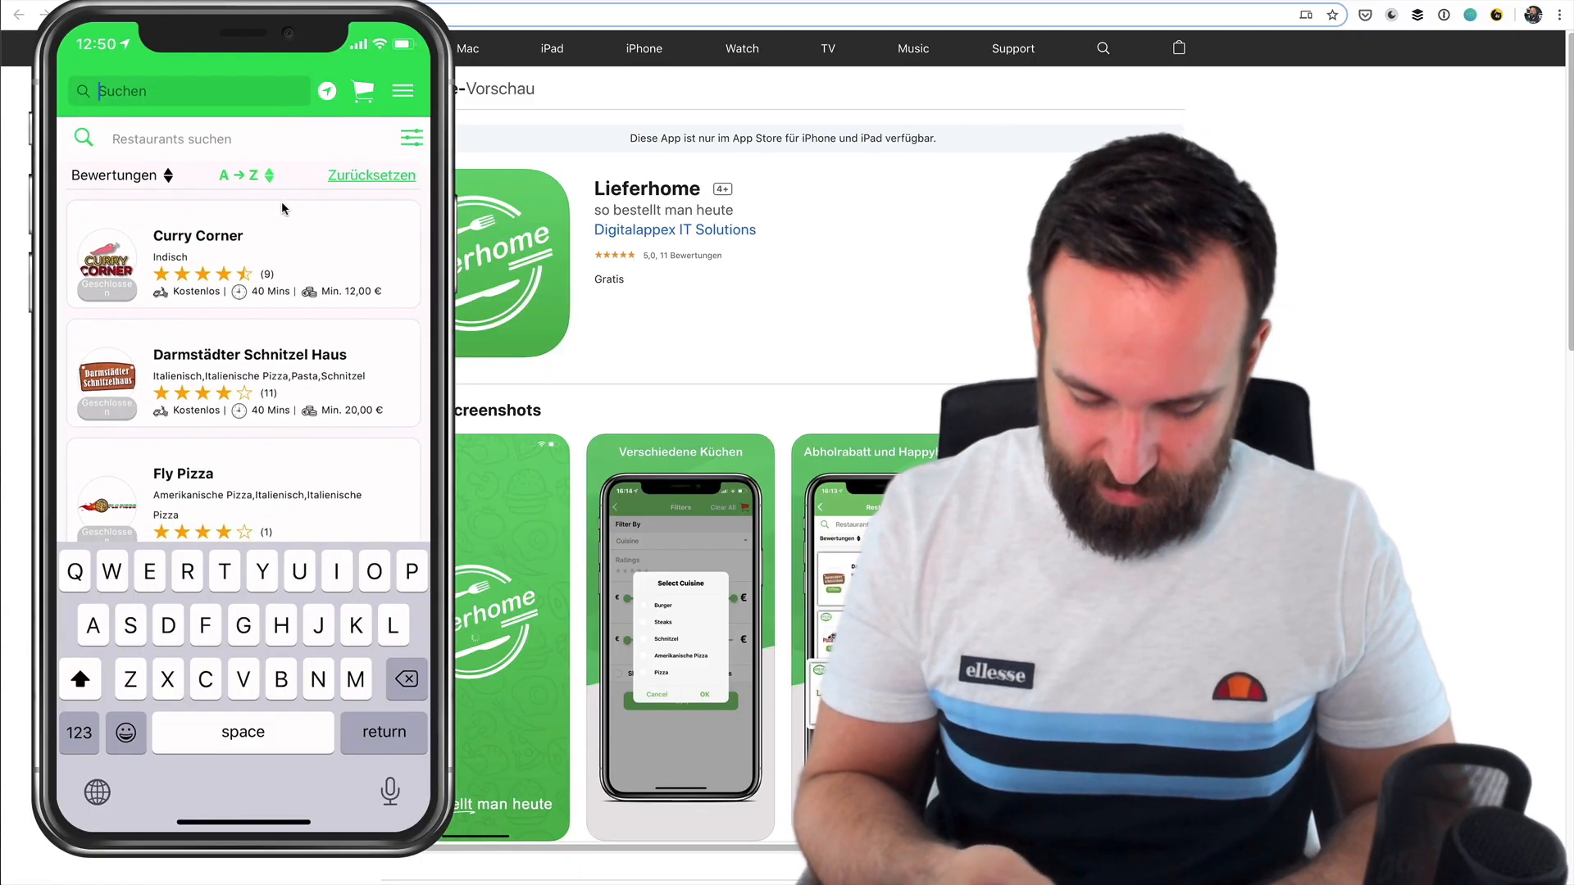
- Clear the partly typed 'Iron' address search and bring up the app's main menu
type("Iron")
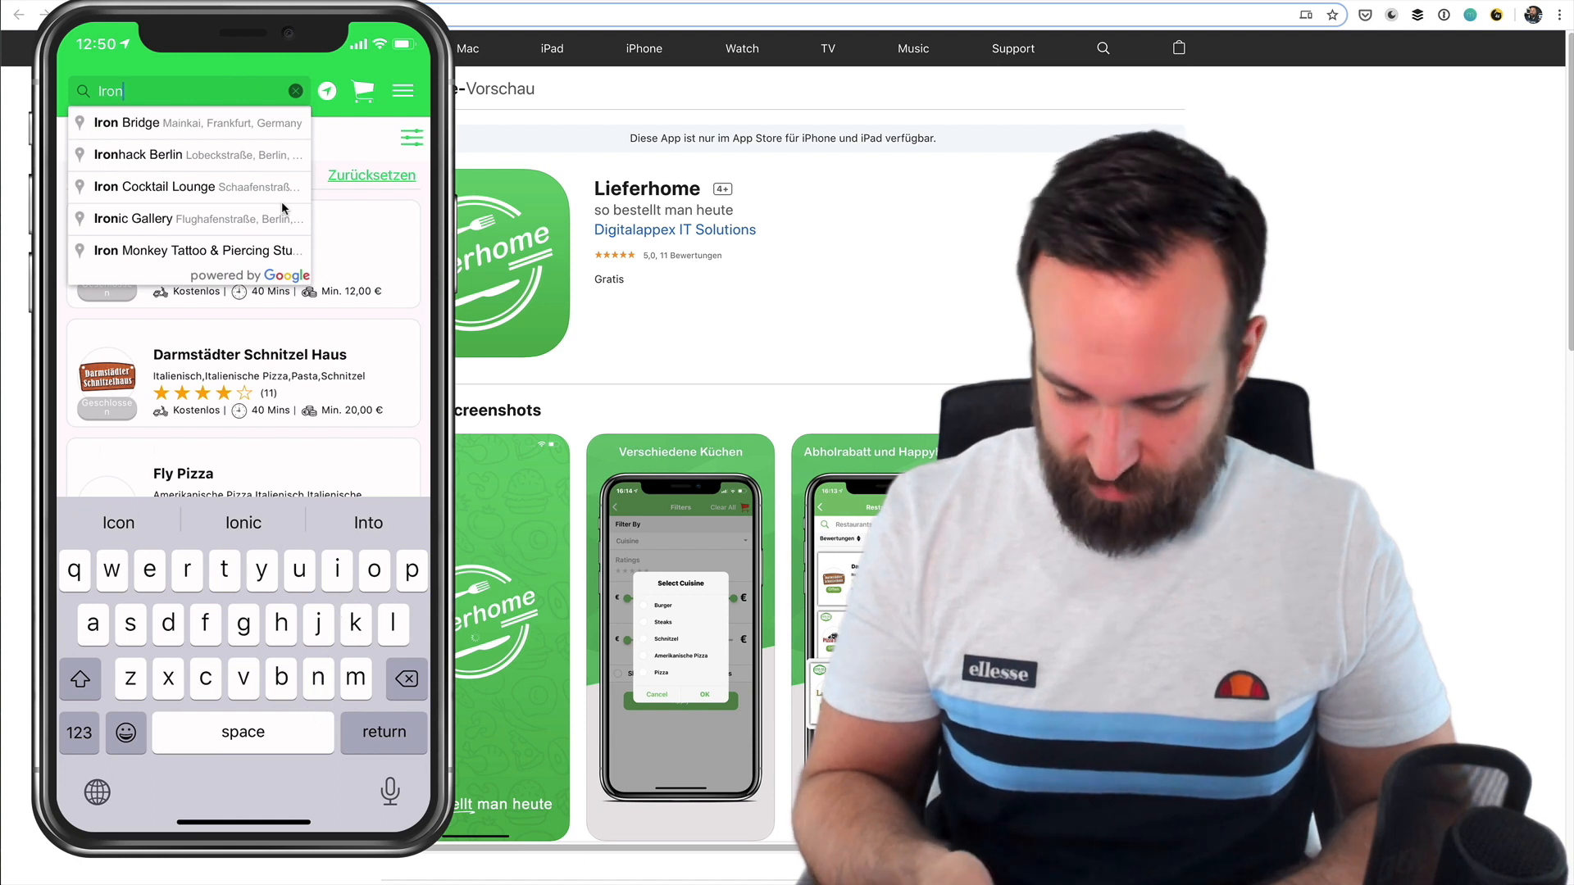
left_click(295, 92)
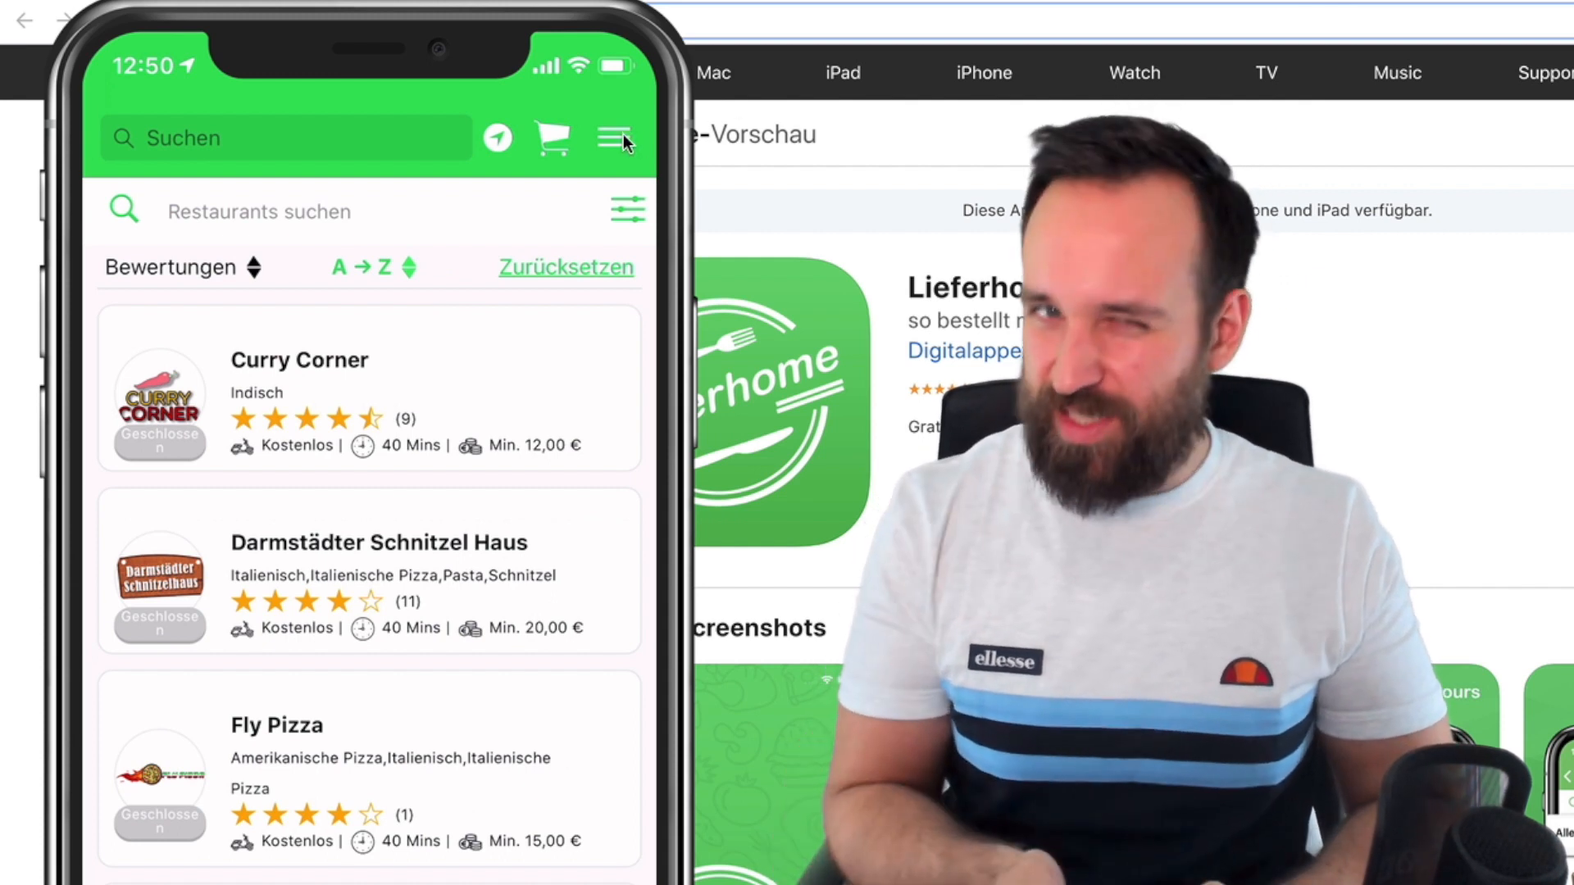
left_click(613, 137)
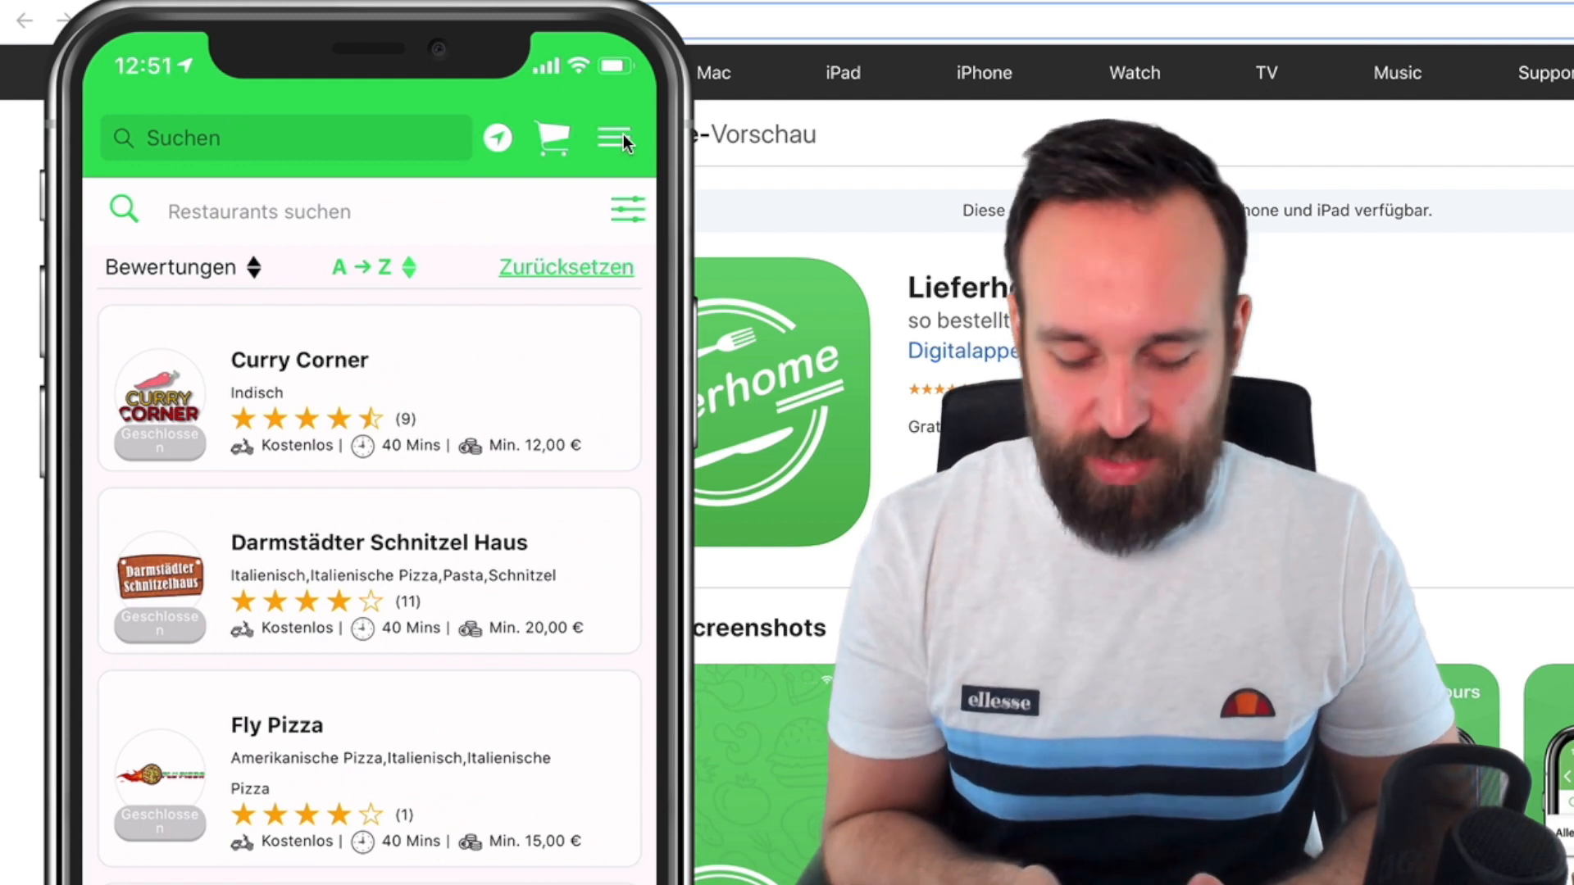
- Switch the app language from German to English via the side menu's Sprache option
left_click(612, 138)
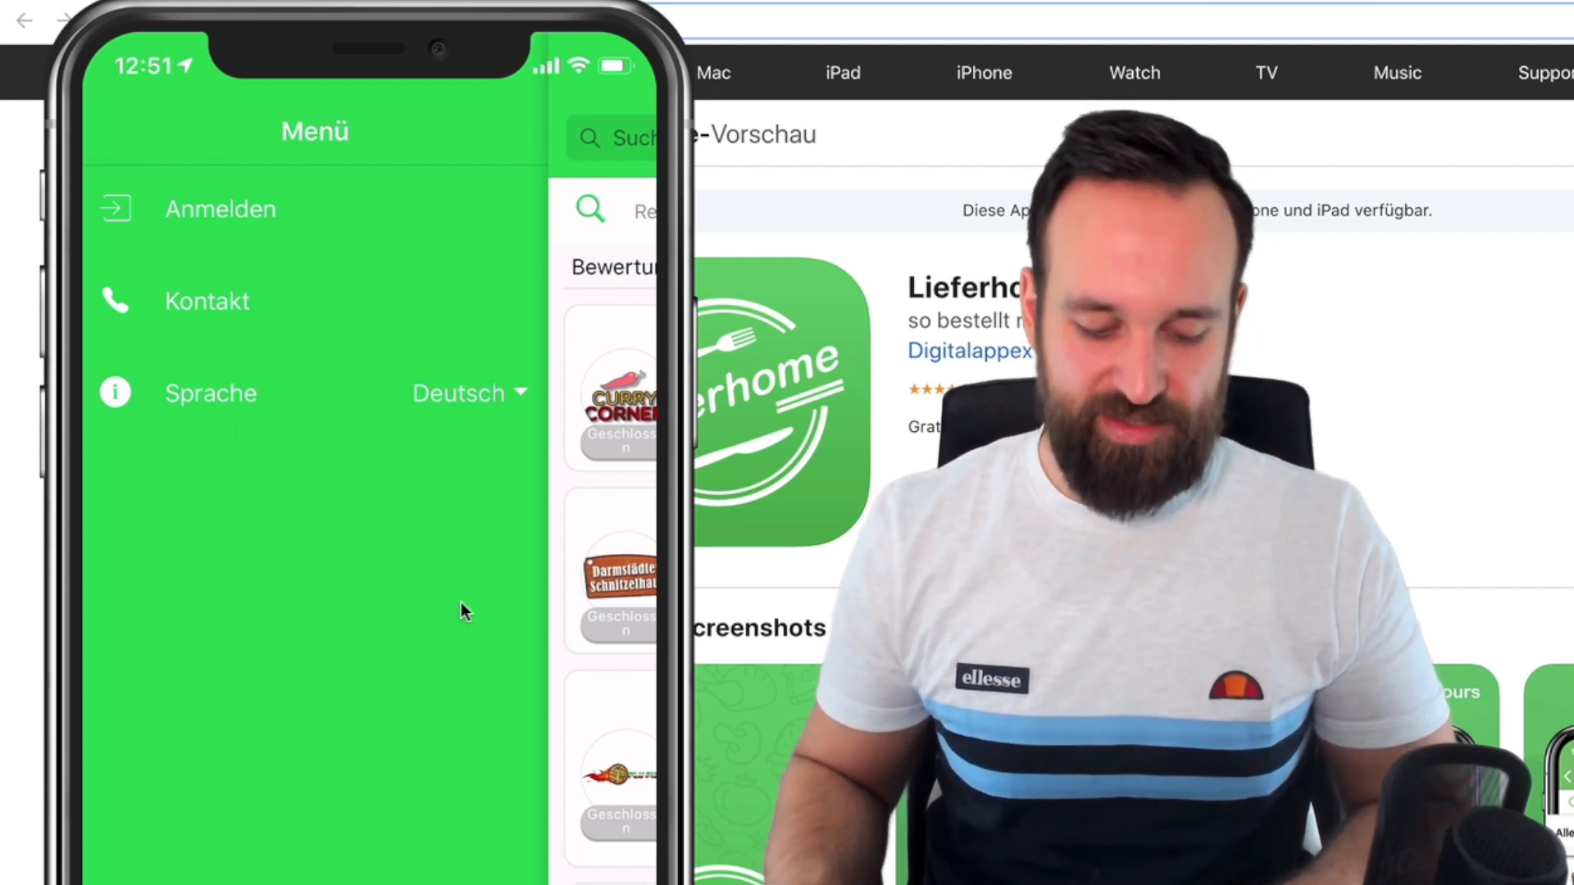
left_click(467, 392)
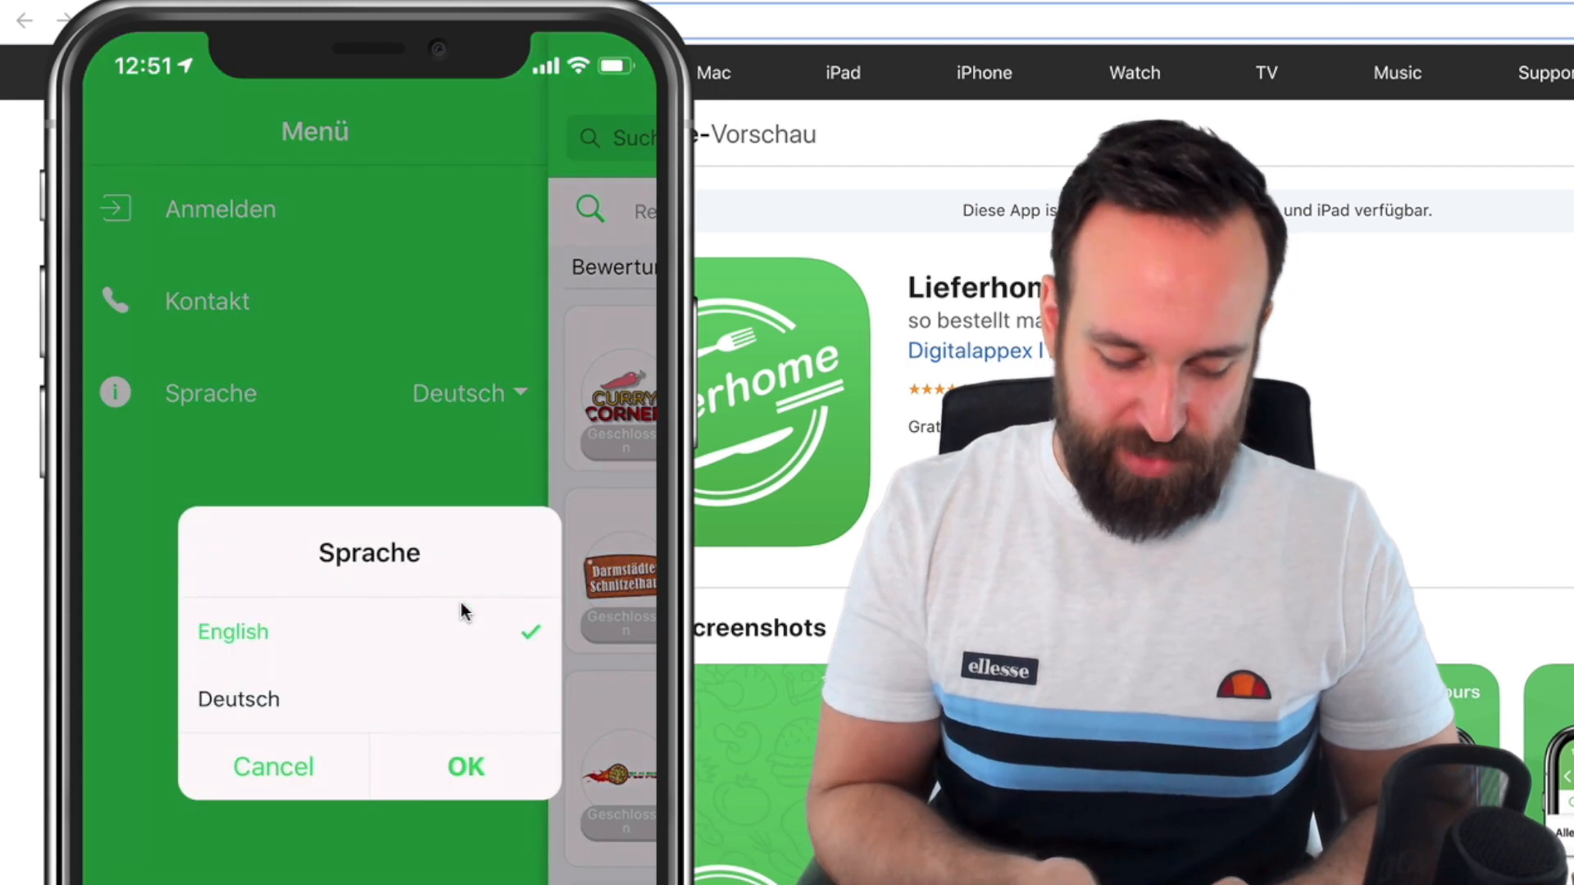
left_click(464, 765)
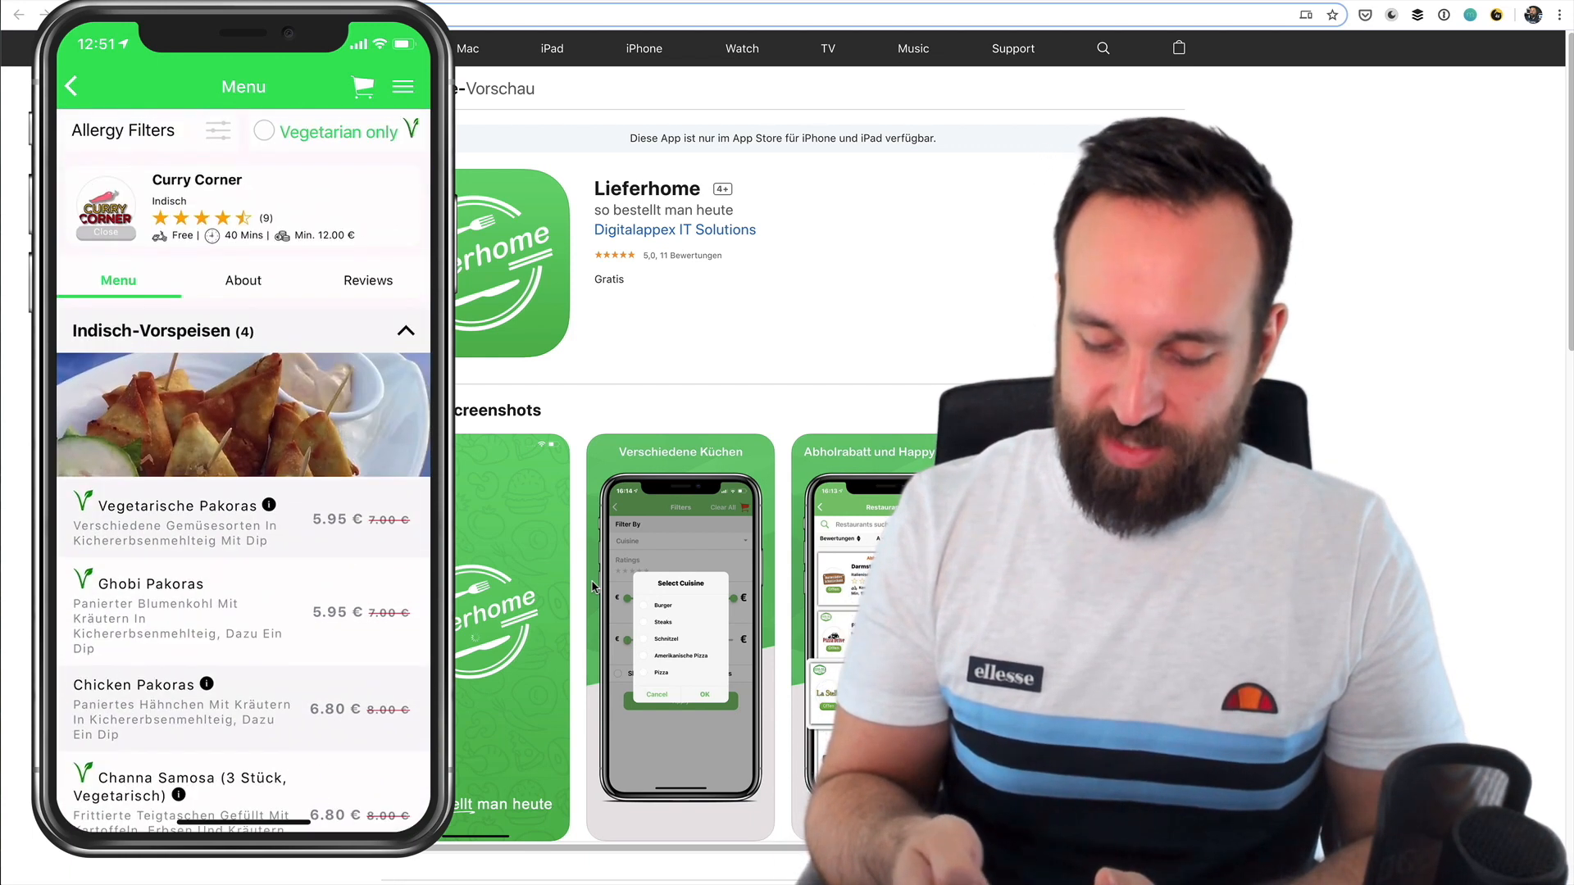
- Browse the restaurant's dish categories, expanding Indisch-Vegetarisches and scrolling through its dishes
scroll("down", 3)
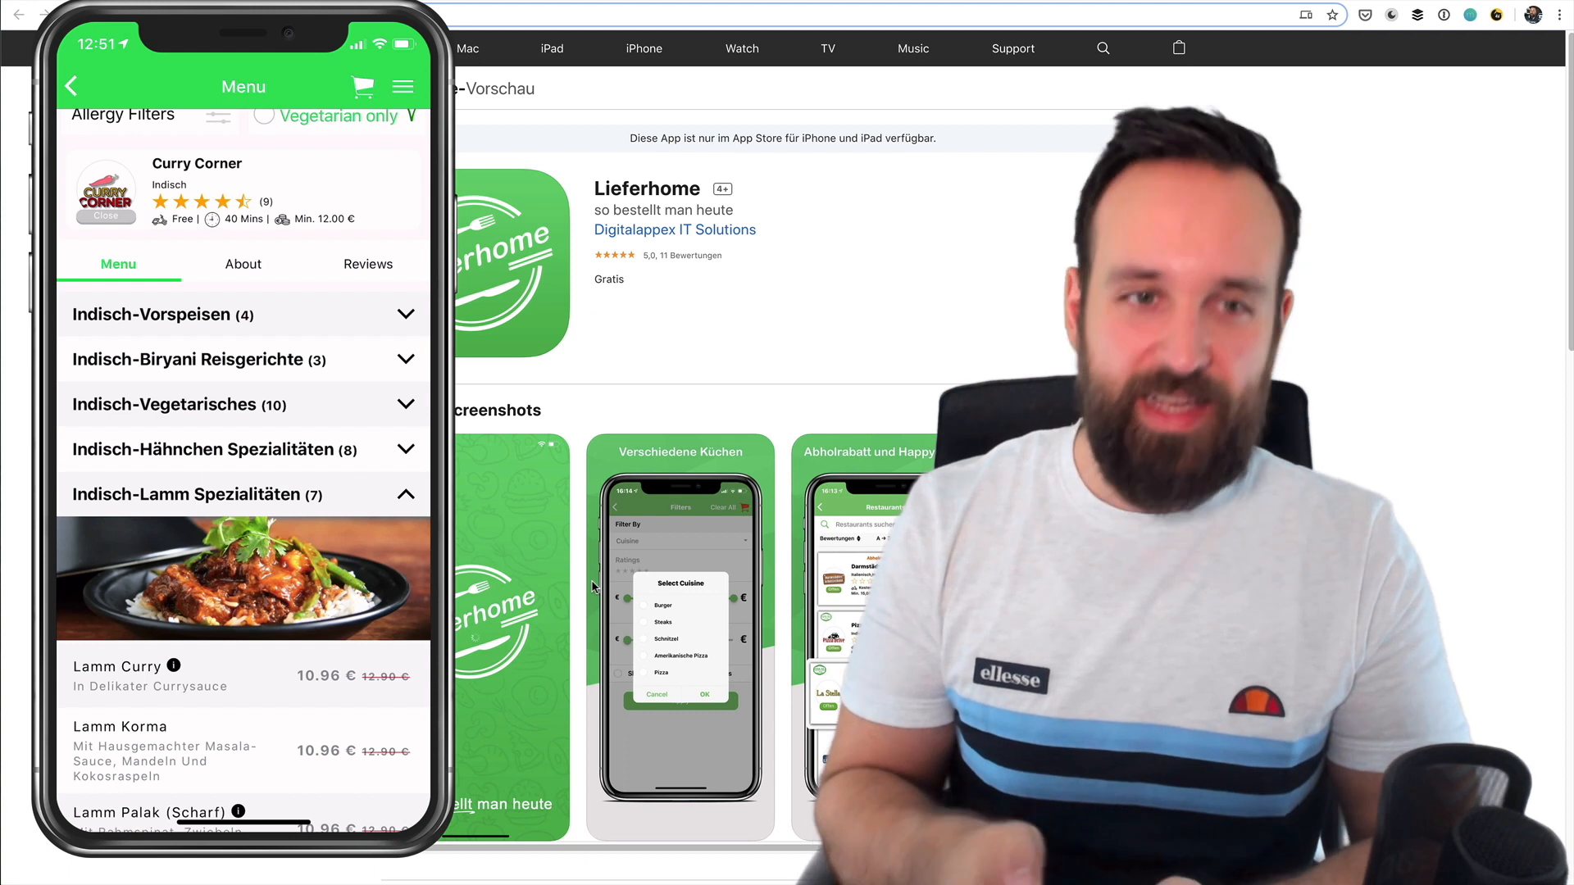
left_click(405, 493)
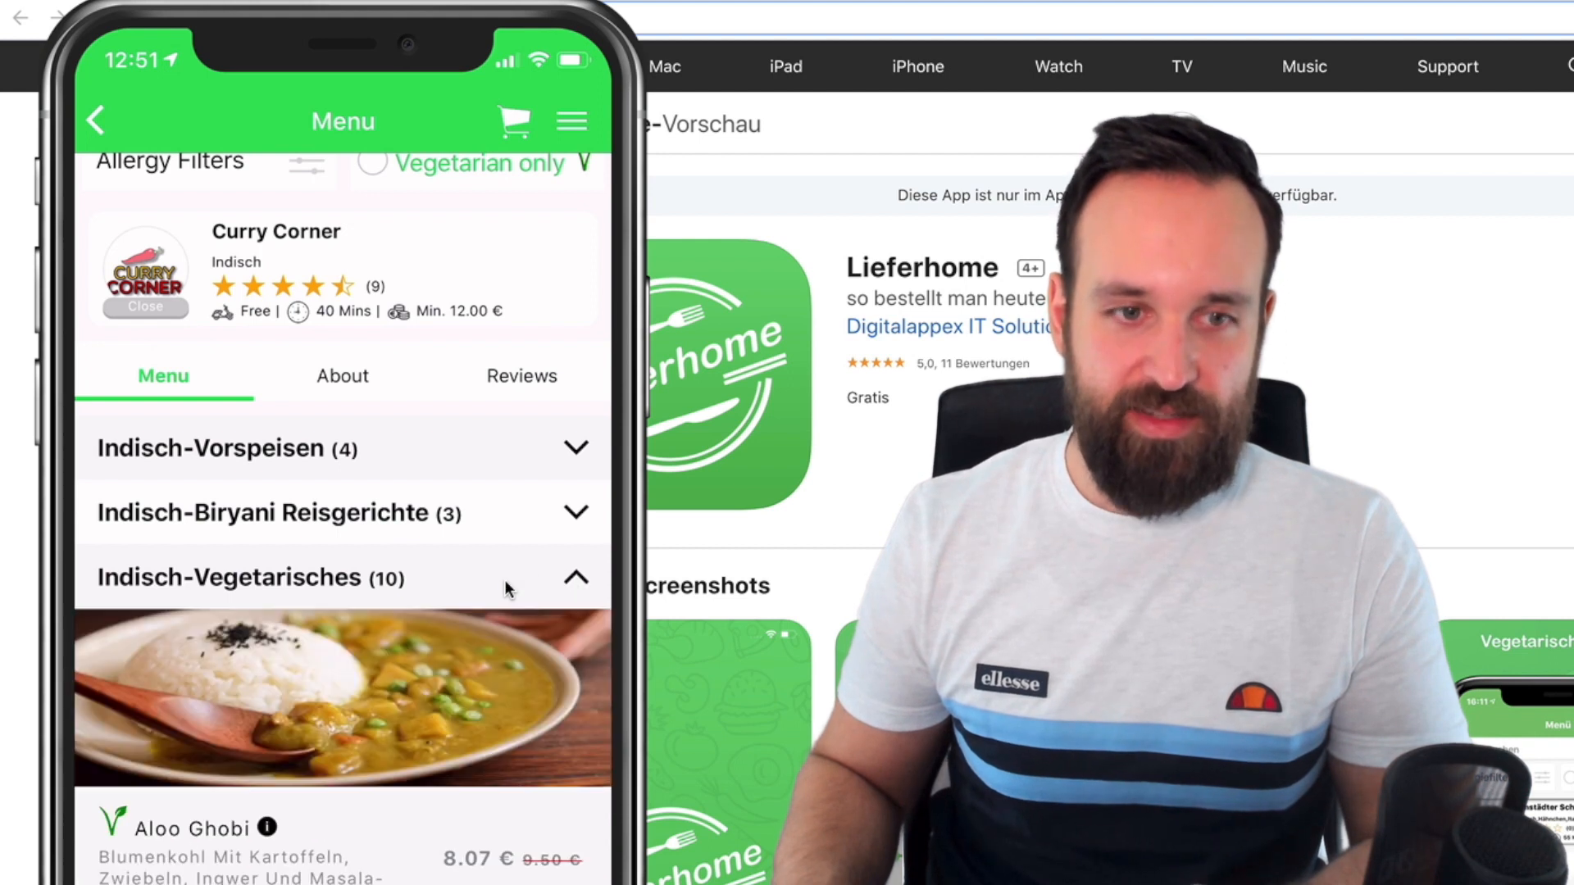
scroll("down", 3)
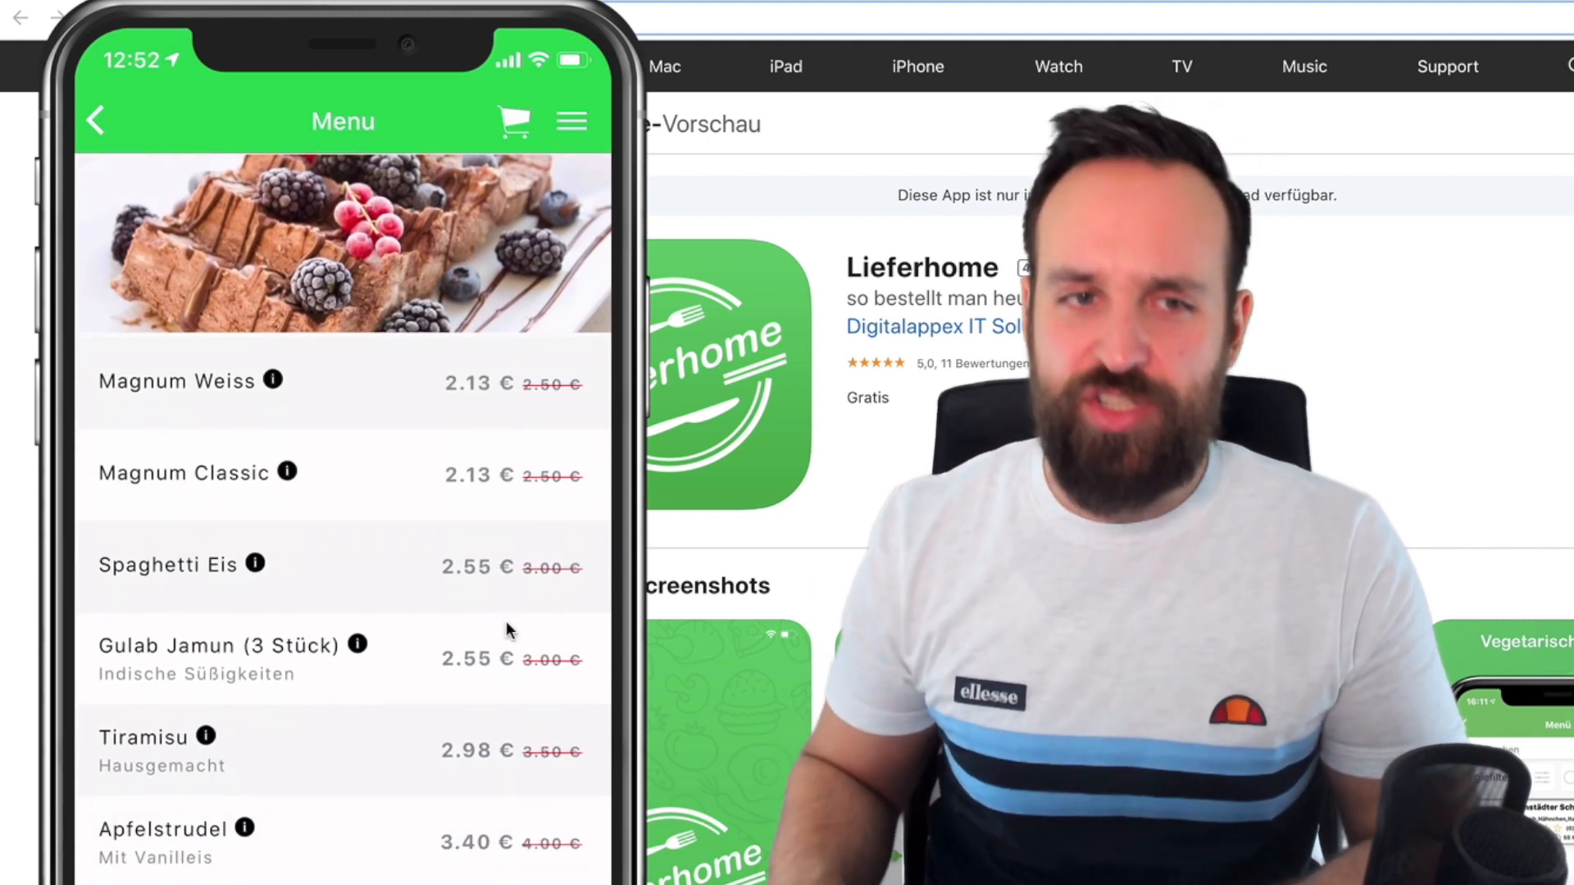
scroll("down", 3)
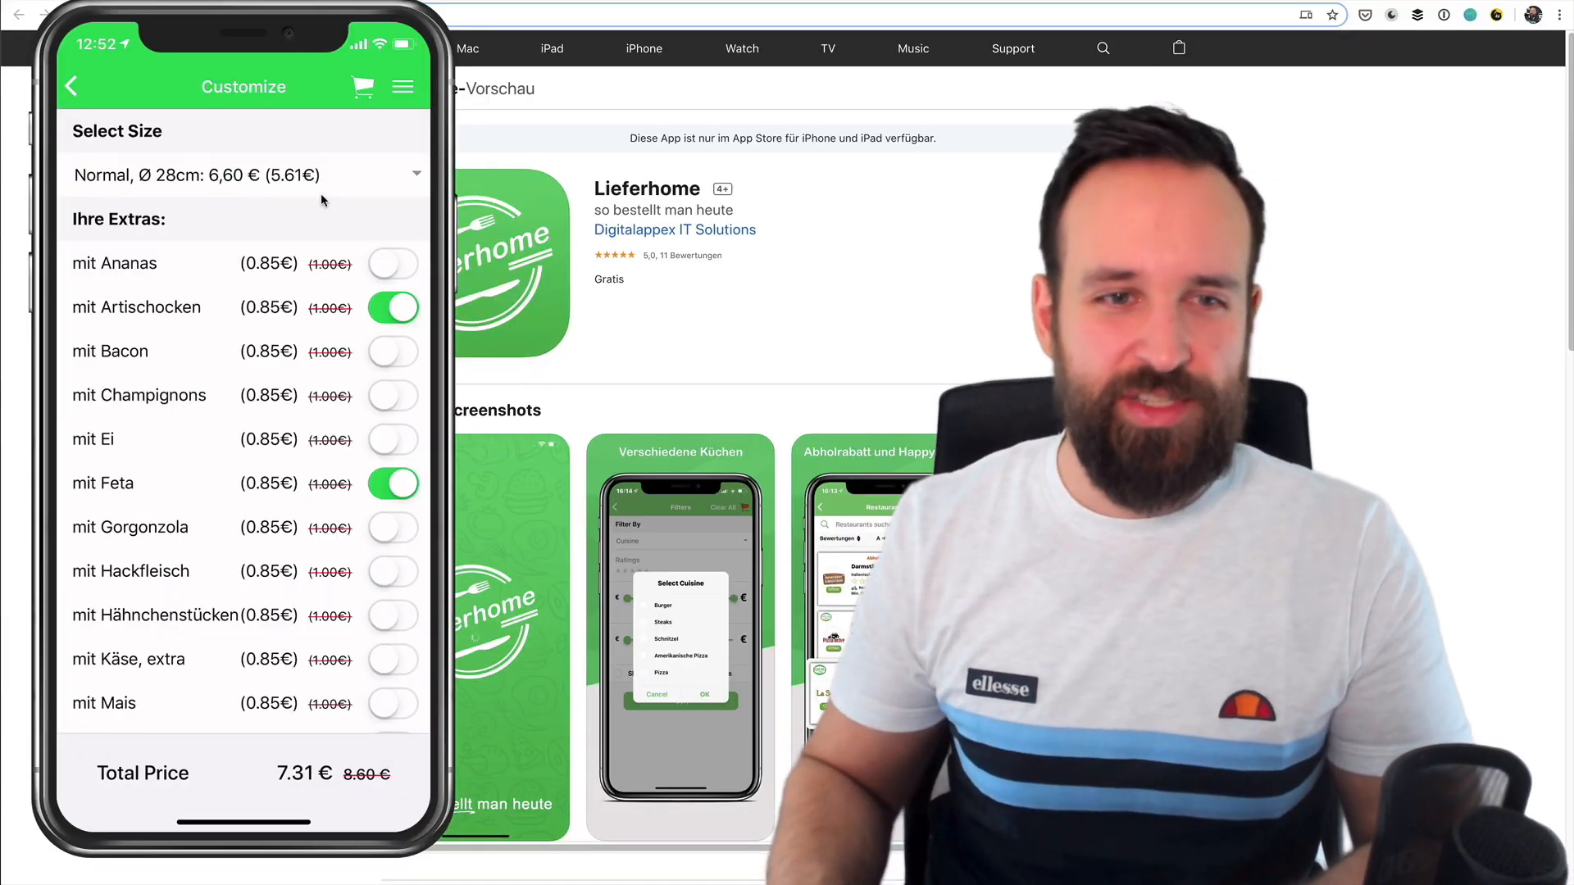
- Scroll through the item's extras list and return to the restaurant list
scroll("down", 3)
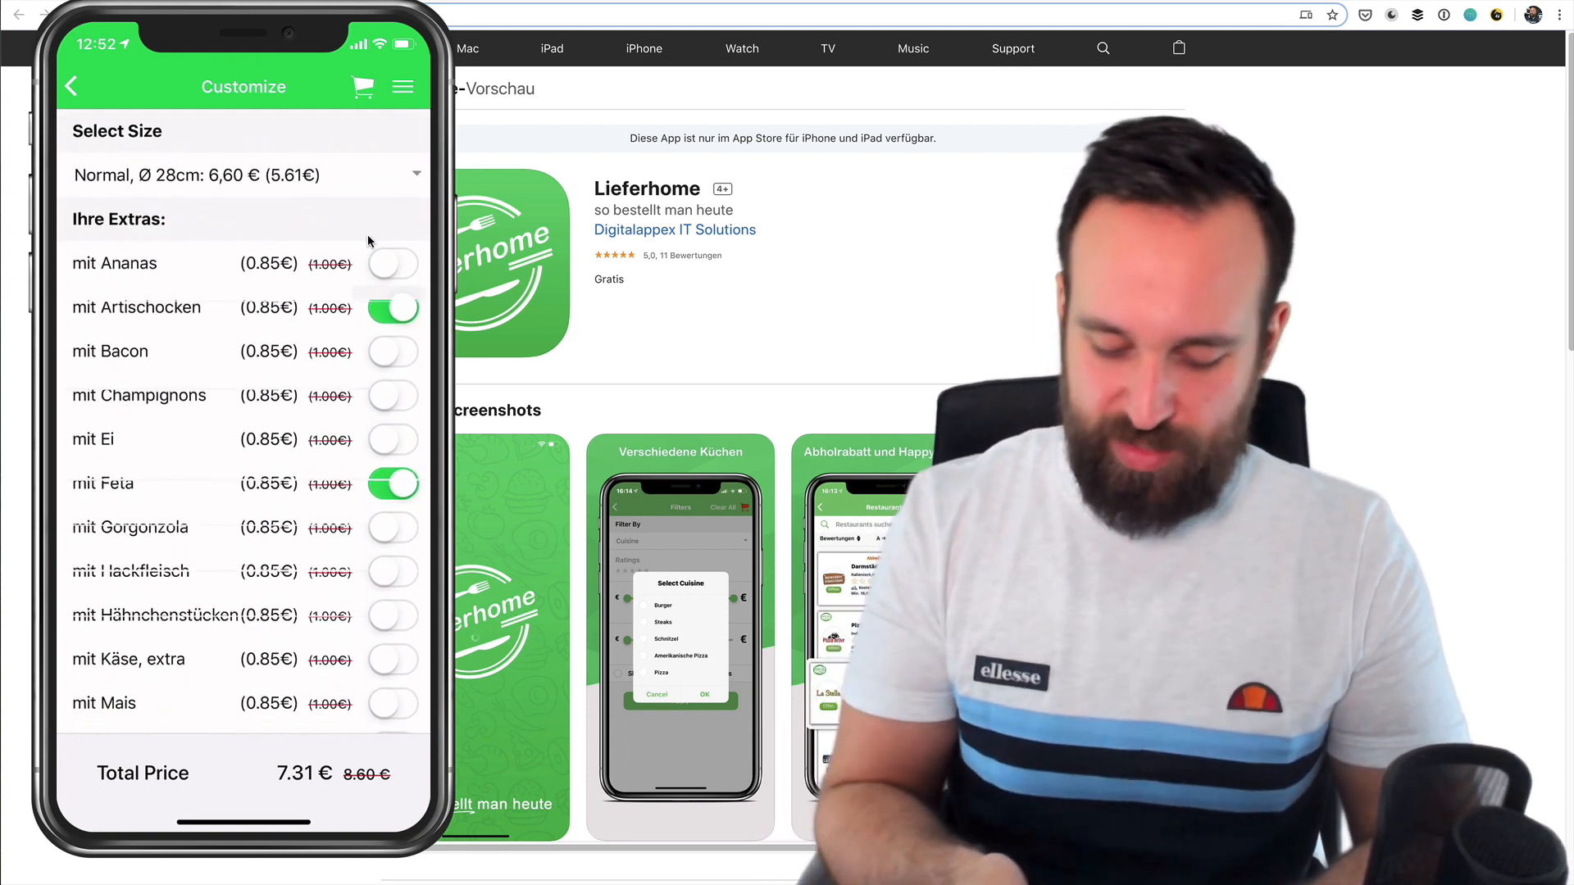
scroll("down", 3)
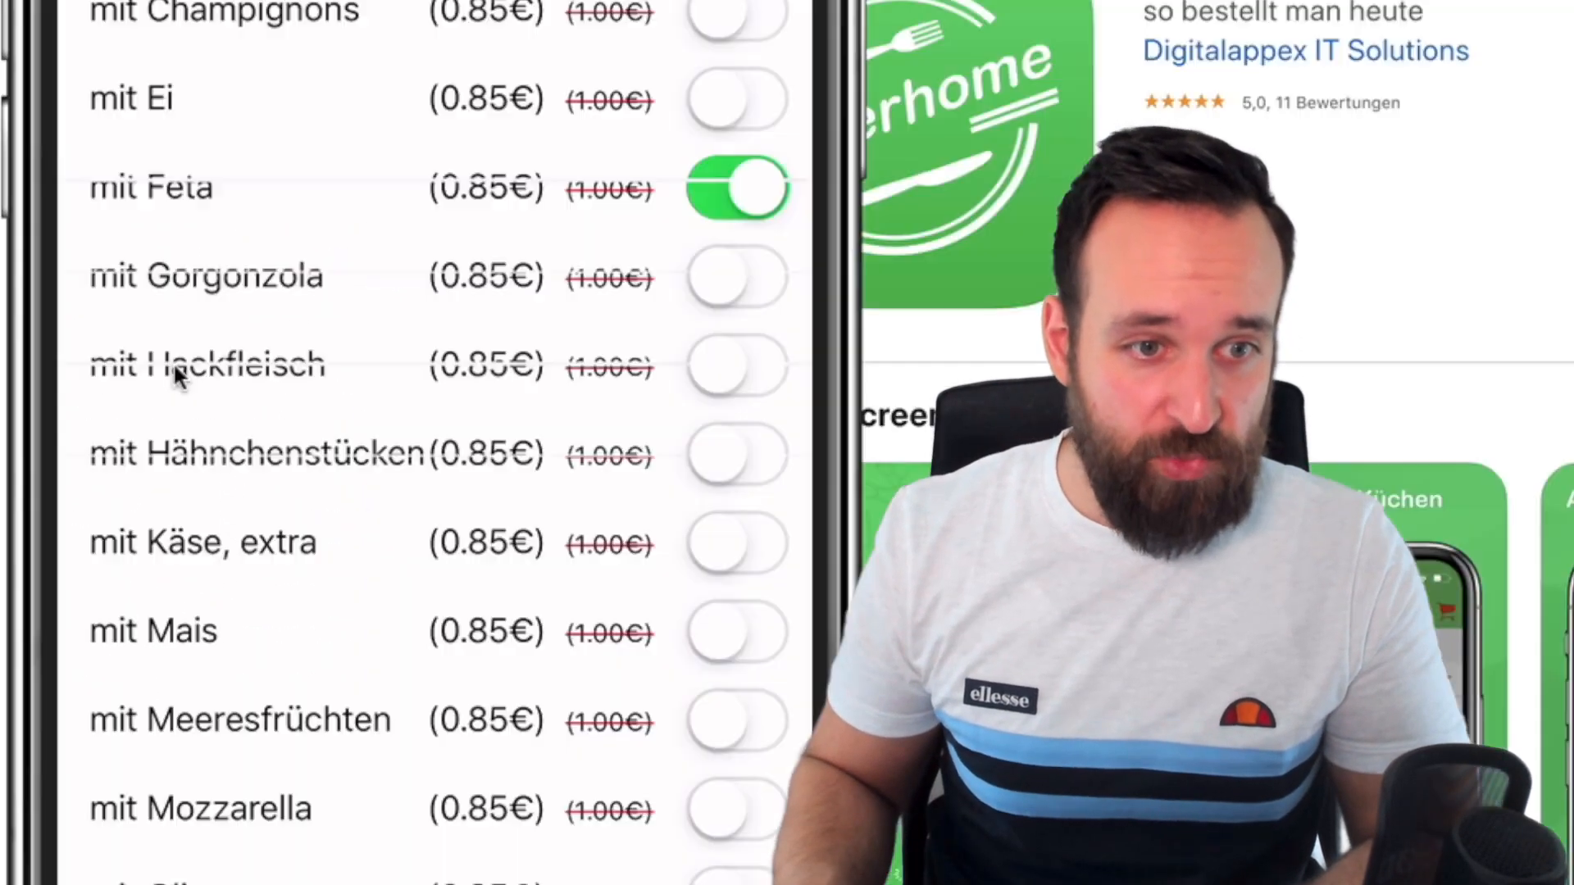
scroll("down", 3)
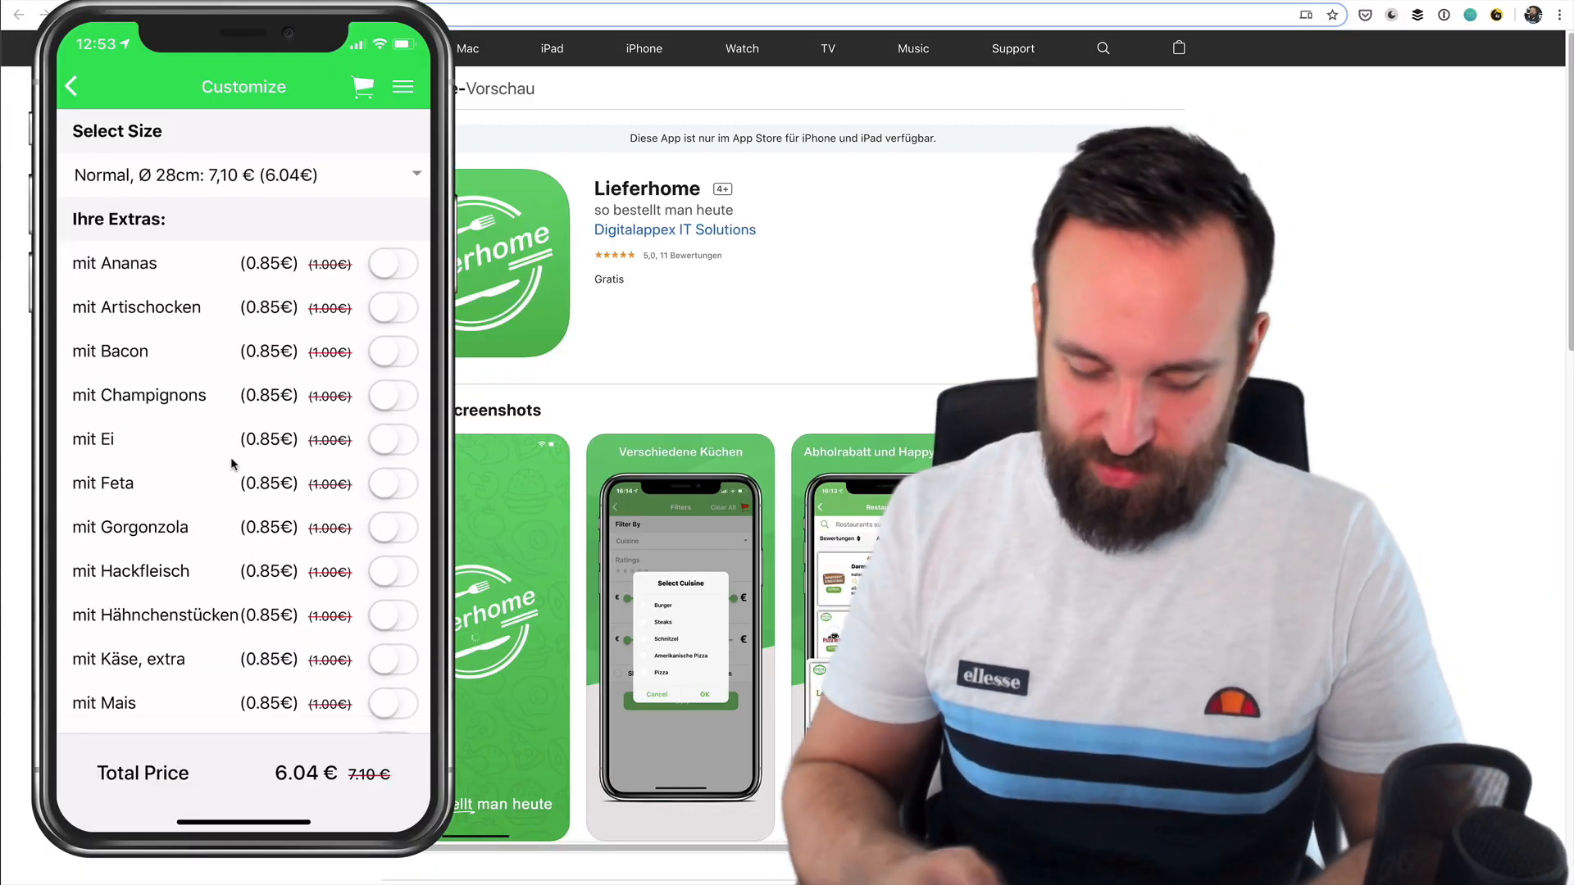
scroll("down", 3)
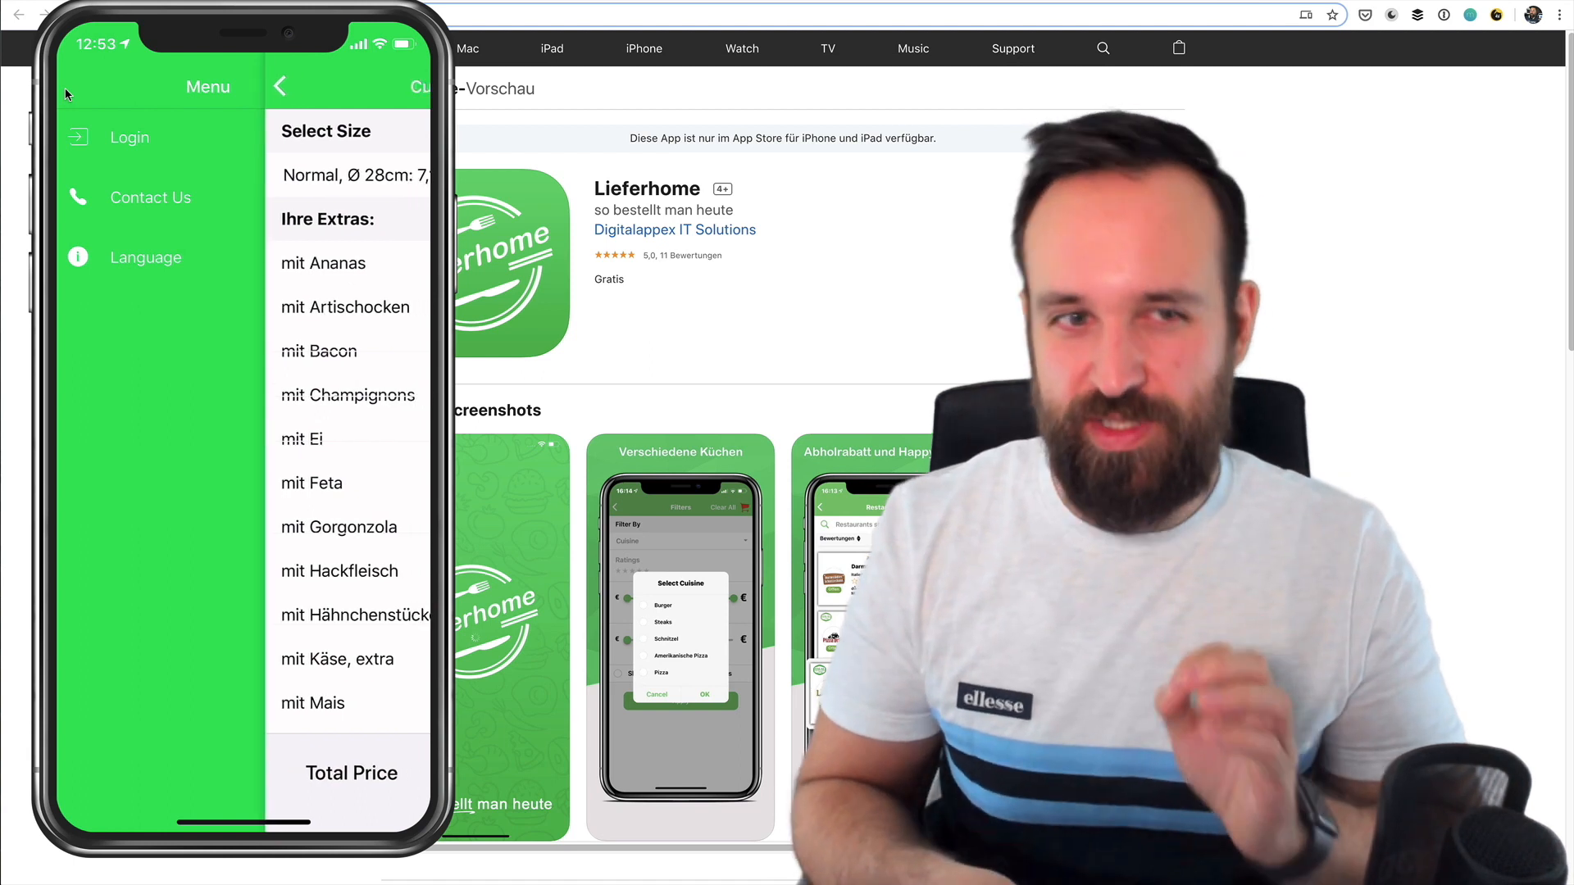
left_click(69, 87)
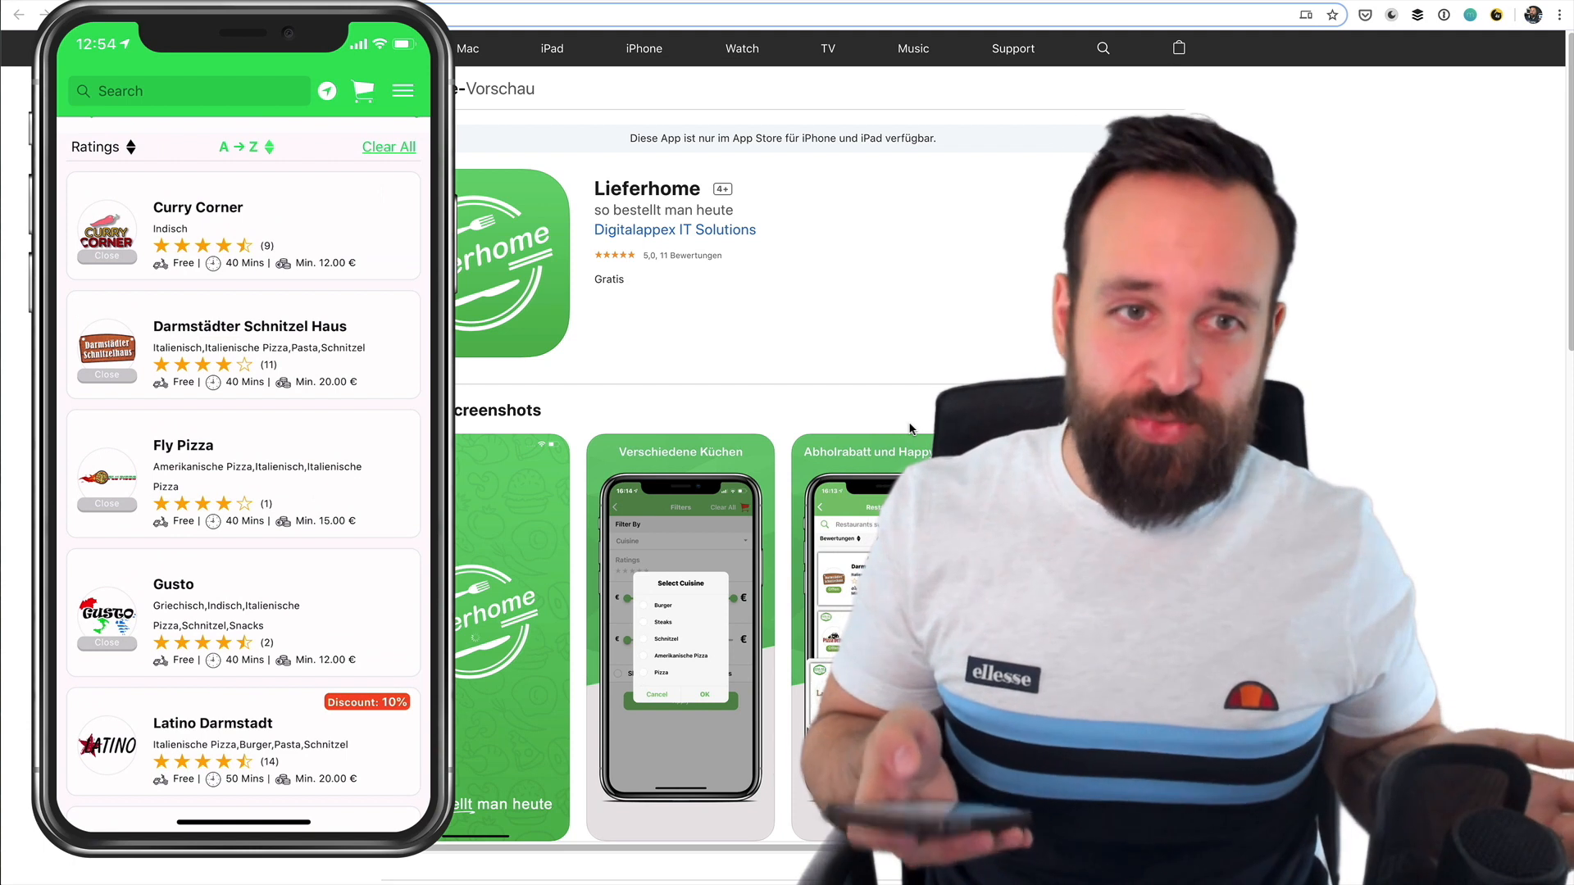
- Reveal the Search Restaurants bar with its filter button on the English restaurant list
left_click(403, 90)
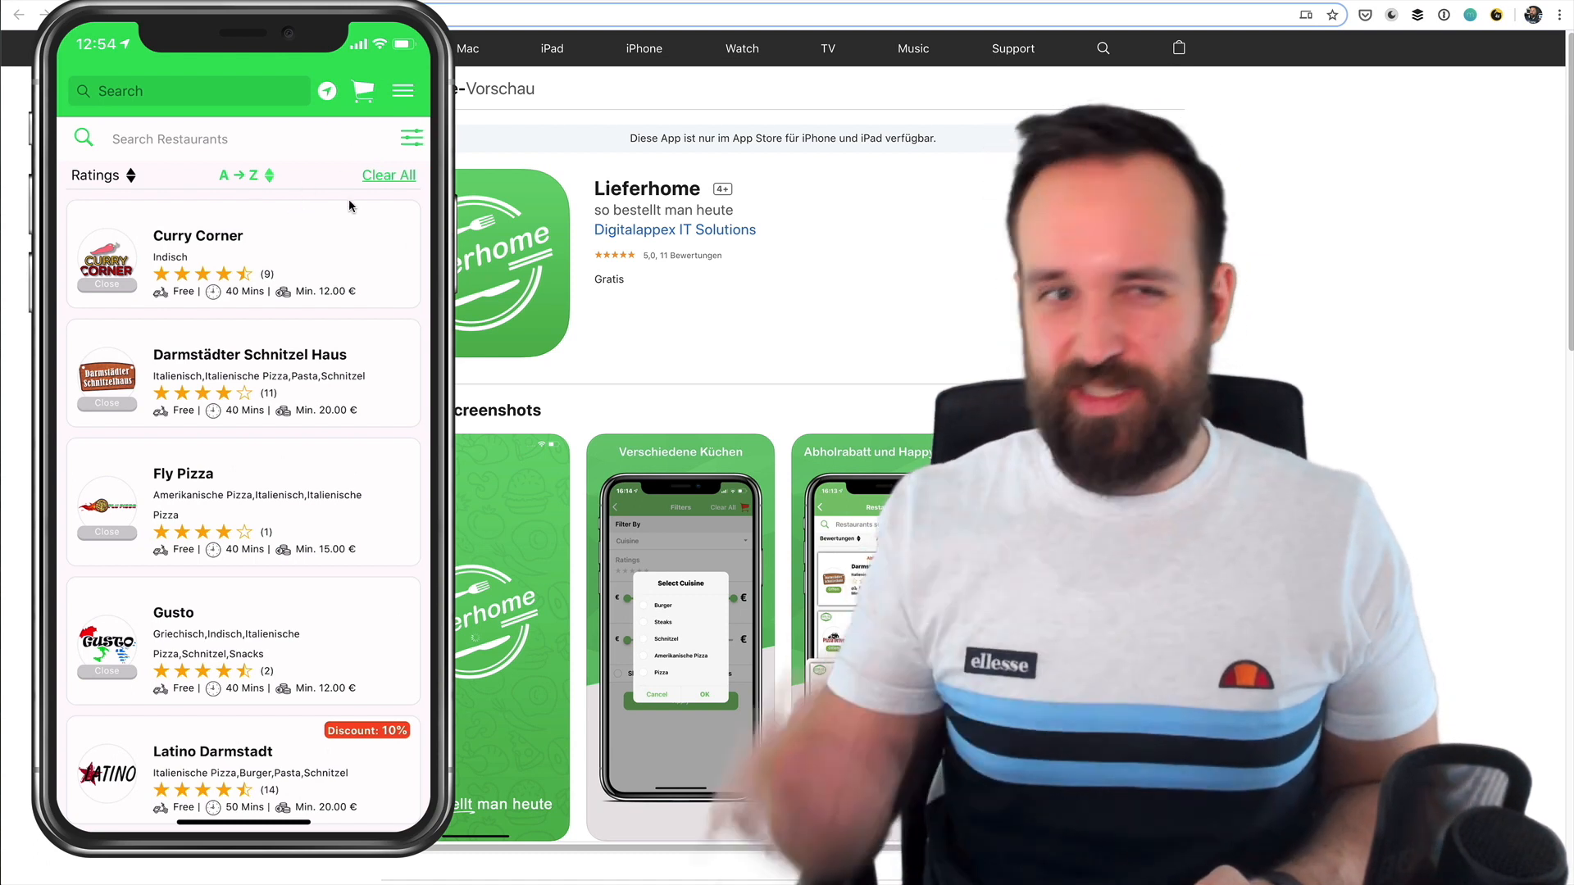
scroll("down", 3)
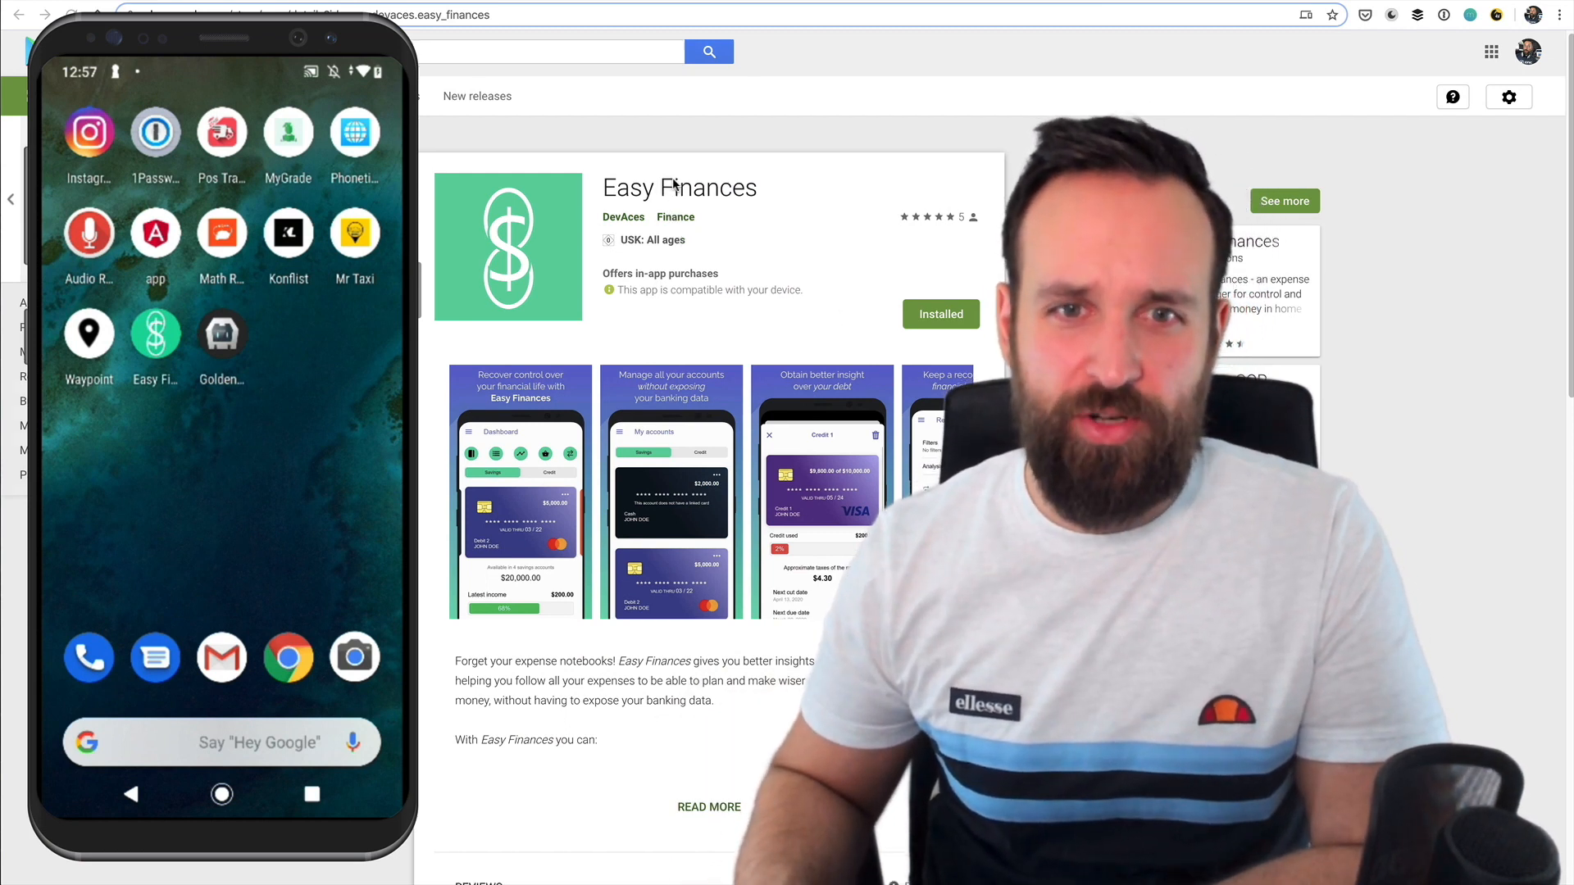
- Scroll the Easy Finances Play Store listing and launch the app from the home screen
scroll("down", 3)
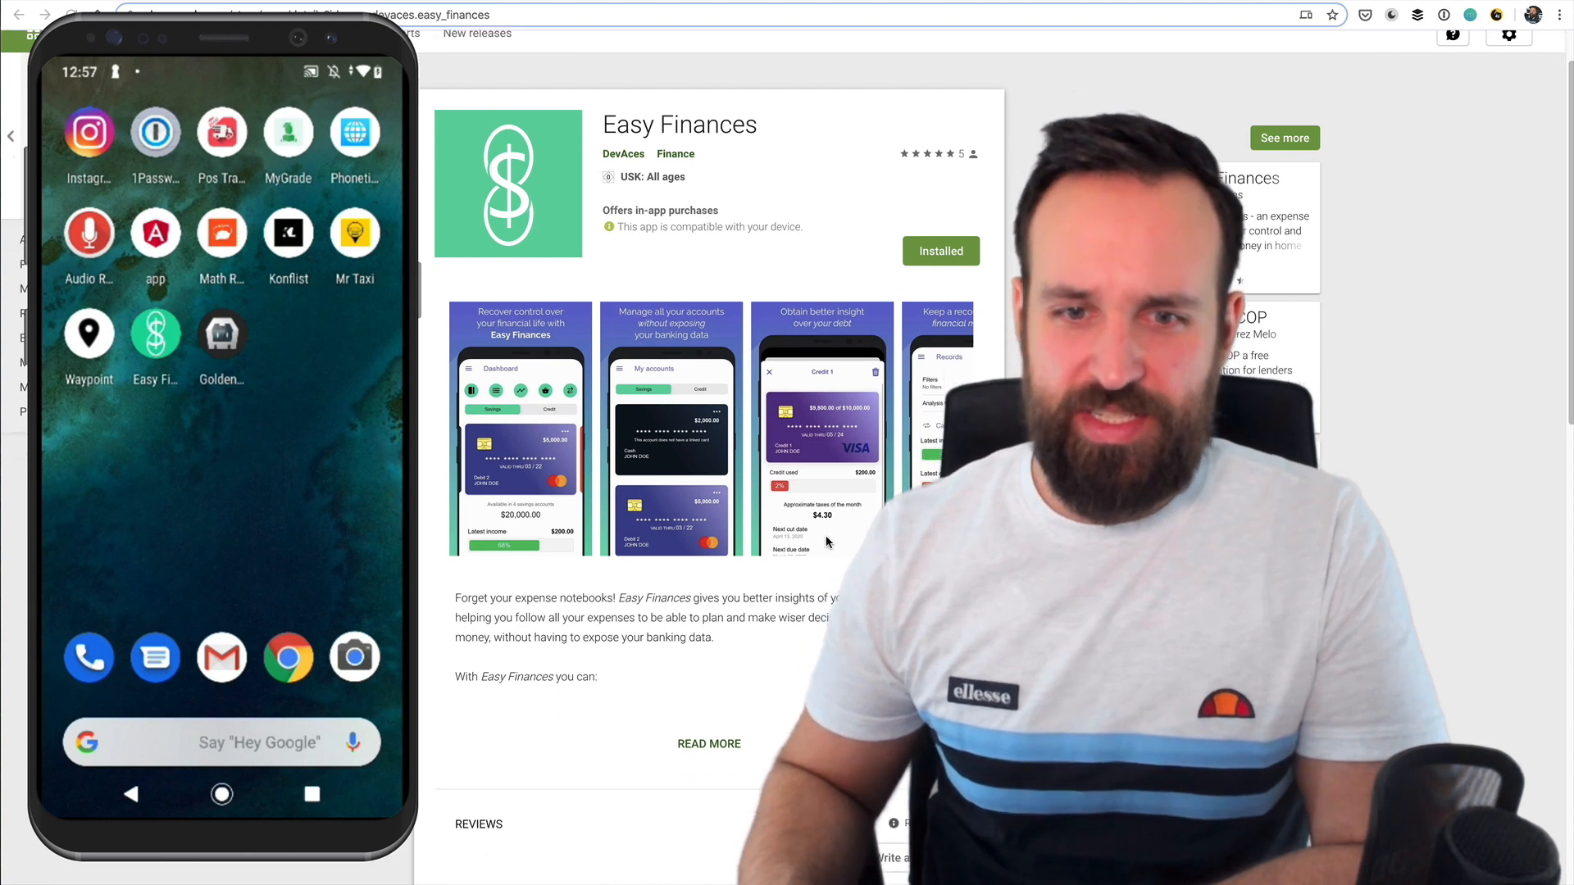
scroll("down", 3)
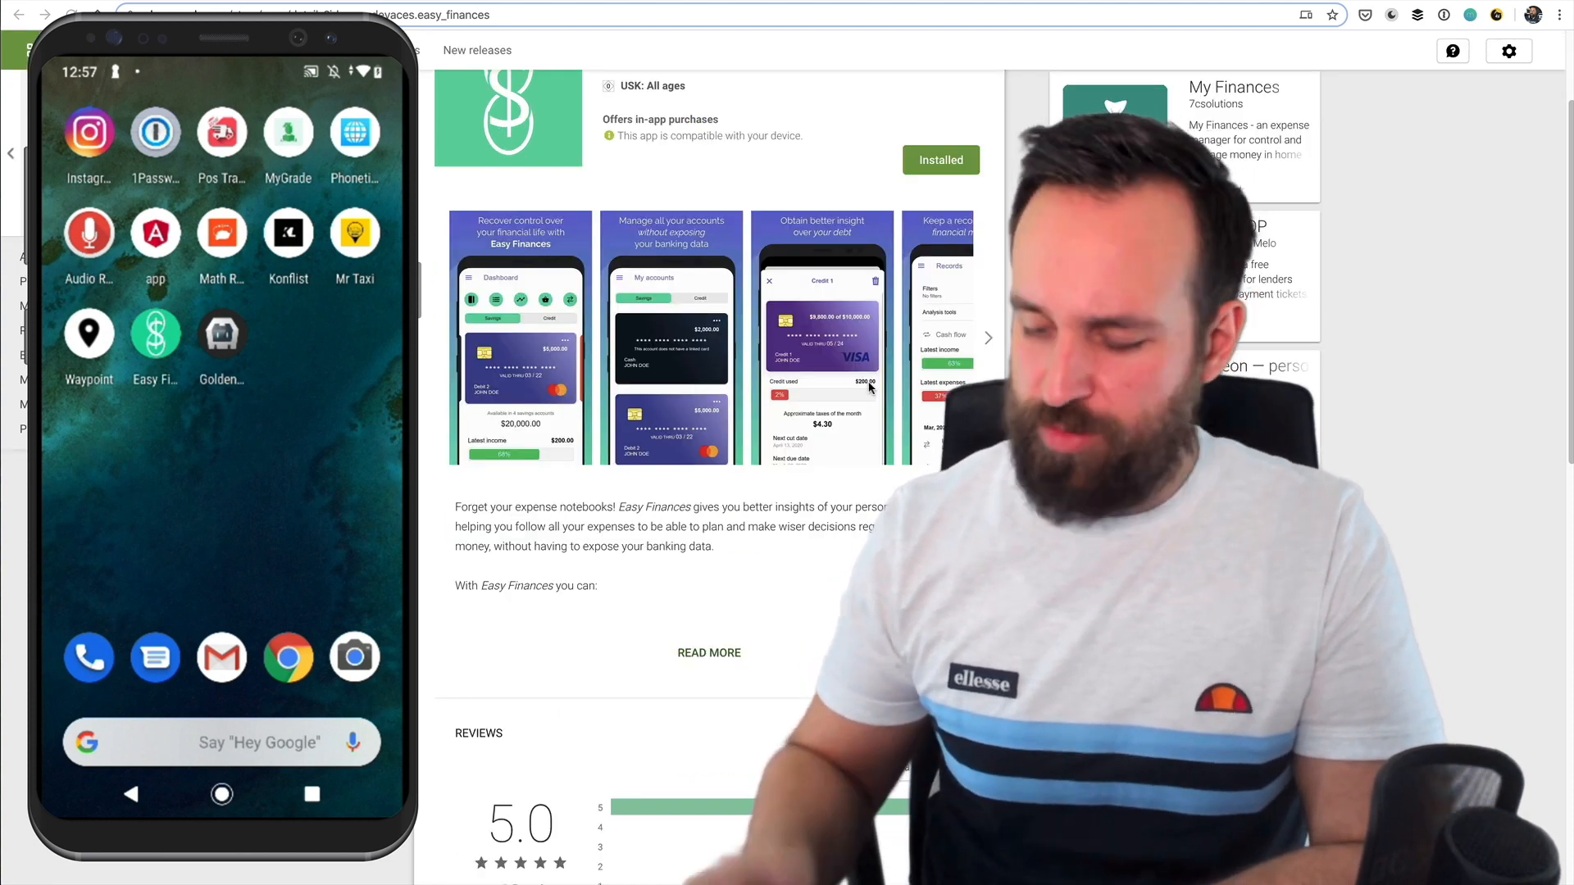
left_click(154, 341)
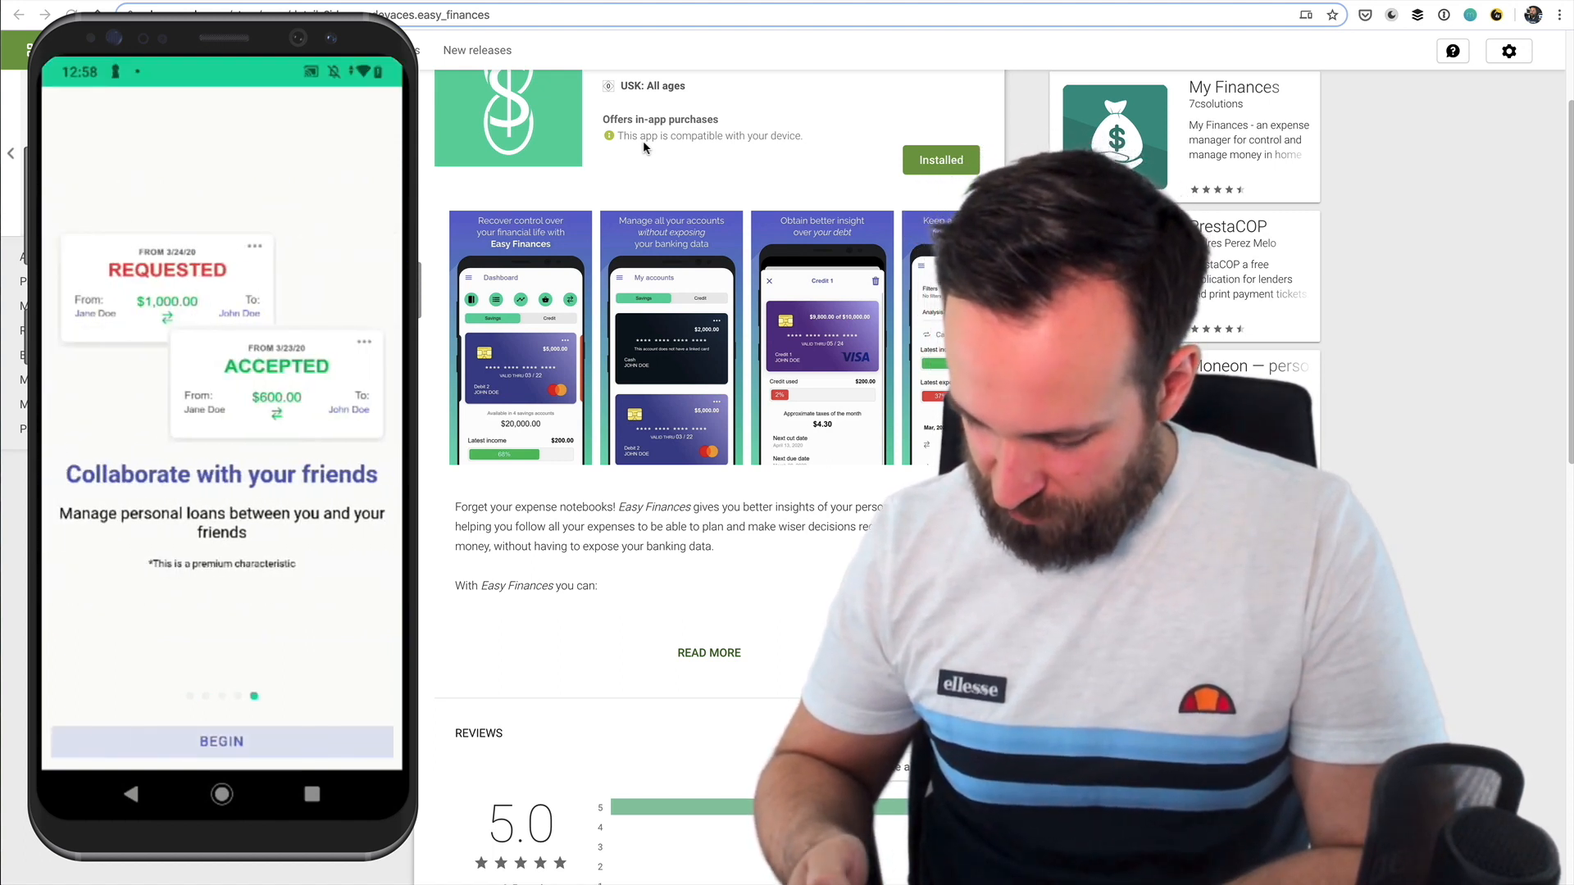
- Skip the onboarding, switch to Sign Up and start entering the sign-up email
left_click(221, 740)
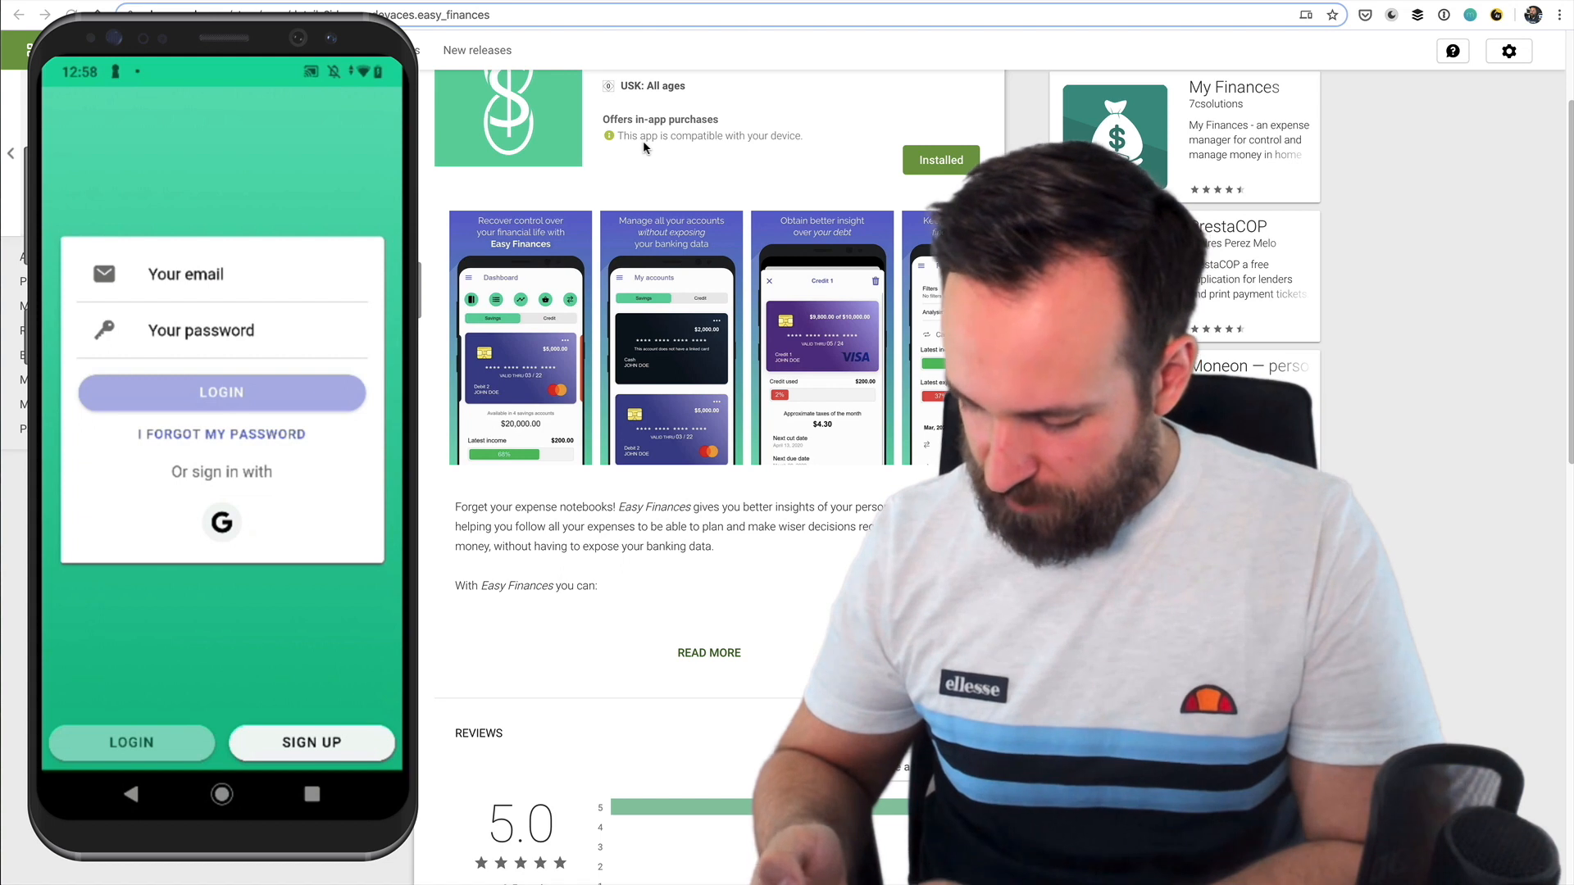
left_click(312, 742)
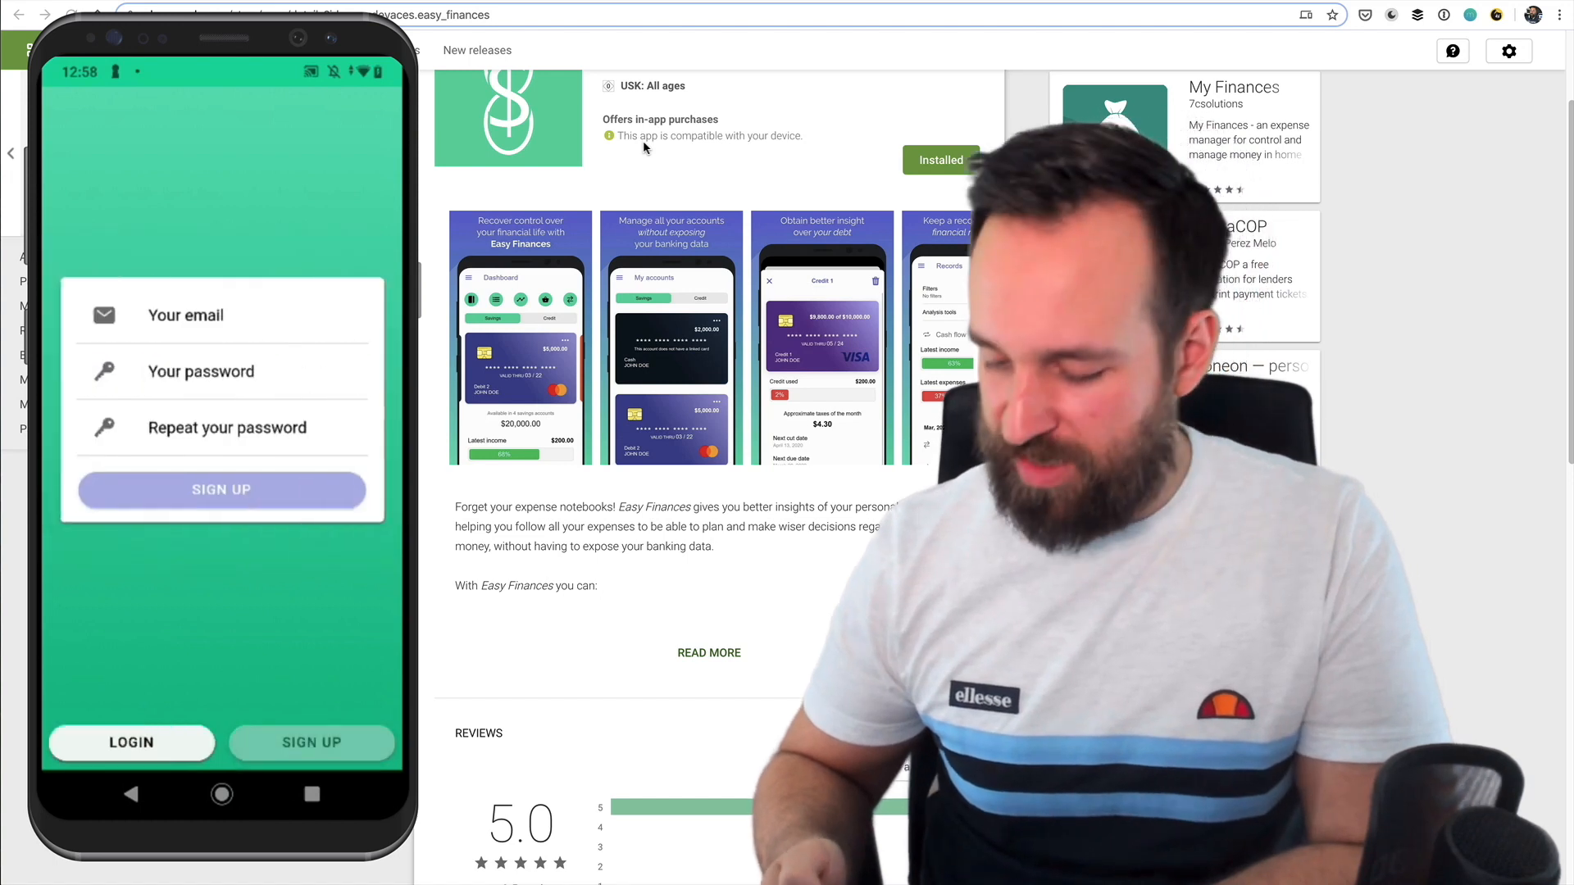
left_click(221, 490)
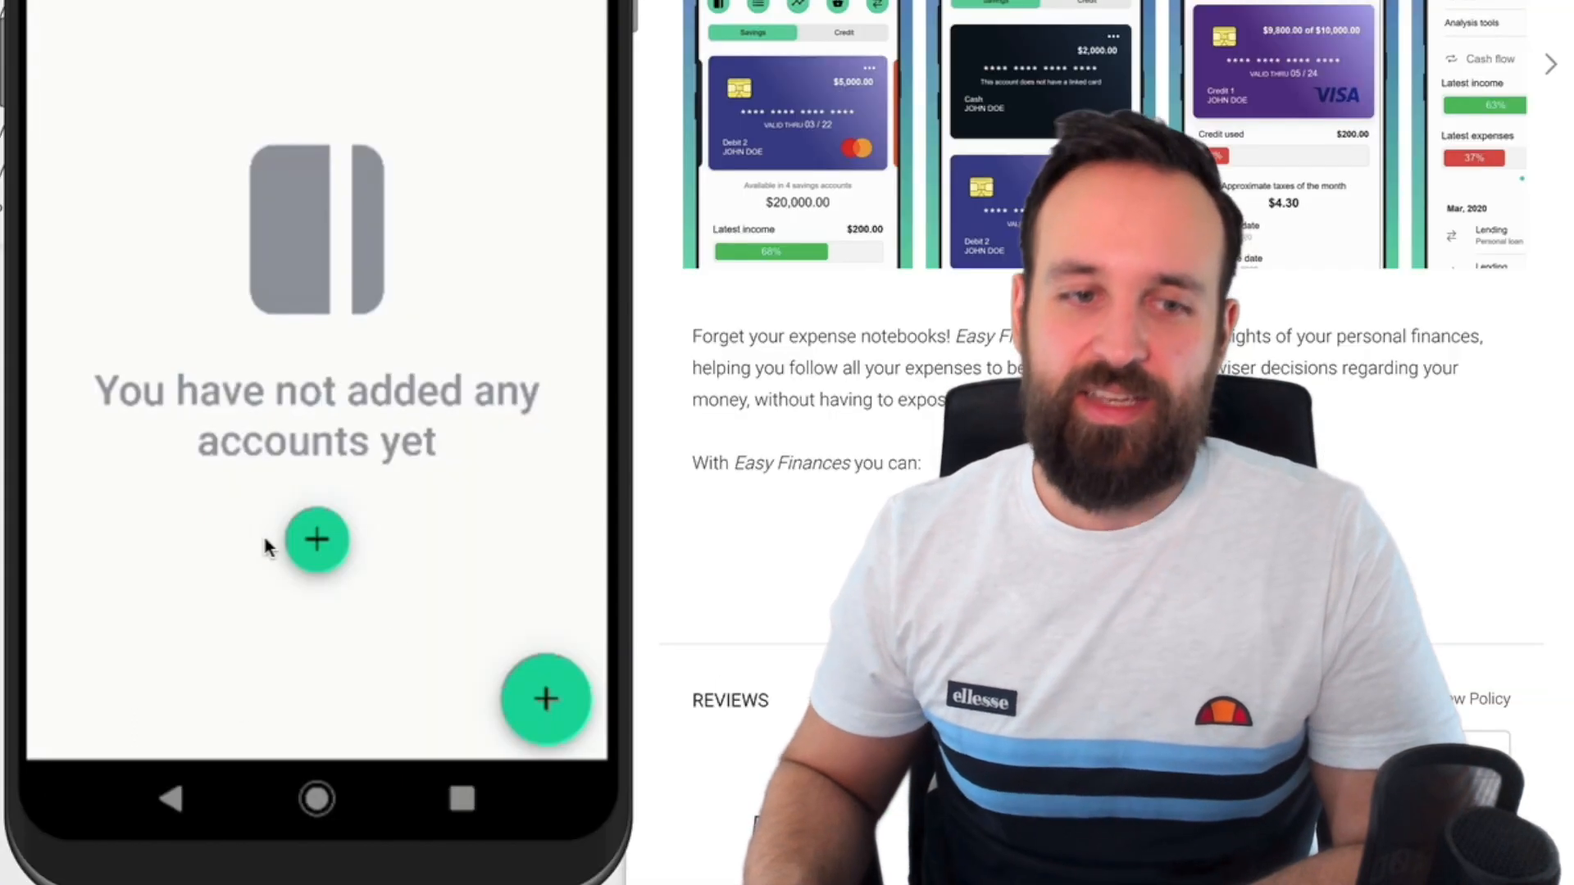
mouse_move(276, 392)
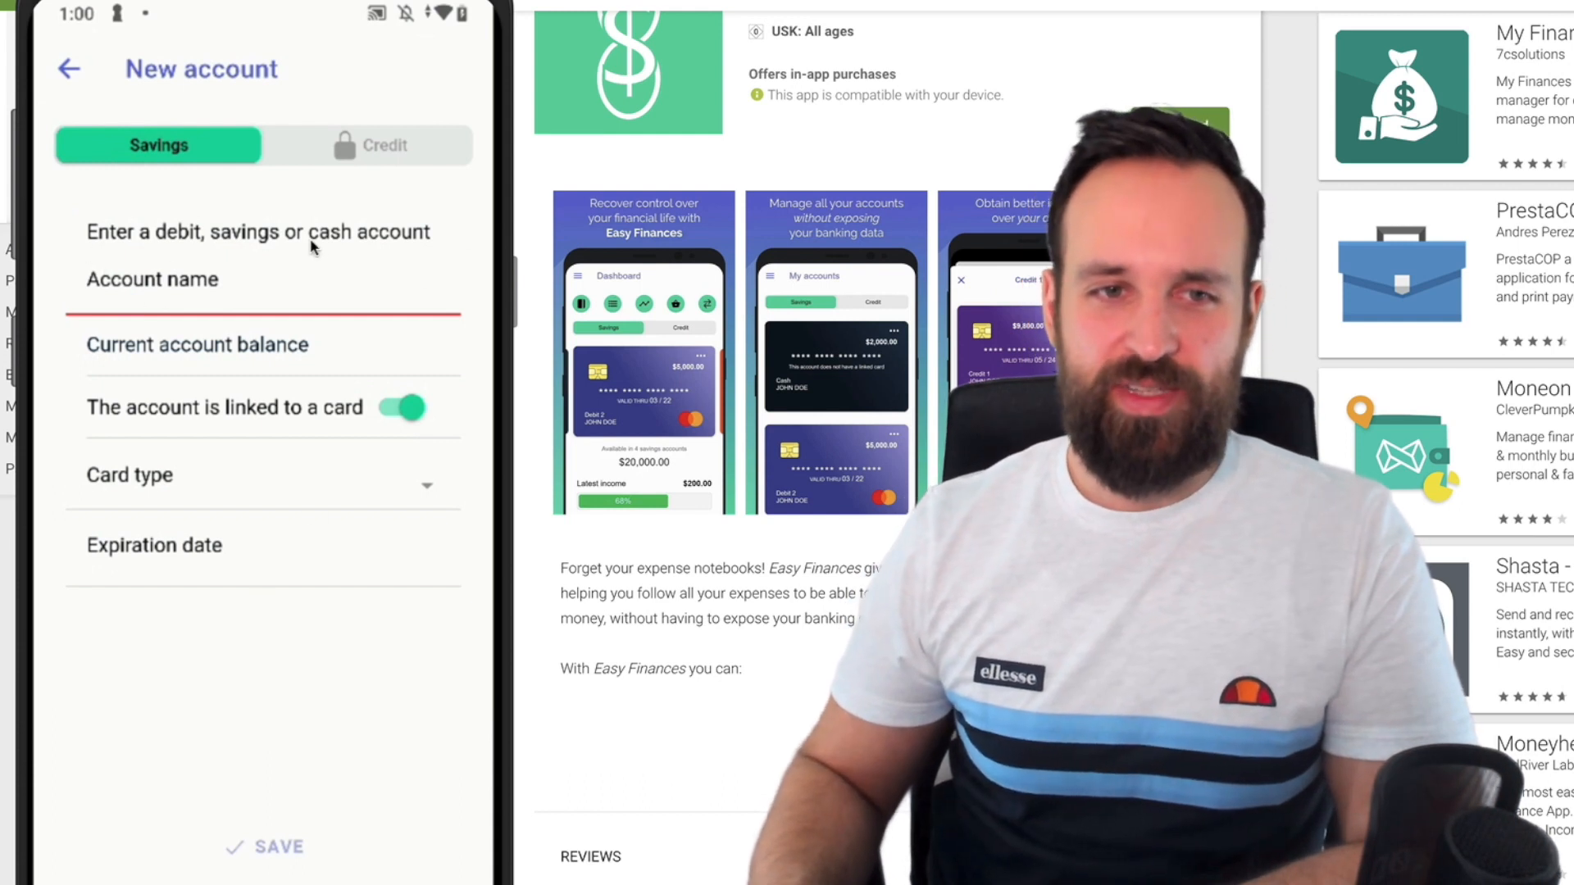
mouse_move(142, 531)
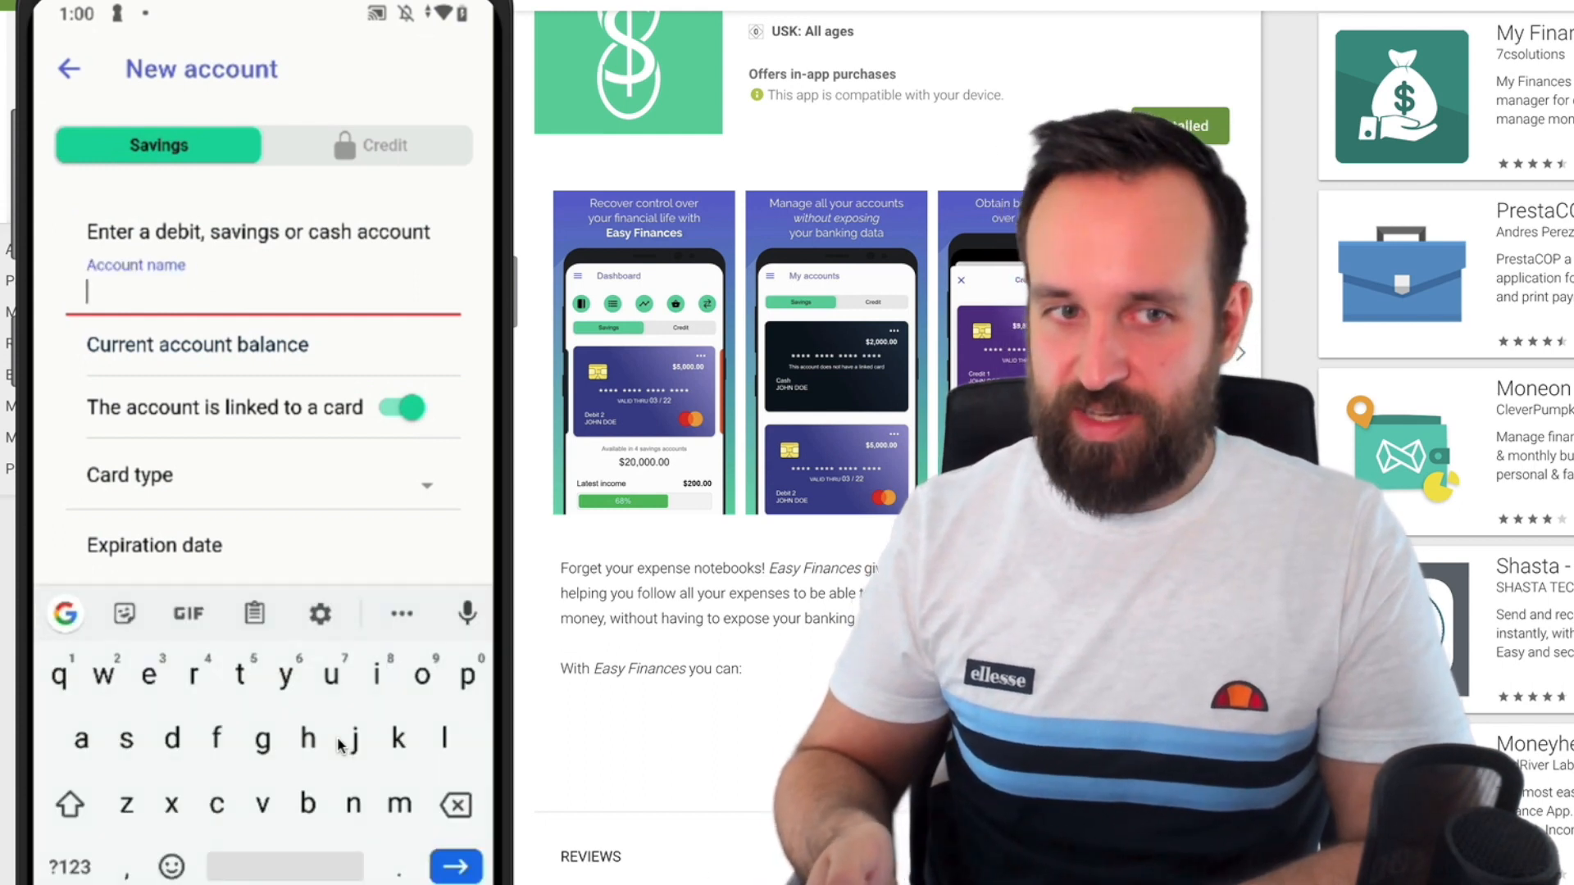
- Name the account 'test' with $55.00 and confirm the VISA card's 03/21 expiration
left_click(197, 344)
type("$55.00")
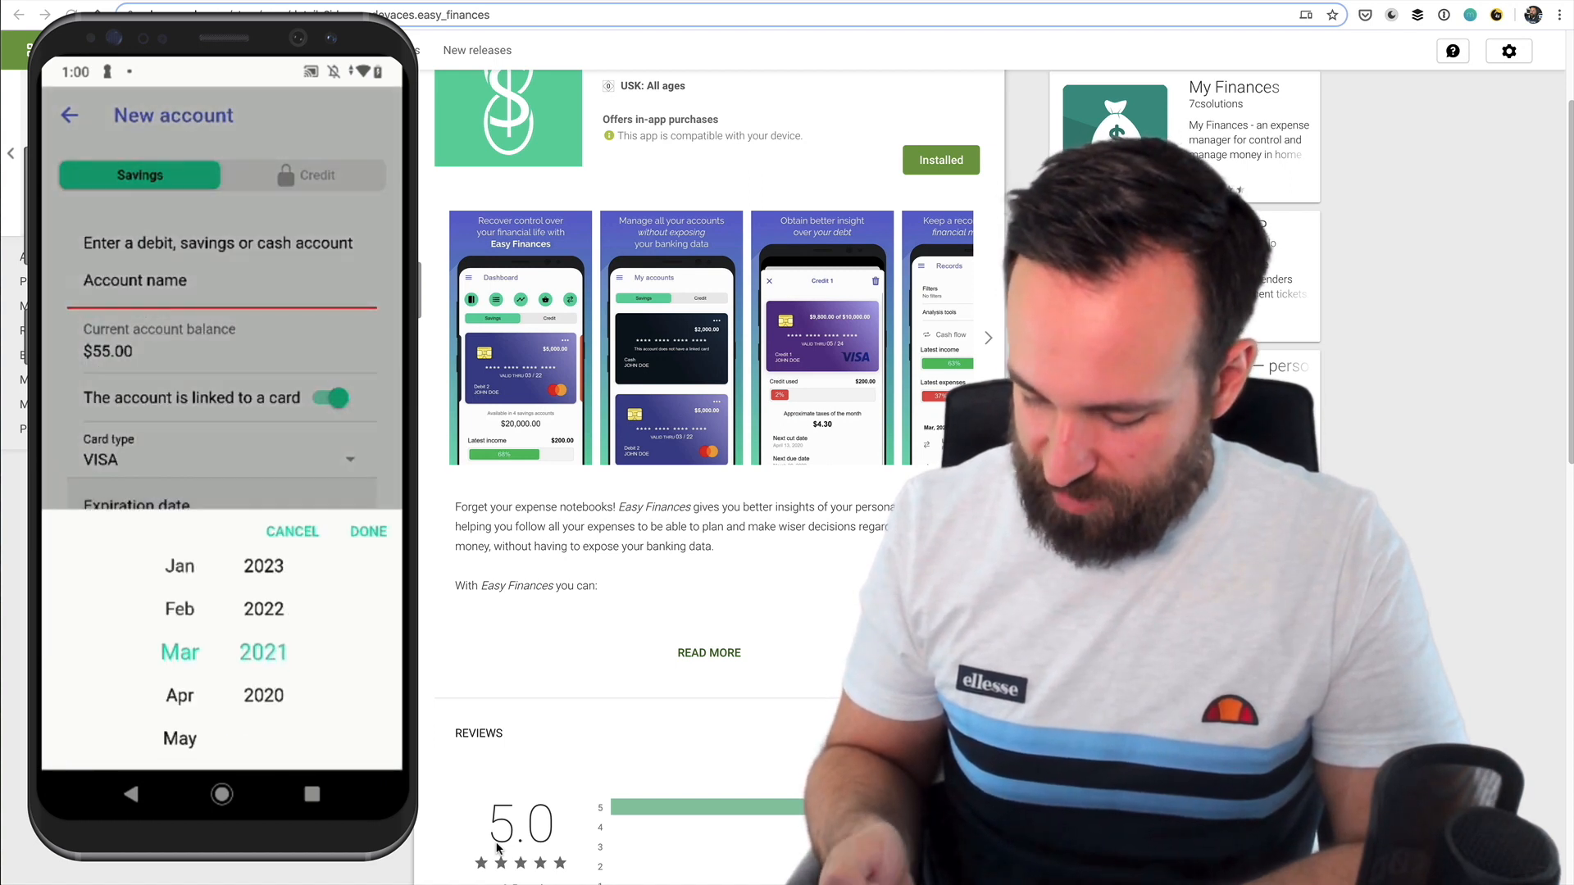
left_click(367, 531)
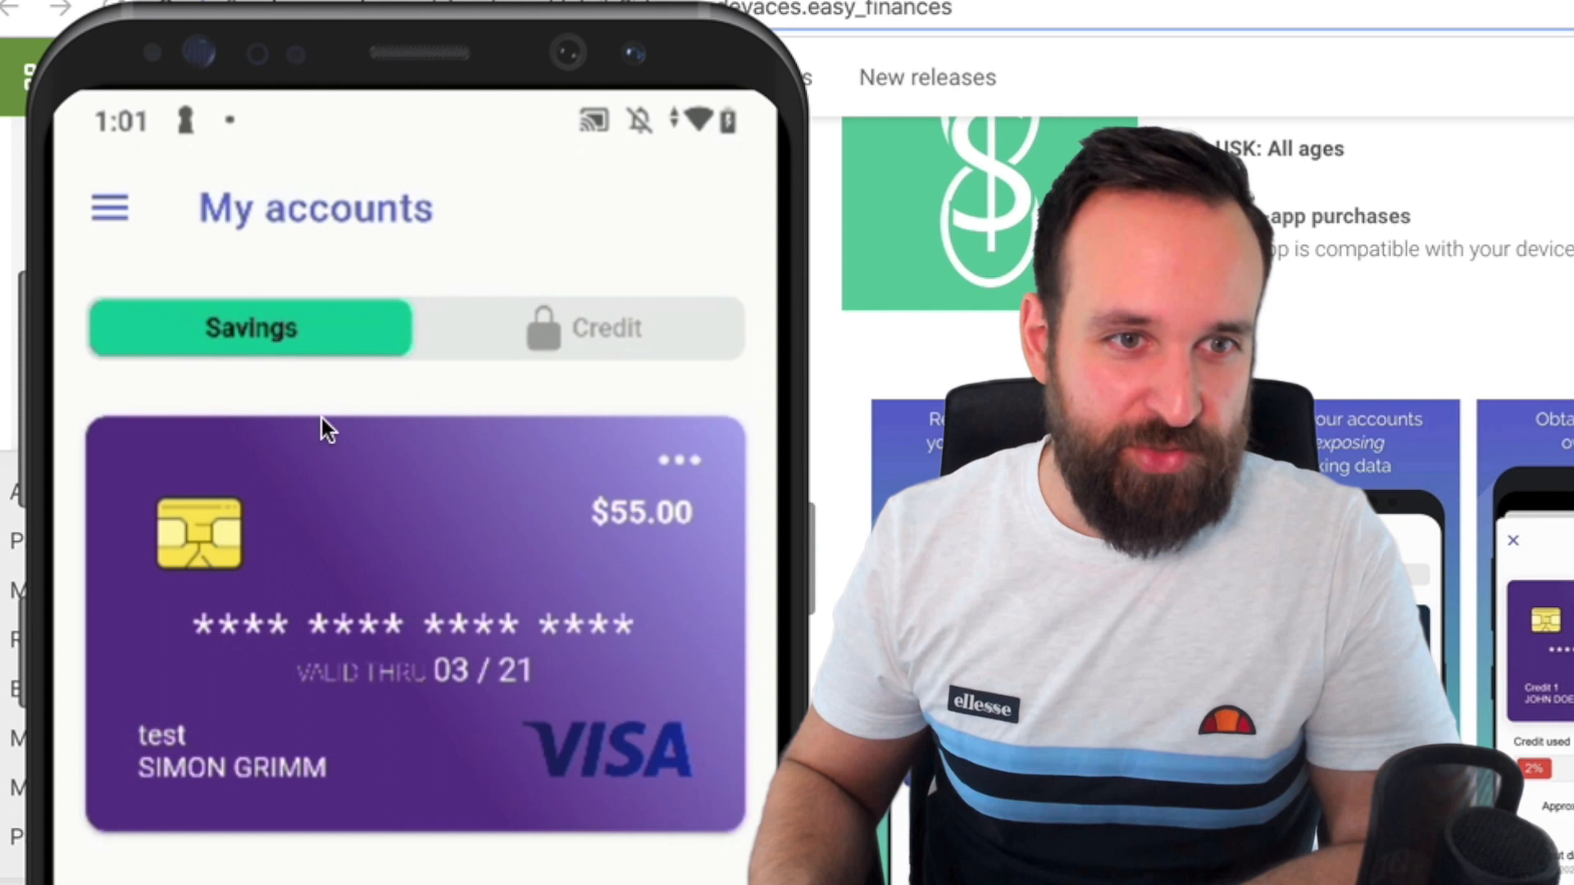
mouse_move(416, 326)
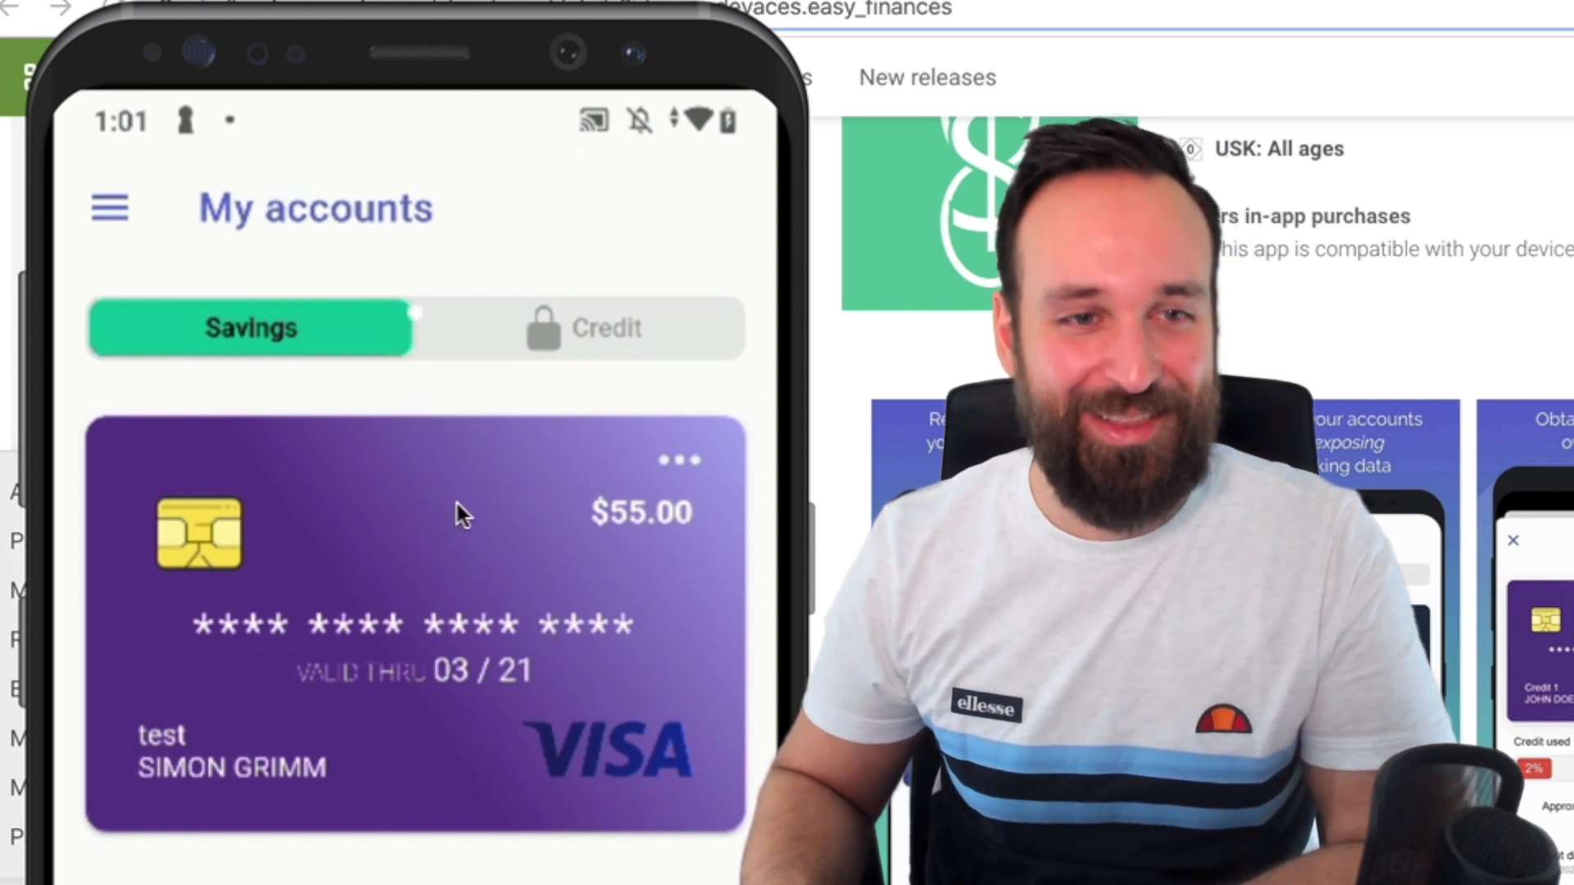
left_click(414, 515)
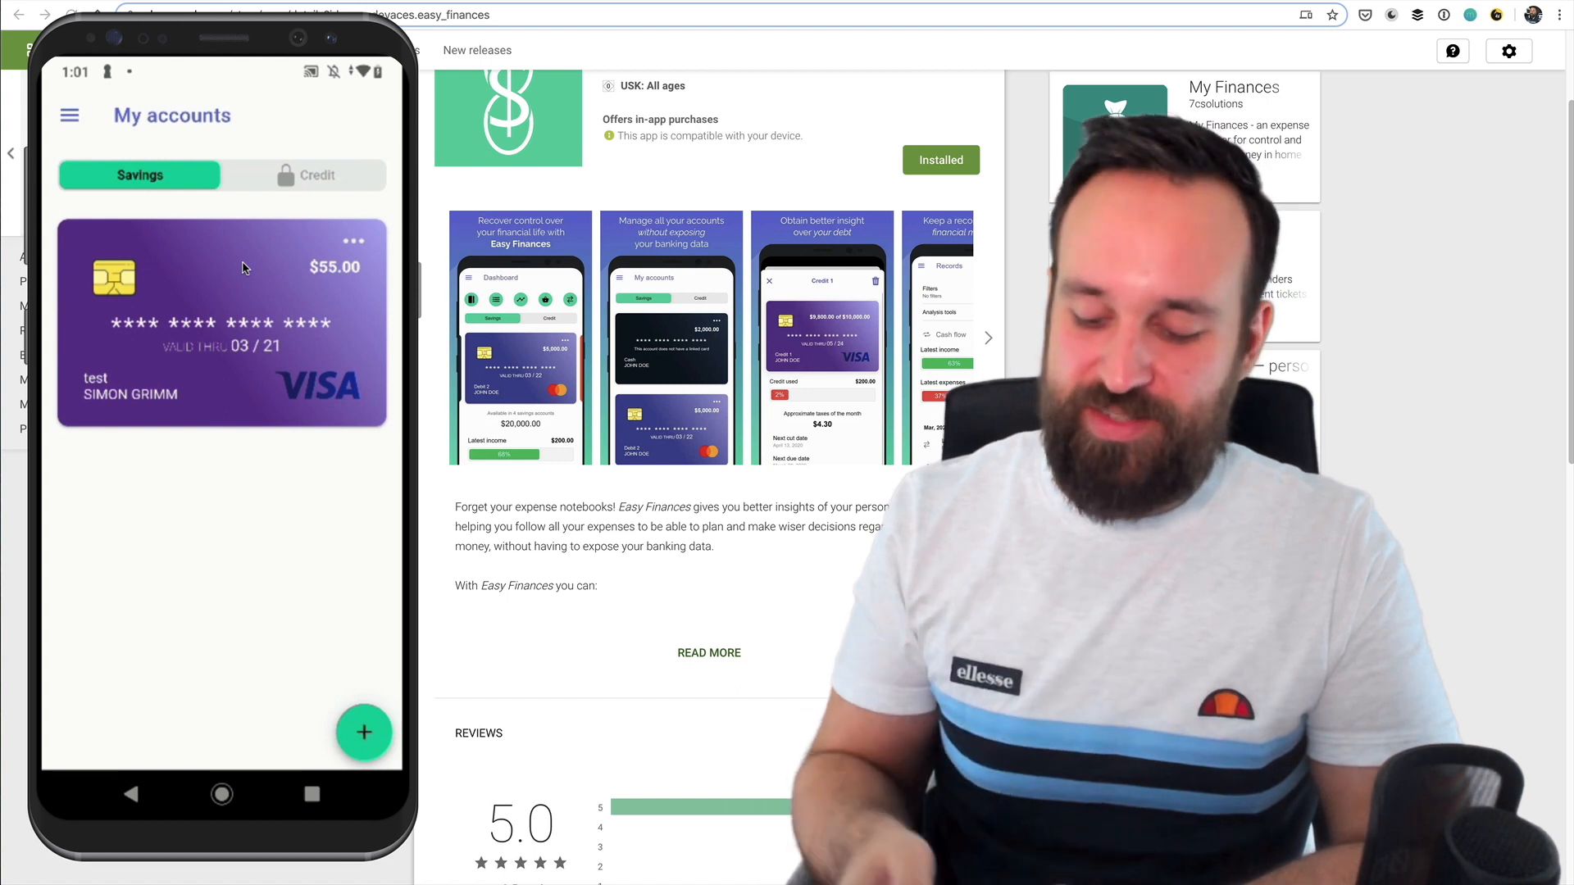
left_click(221, 321)
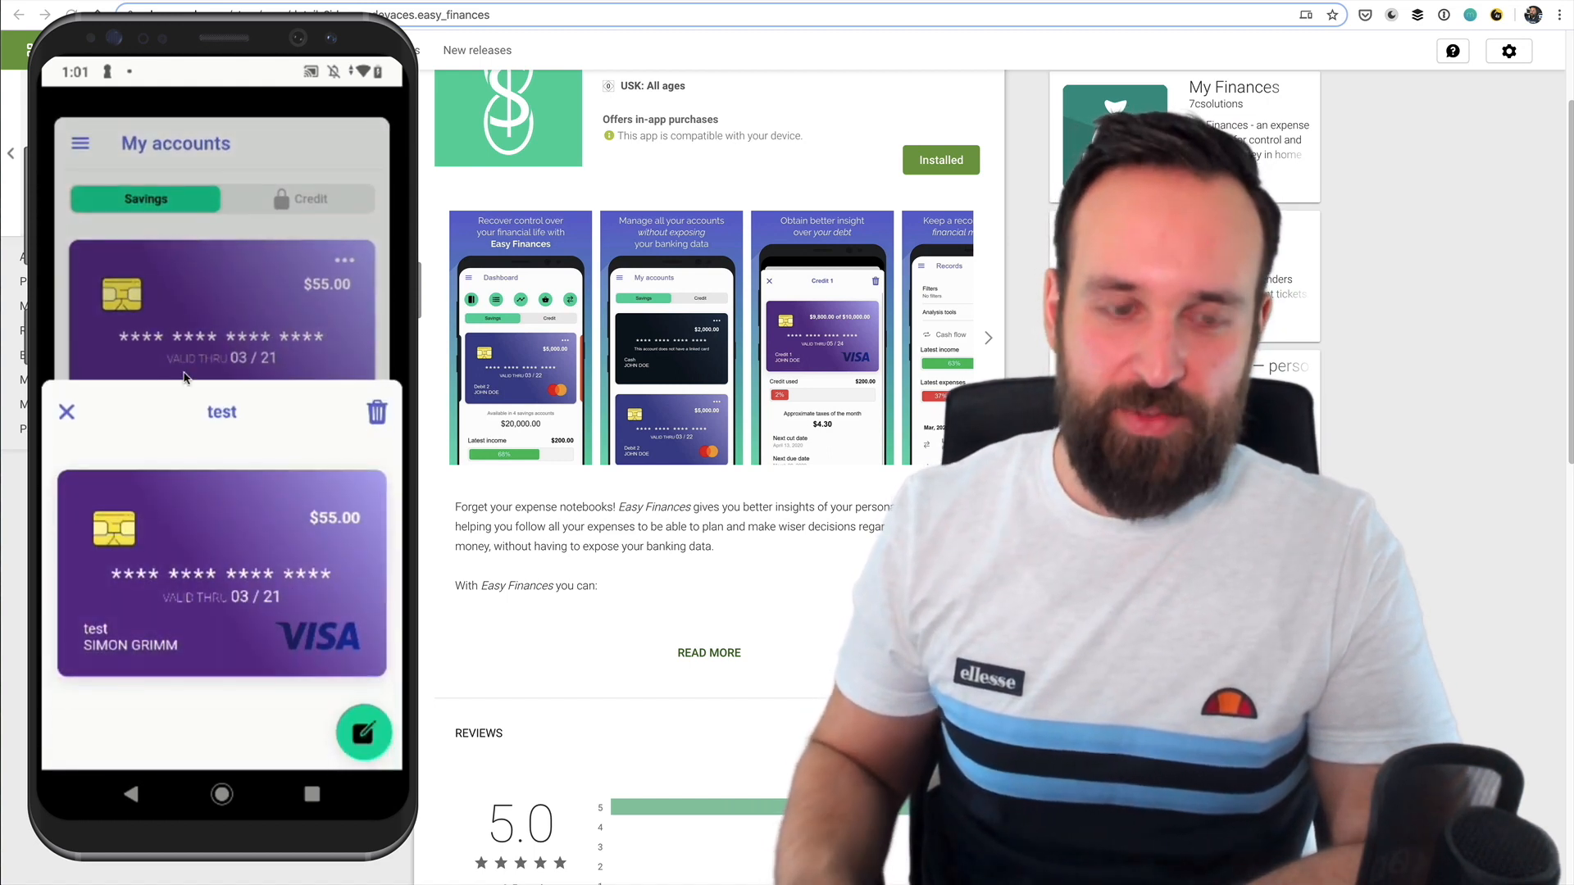
left_click(65, 412)
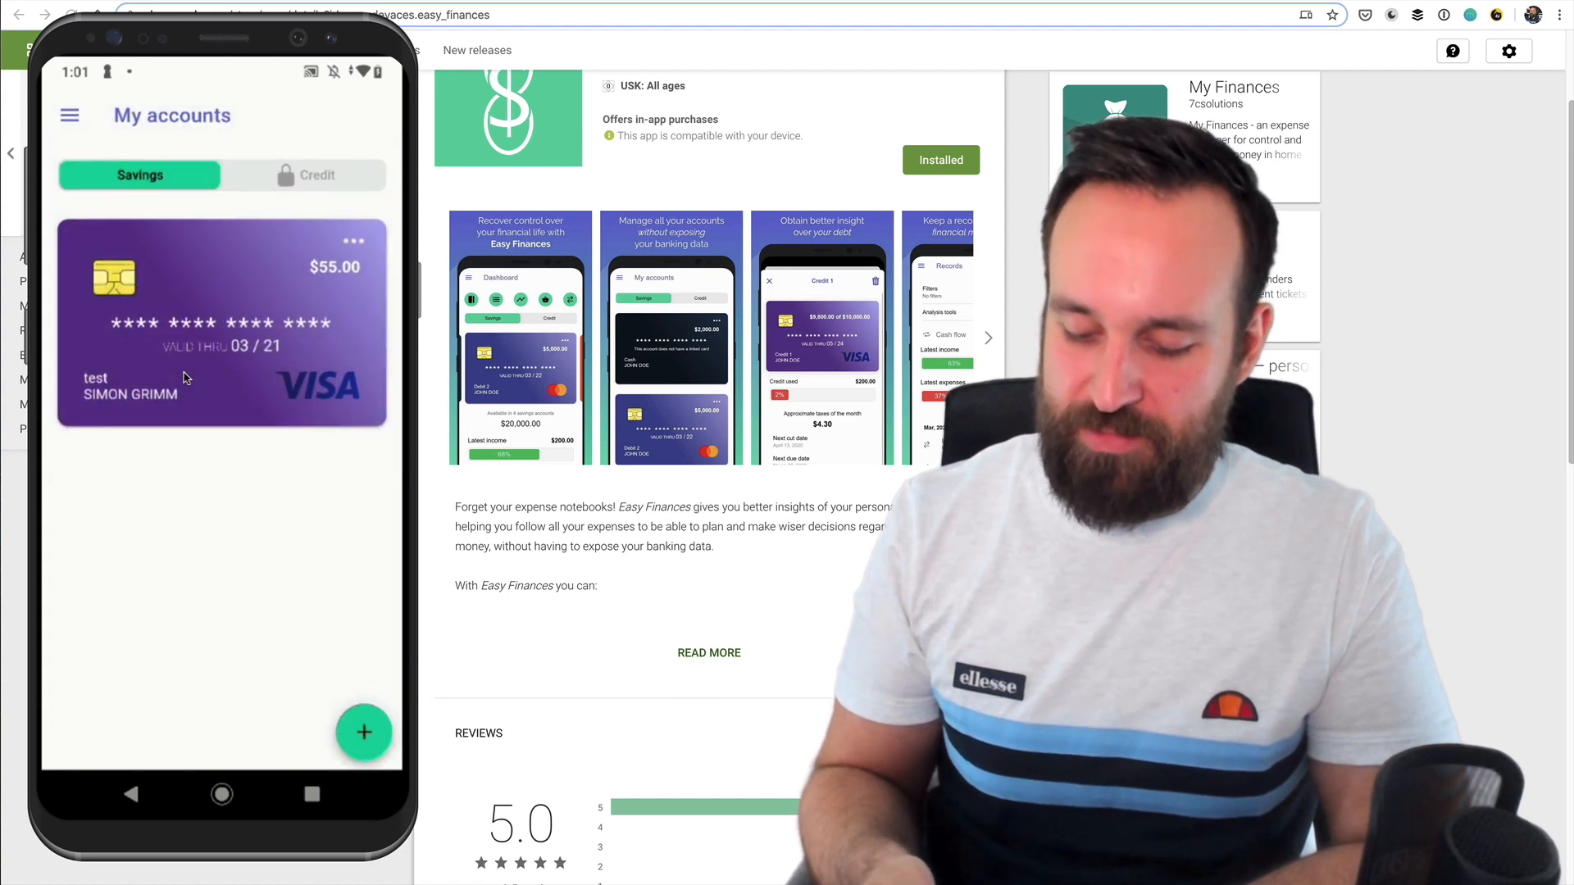
left_click(221, 321)
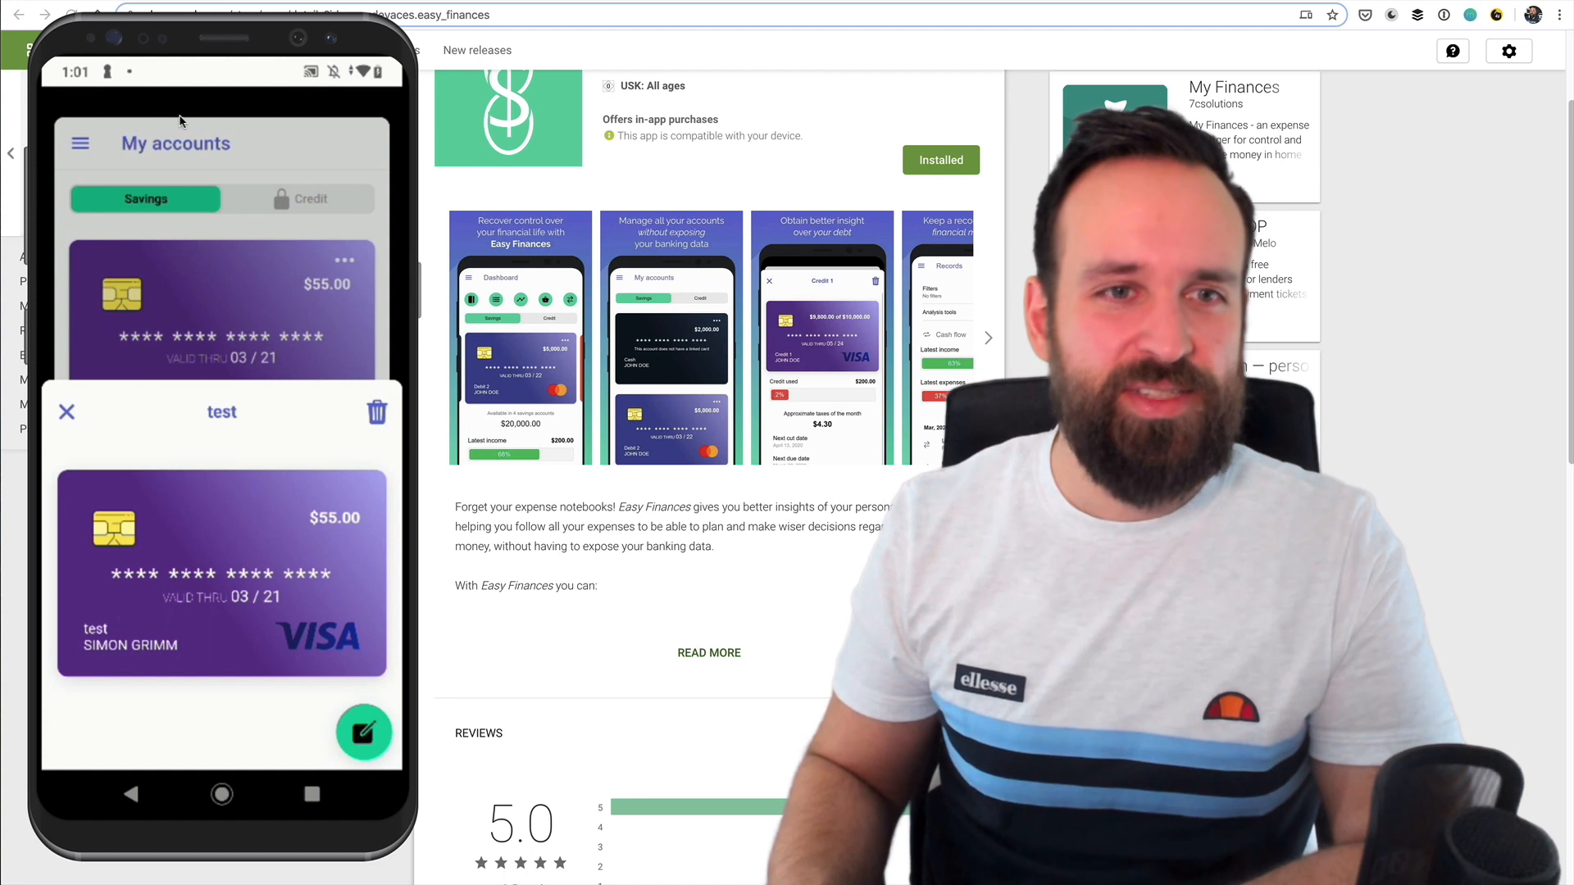
left_click(66, 411)
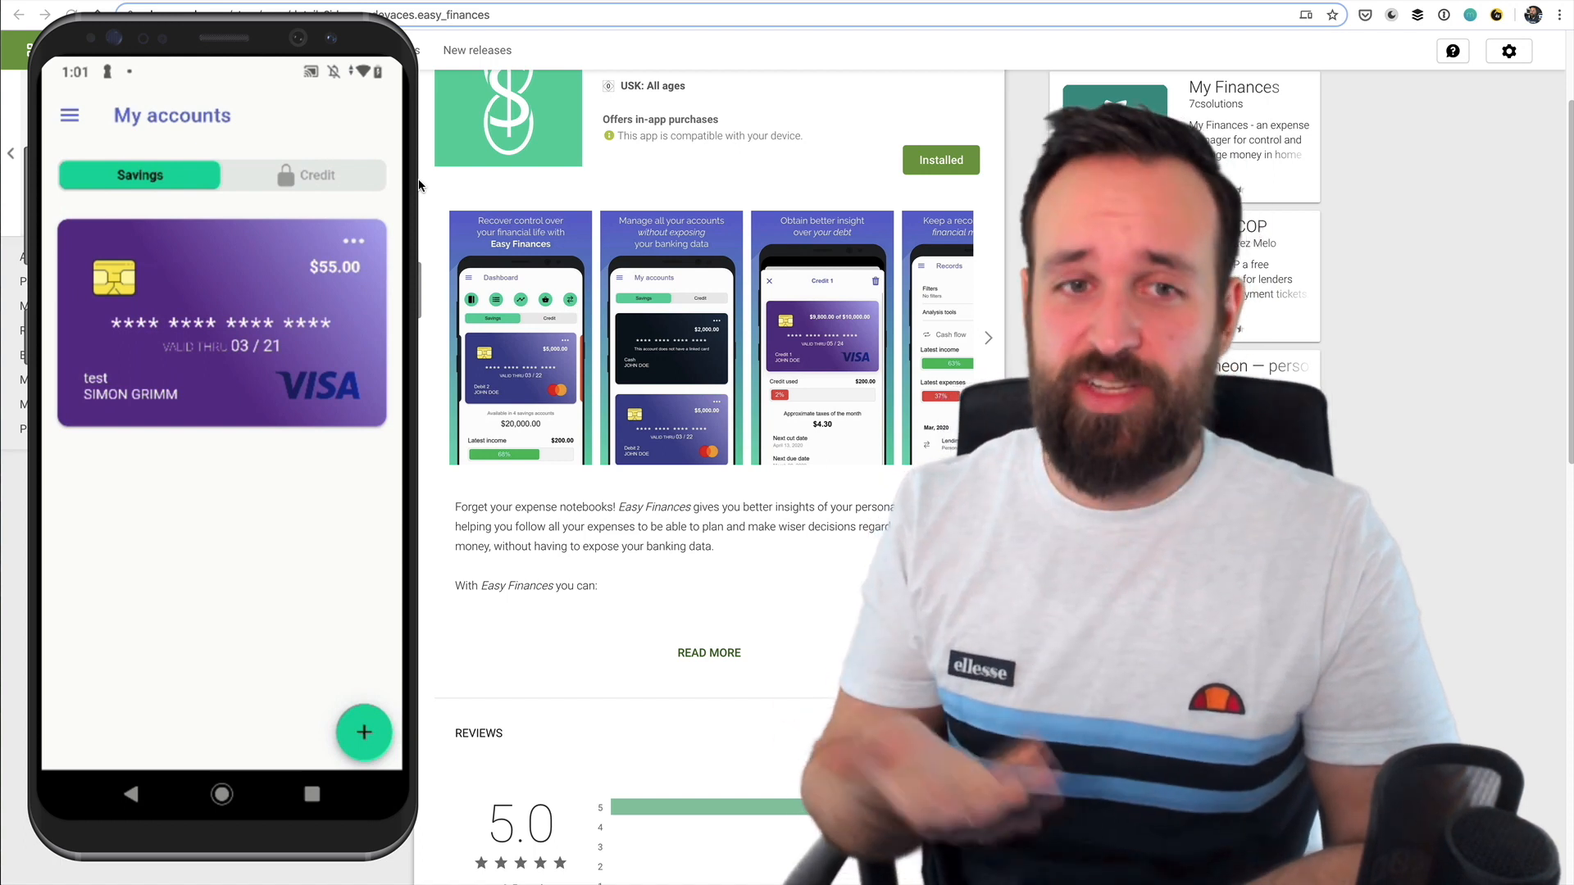
left_click(69, 115)
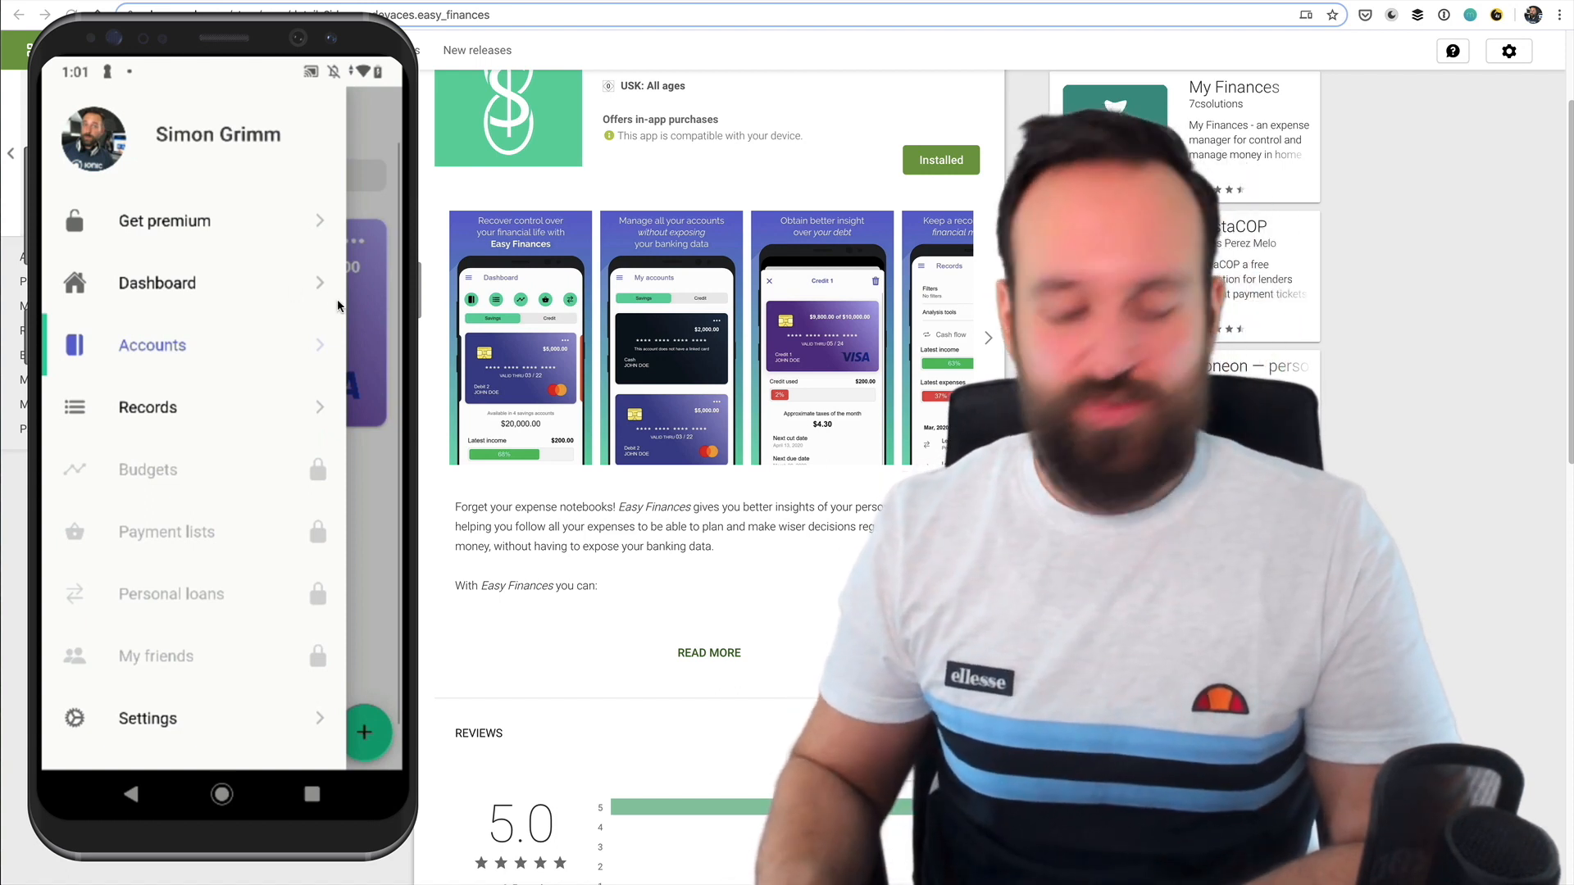
- Turn on Dark Mode in Settings, dismiss the premium offer and reopen the side menu
left_click(152, 344)
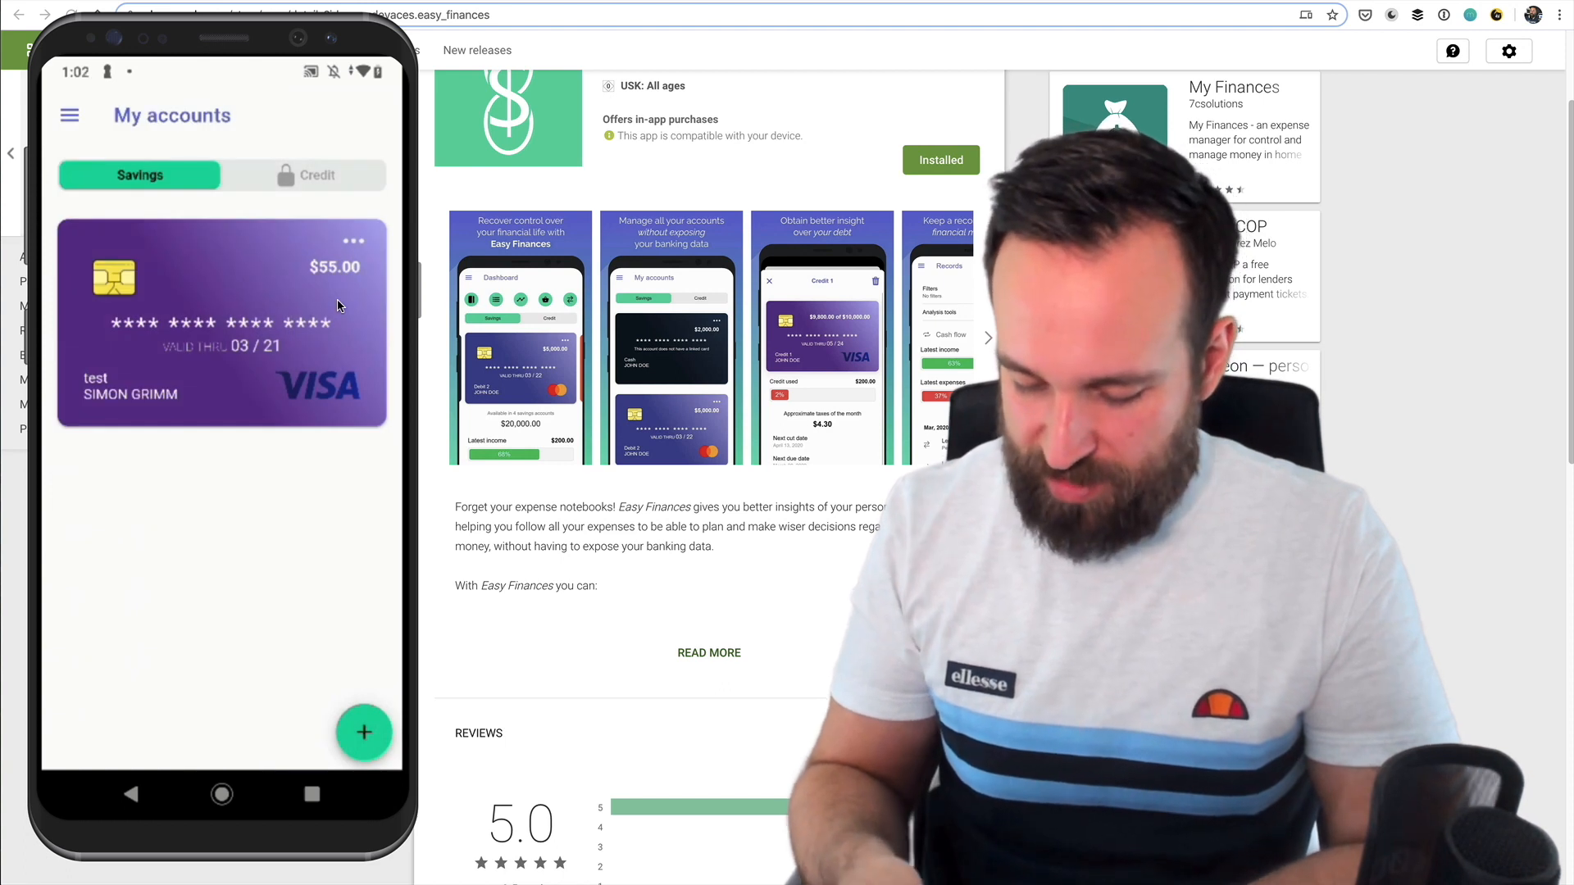
left_click(69, 114)
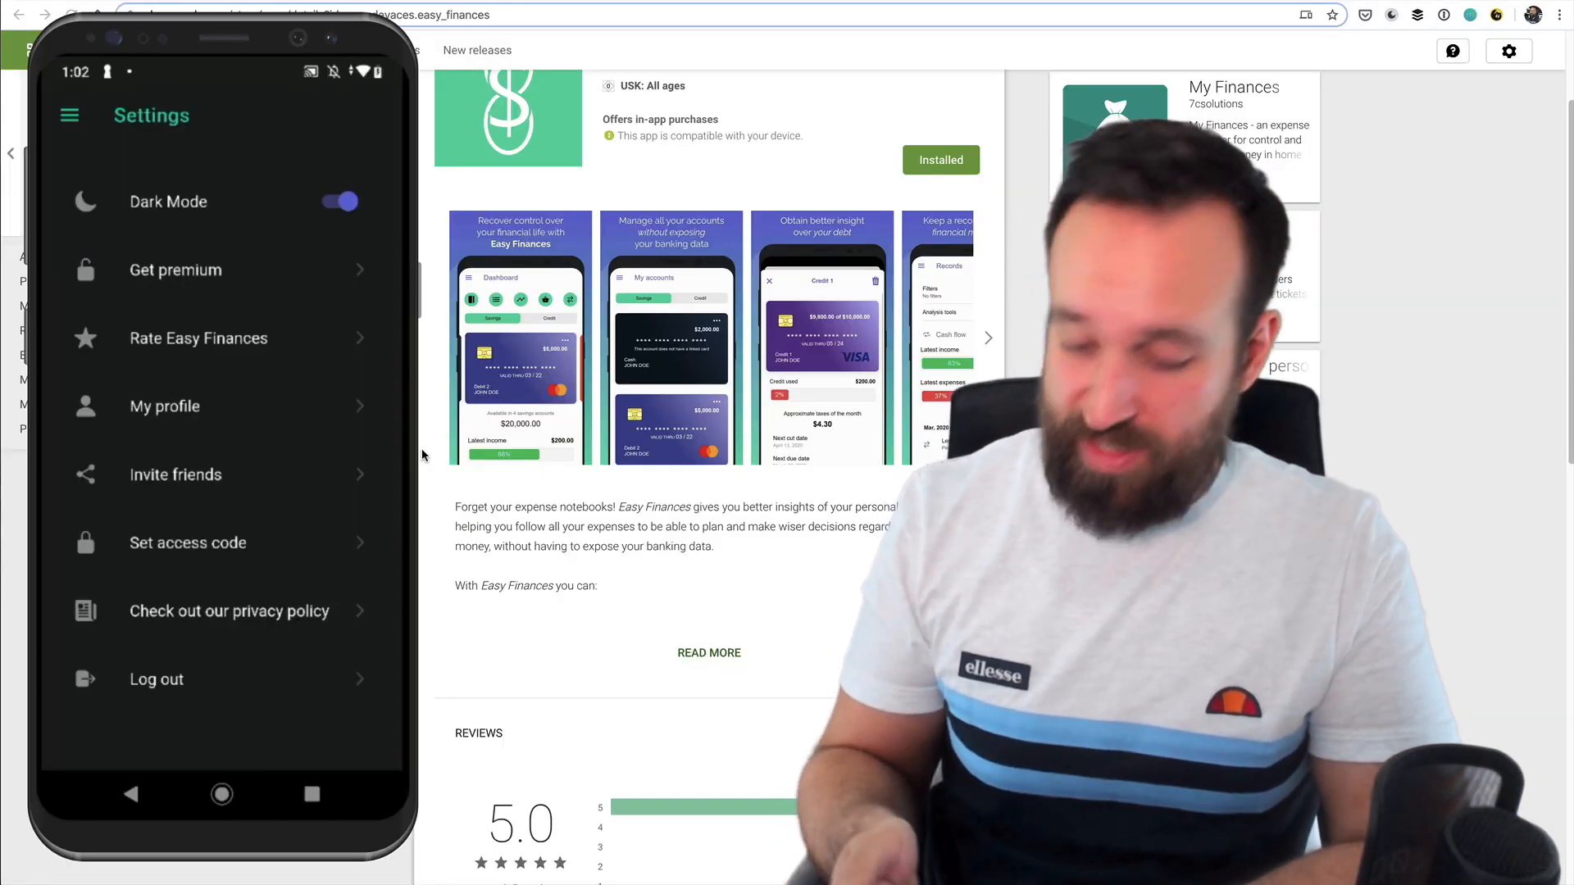
left_click(175, 269)
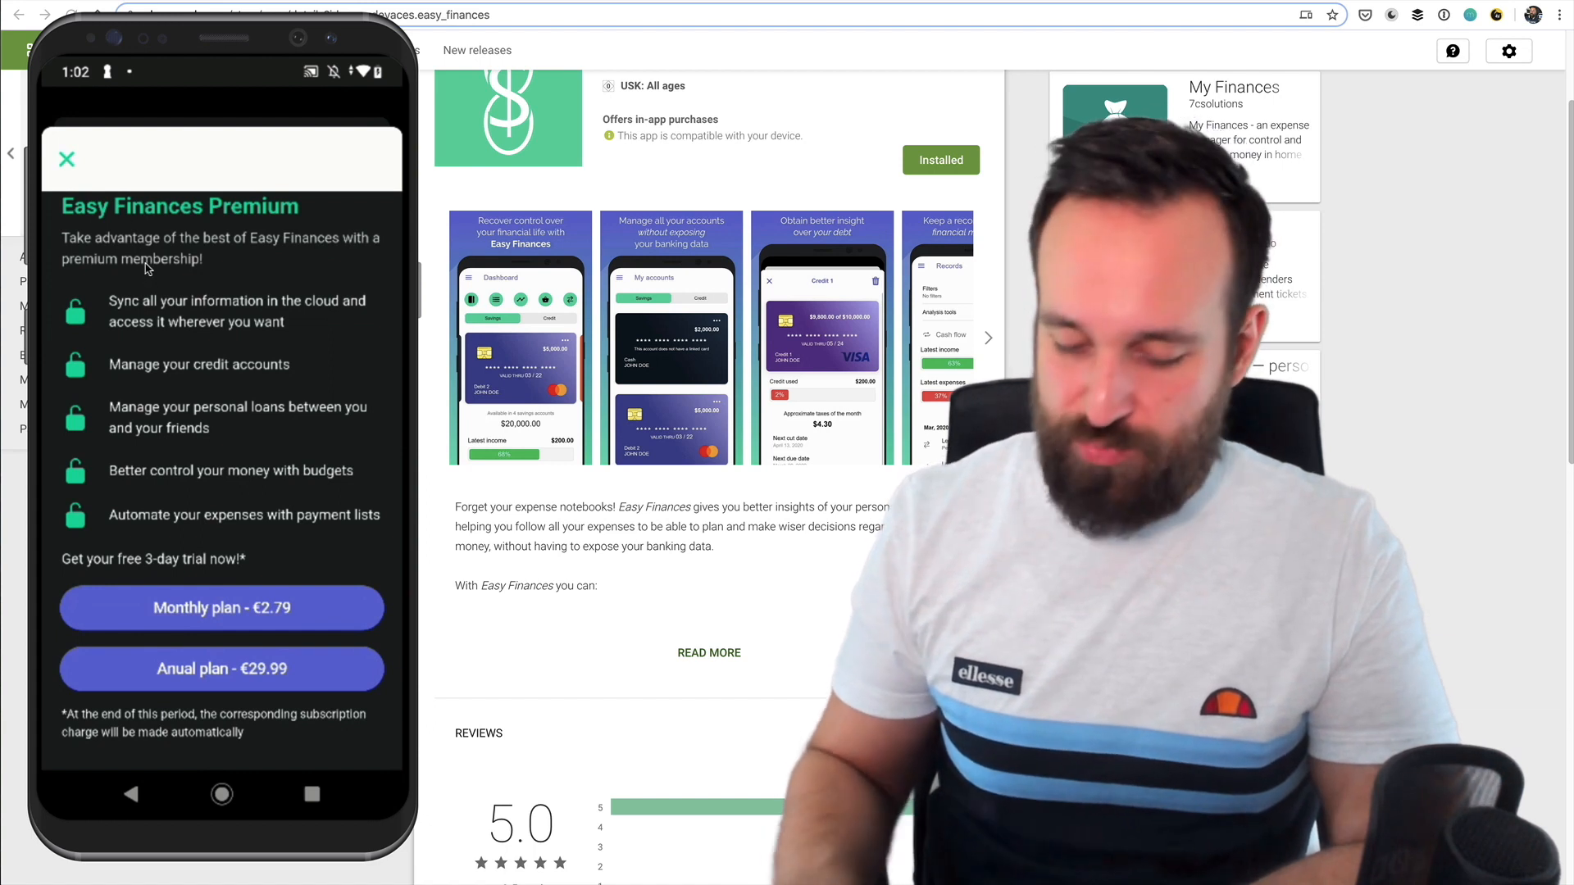
mouse_move(144, 167)
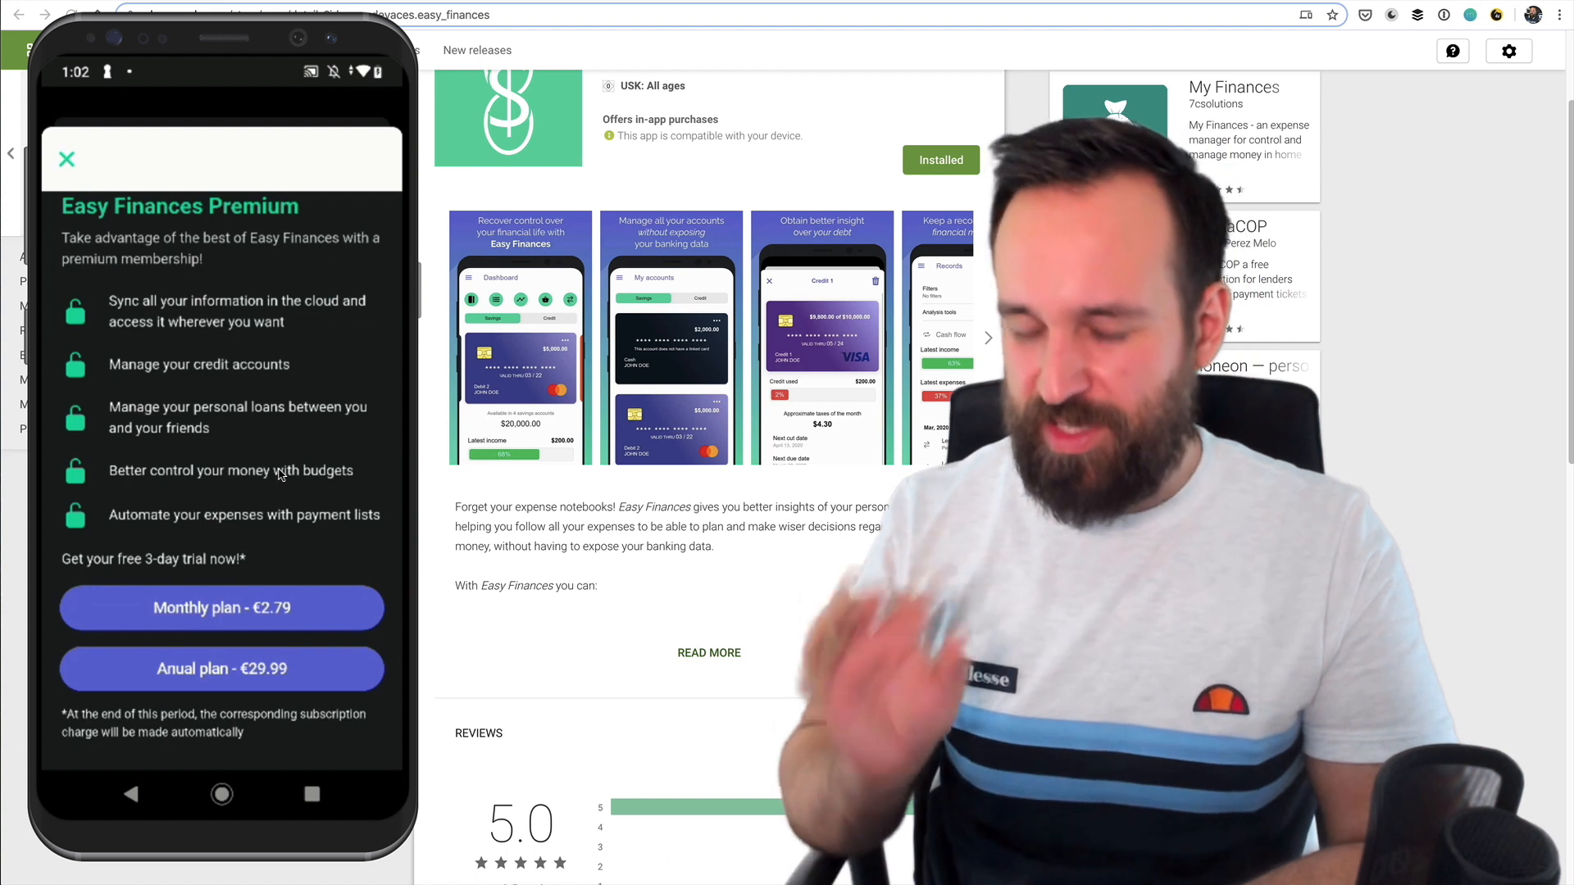
left_click(65, 159)
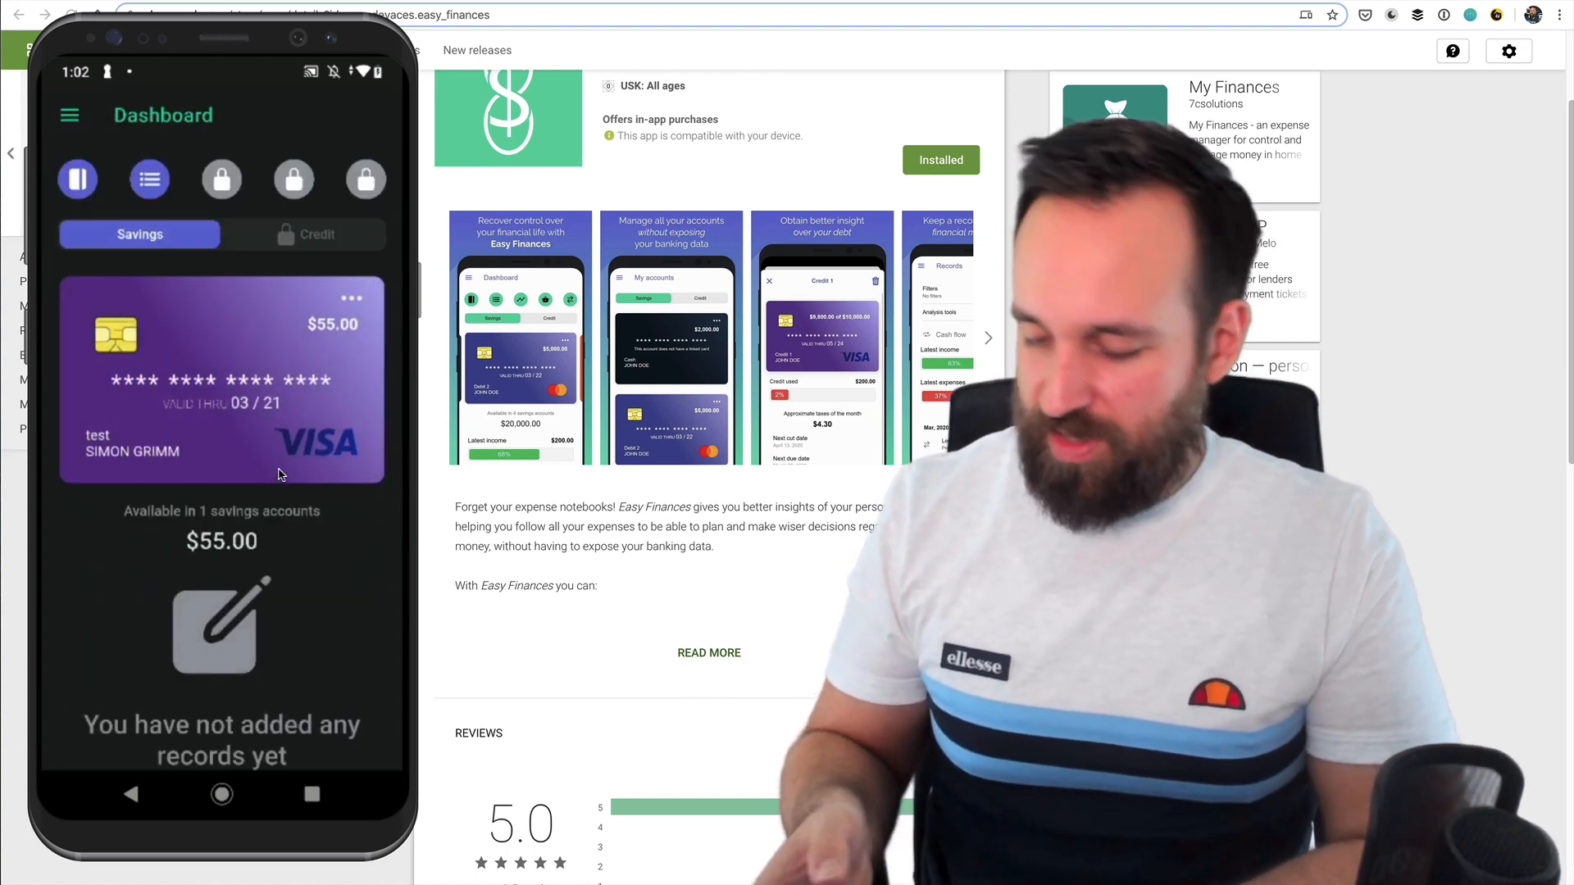
left_click(69, 115)
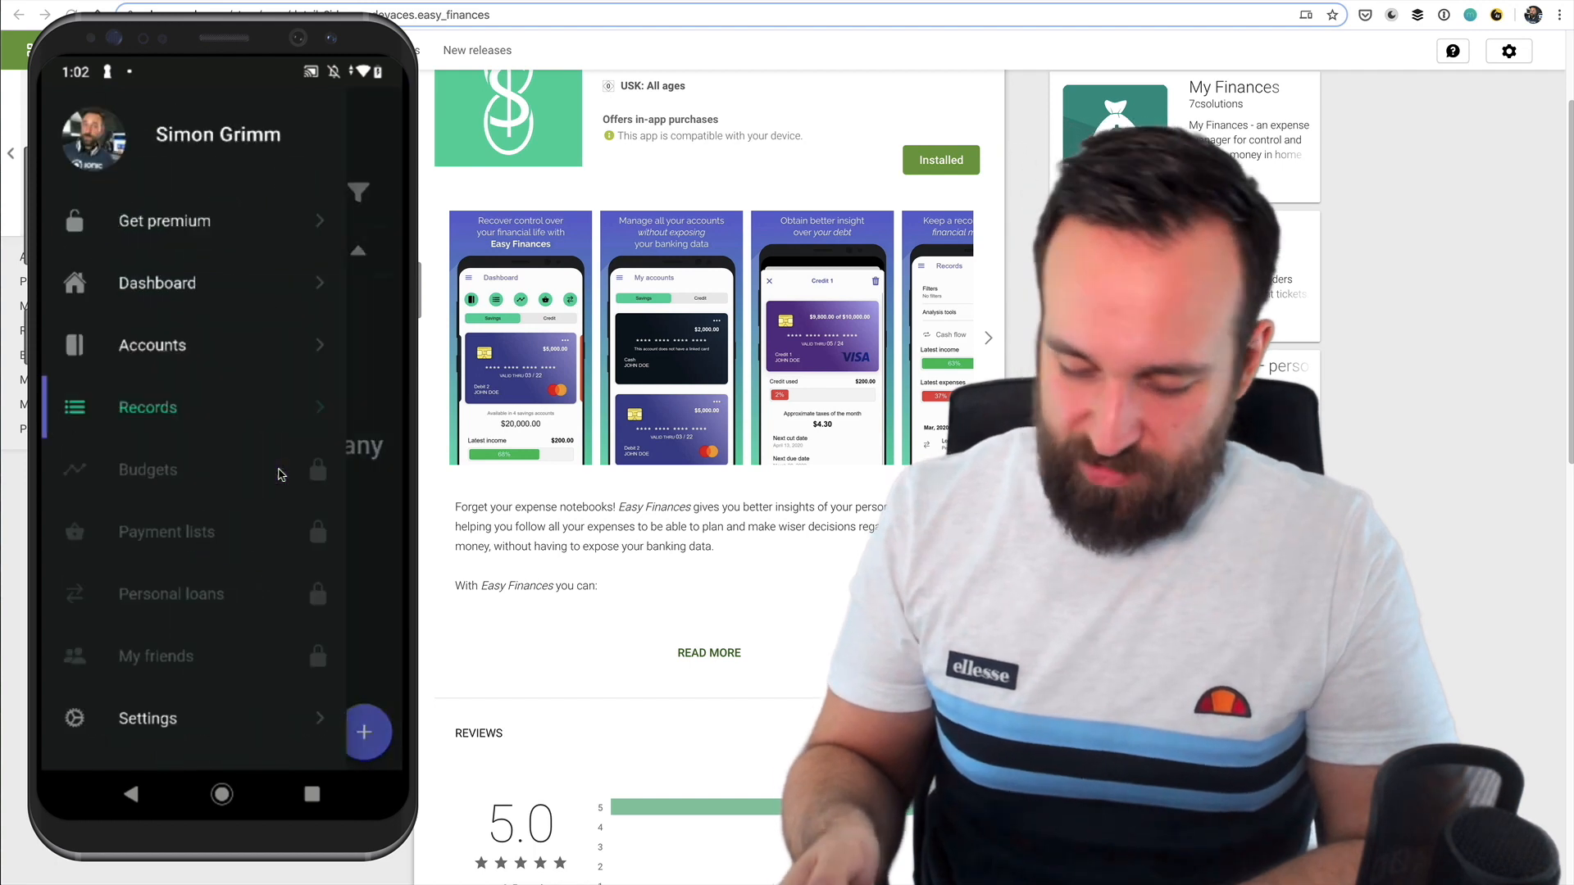
- Add a $55.00 expense from account 'test' in category Car and save it
left_click(153, 344)
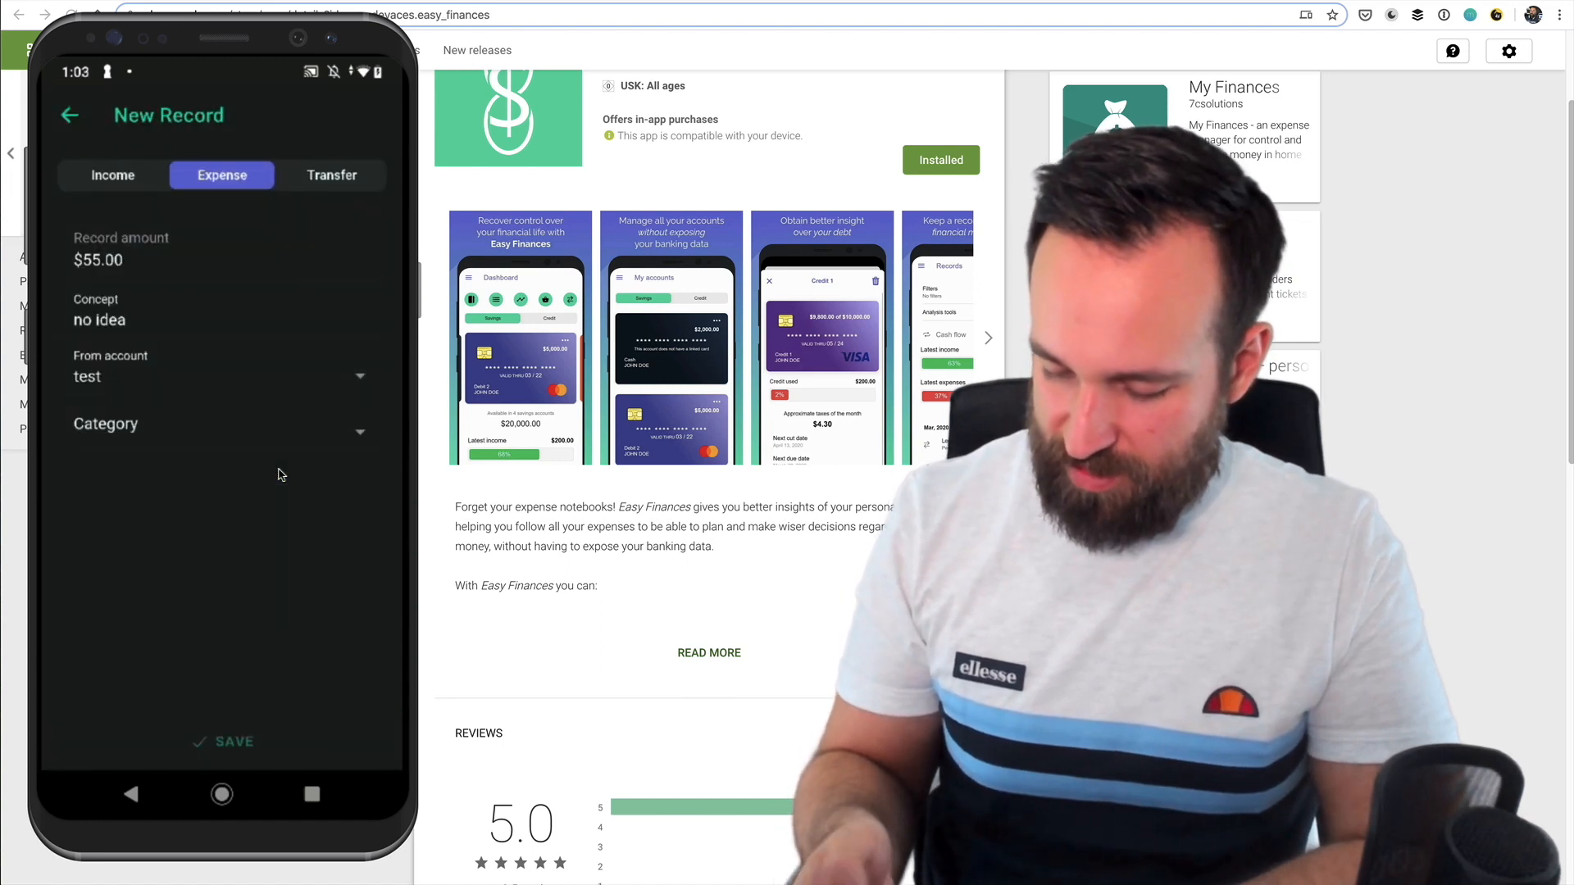
left_click(200, 431)
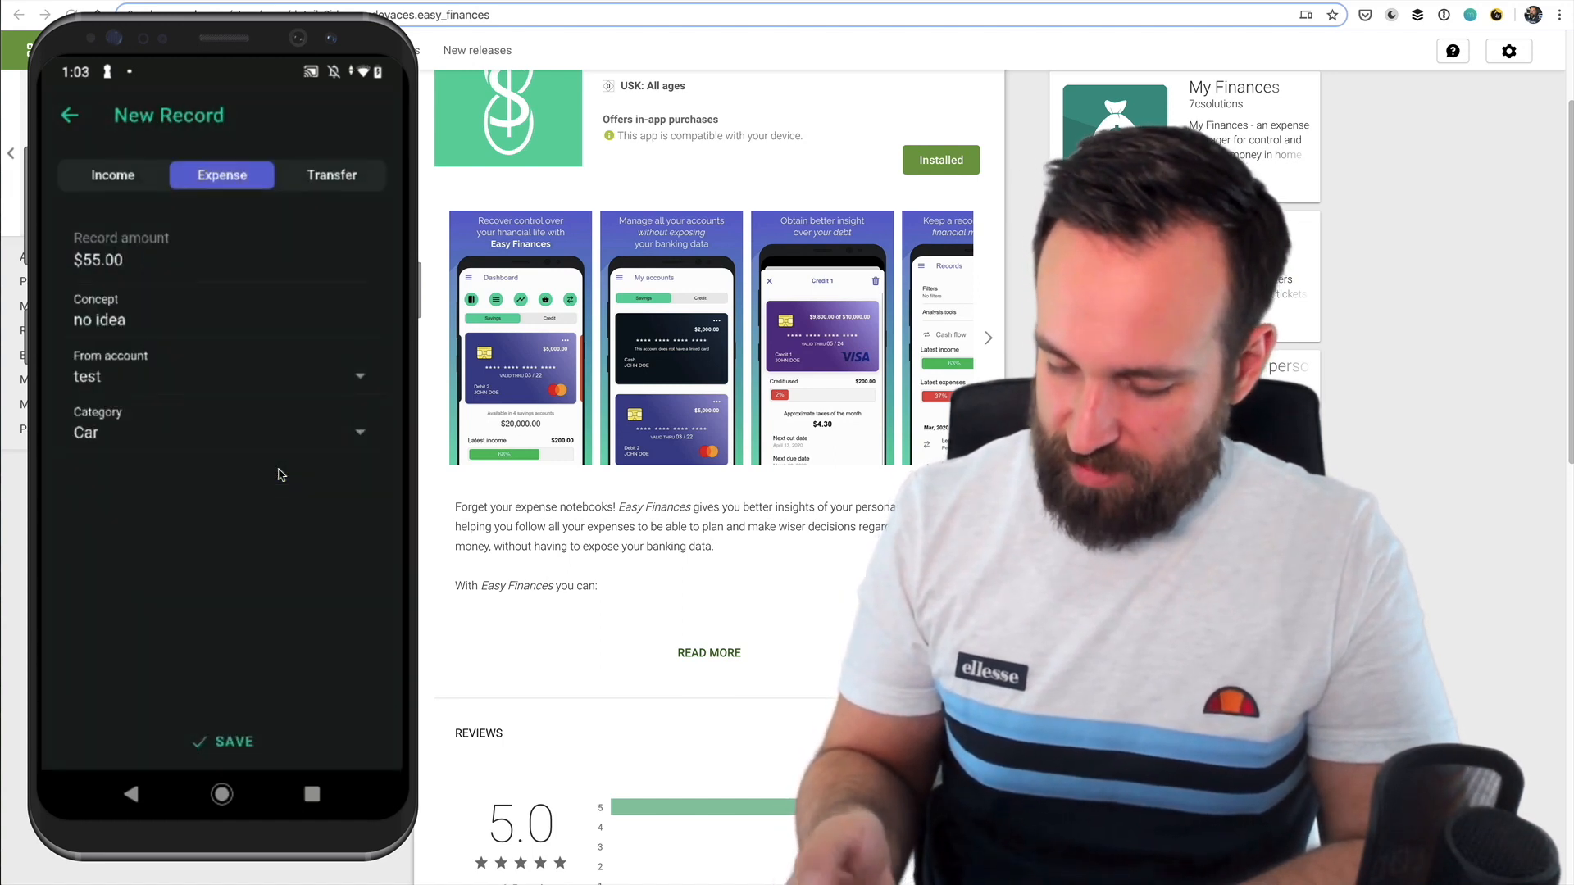
left_click(222, 740)
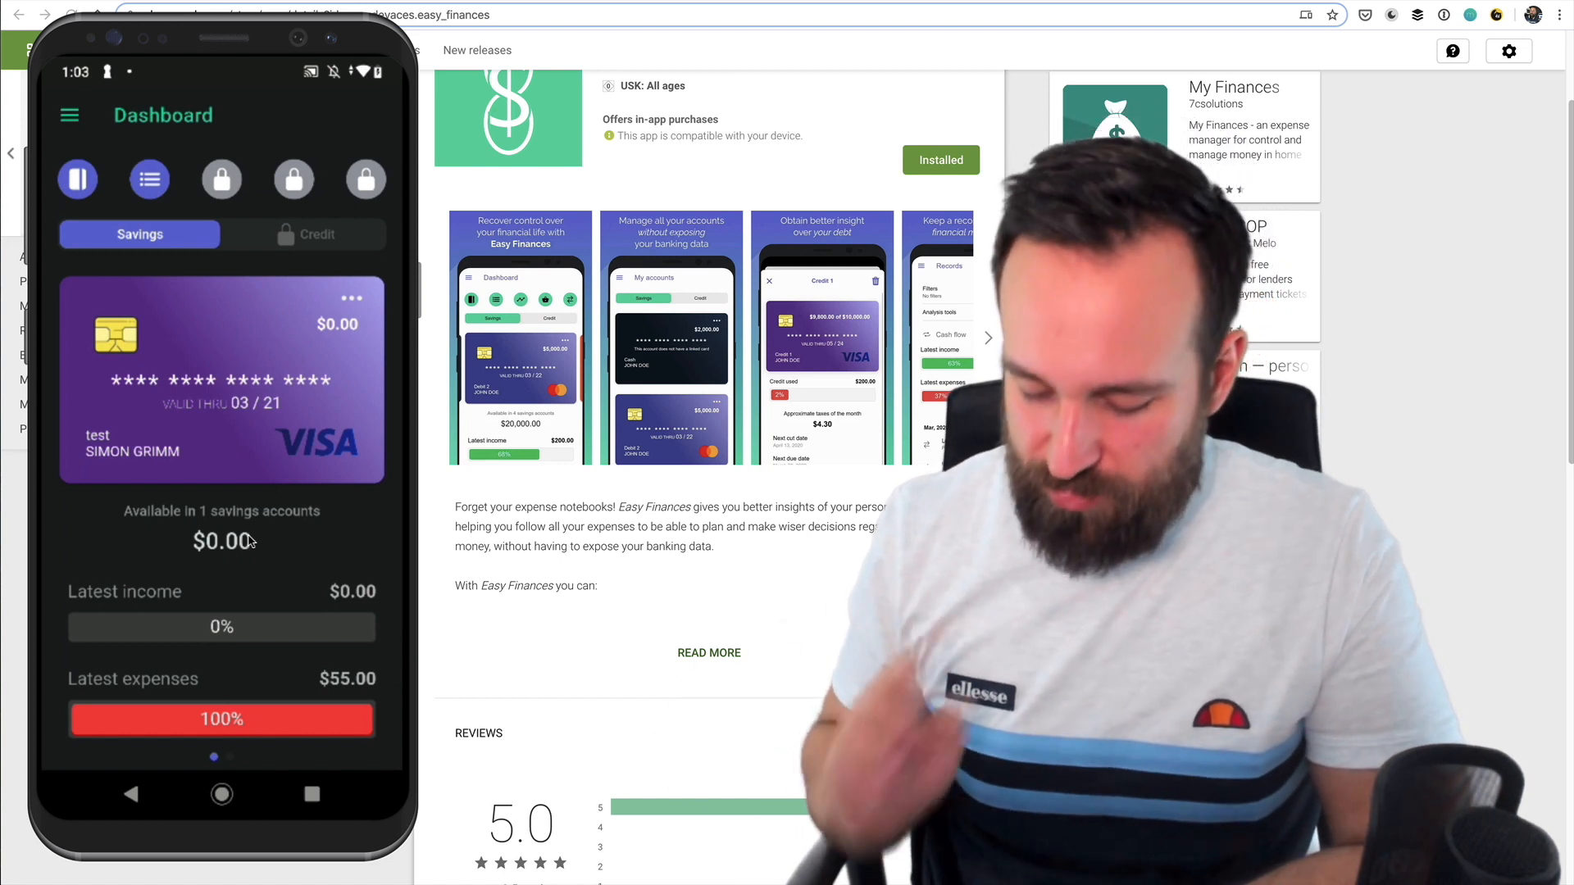
scroll("down", 3)
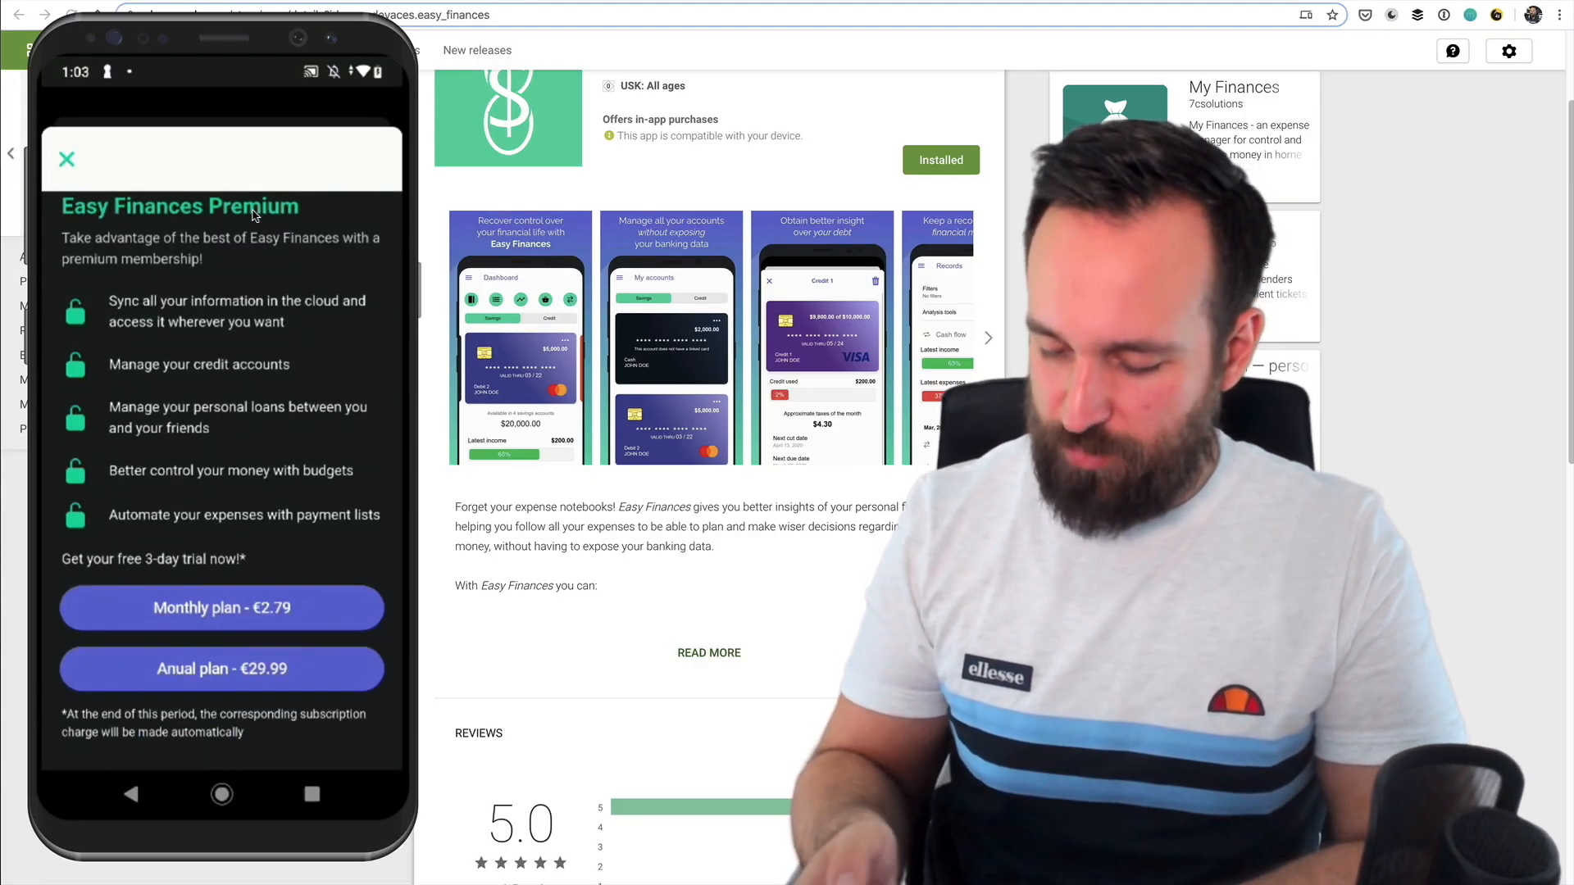
left_click(65, 159)
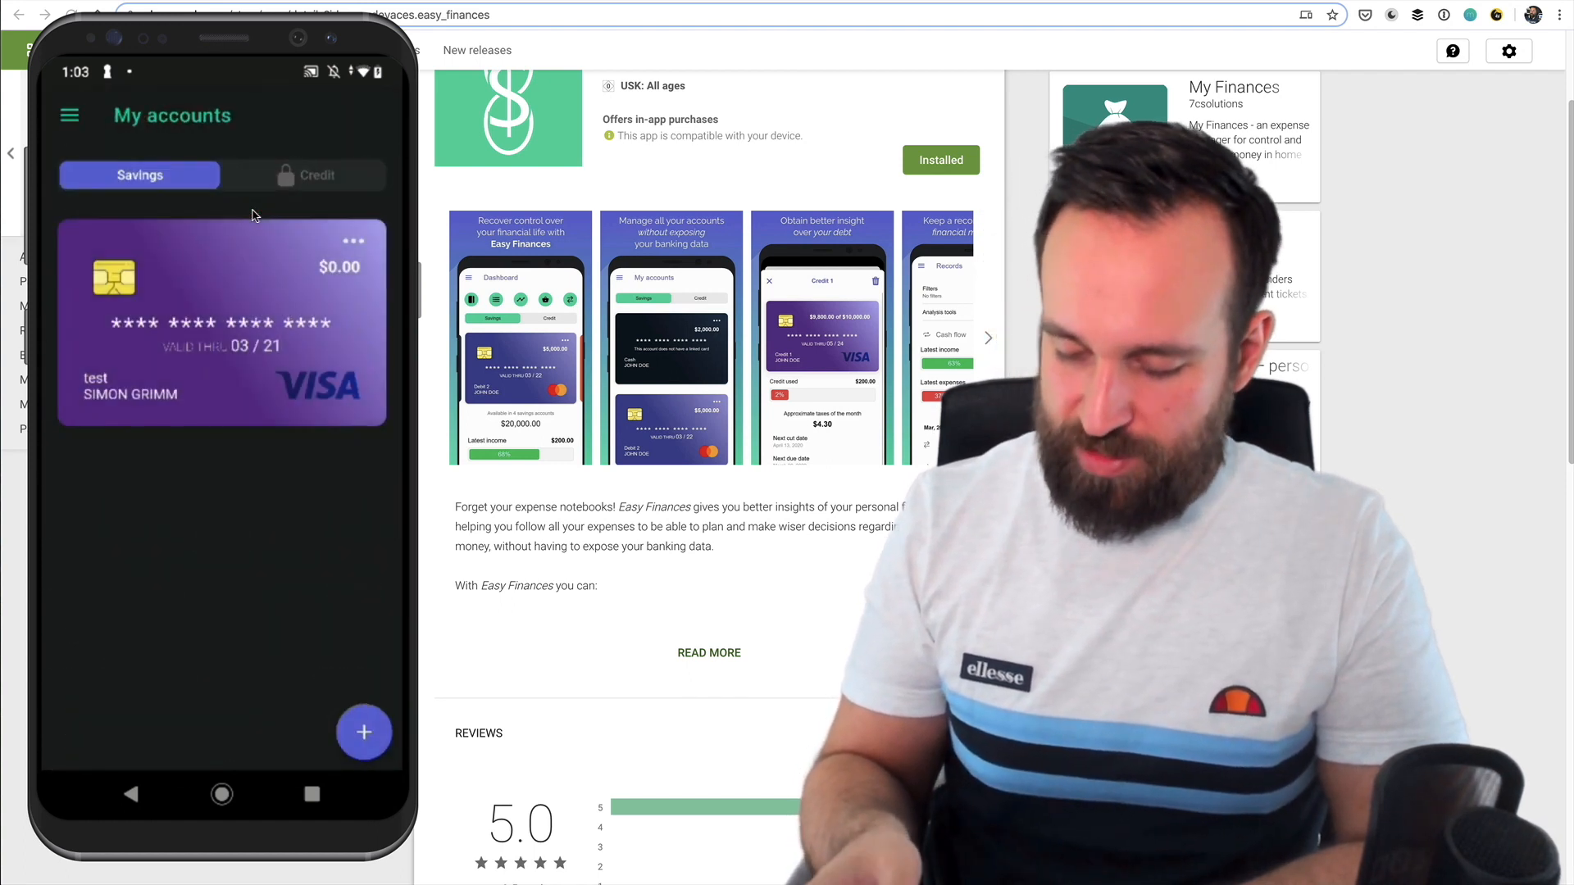
left_click(68, 114)
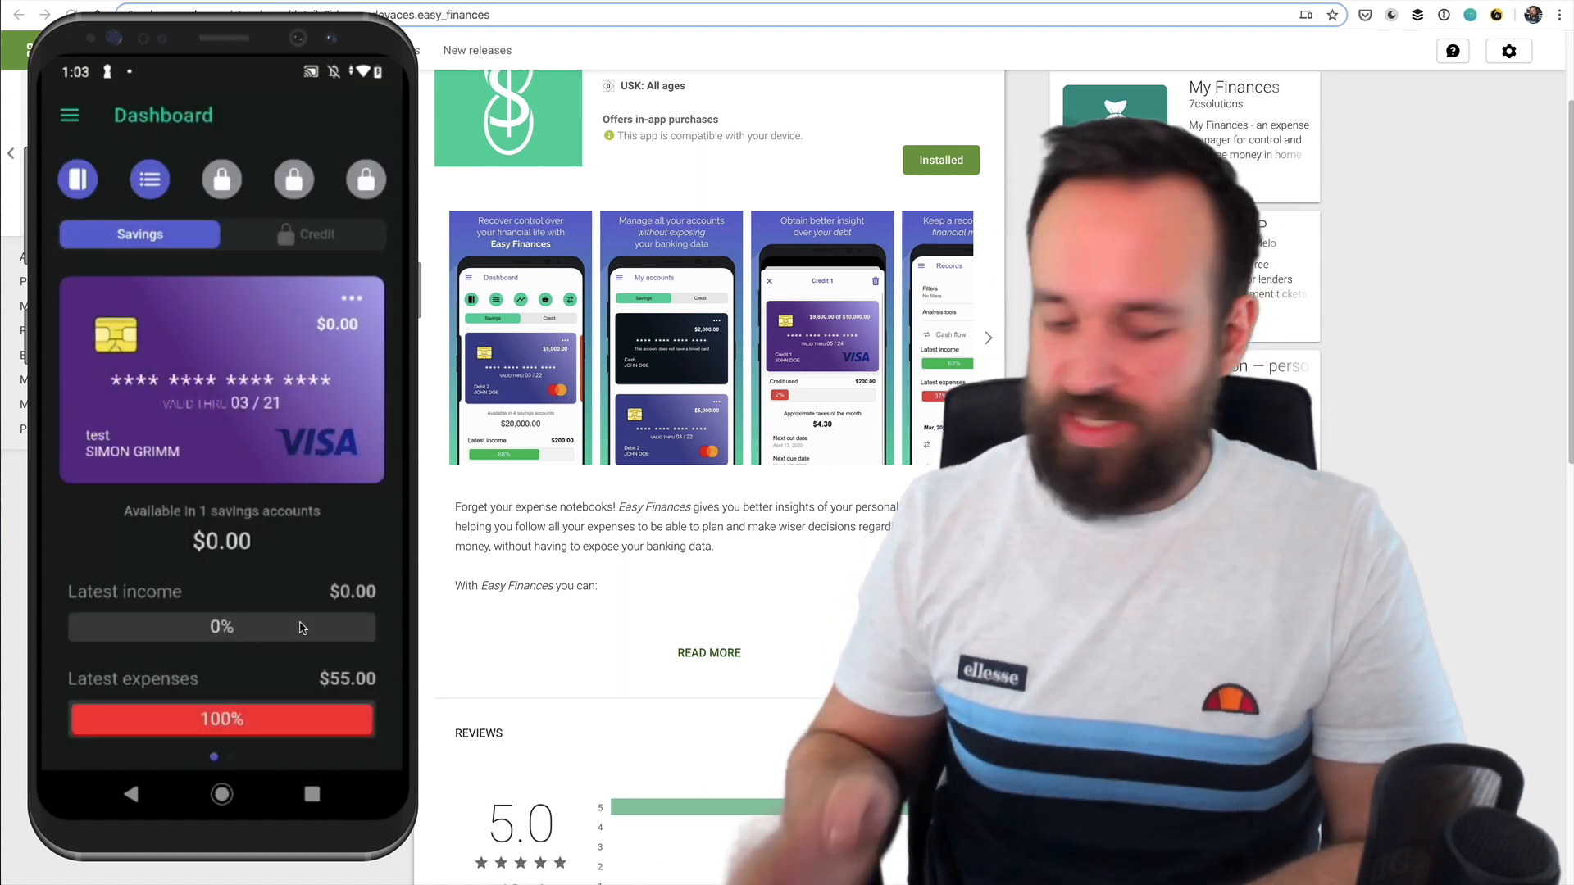
scroll("down", 3)
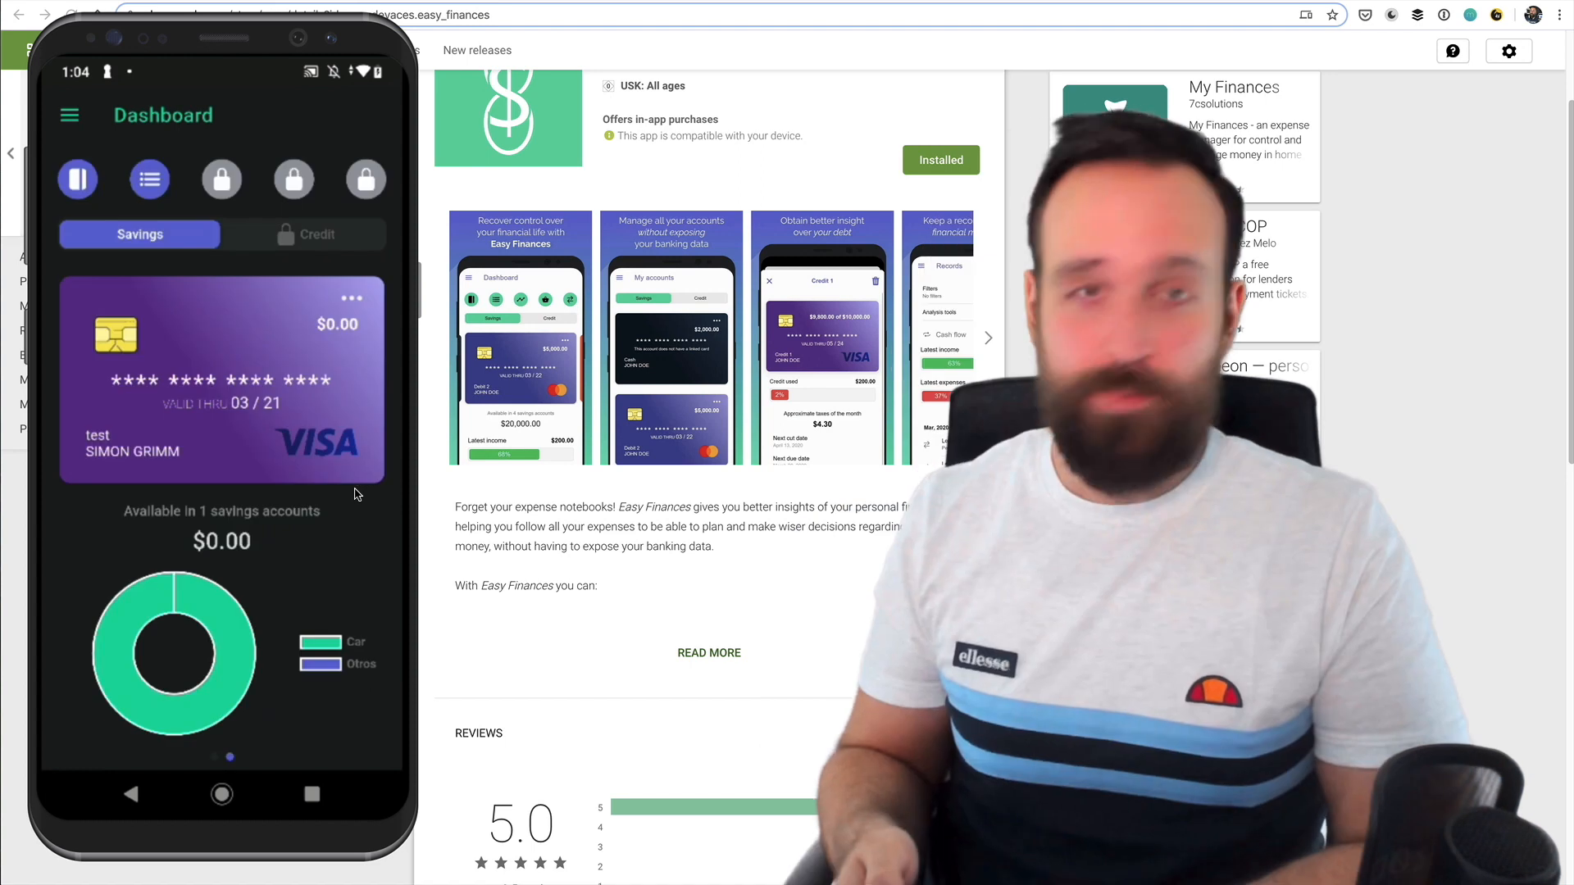
left_click(69, 115)
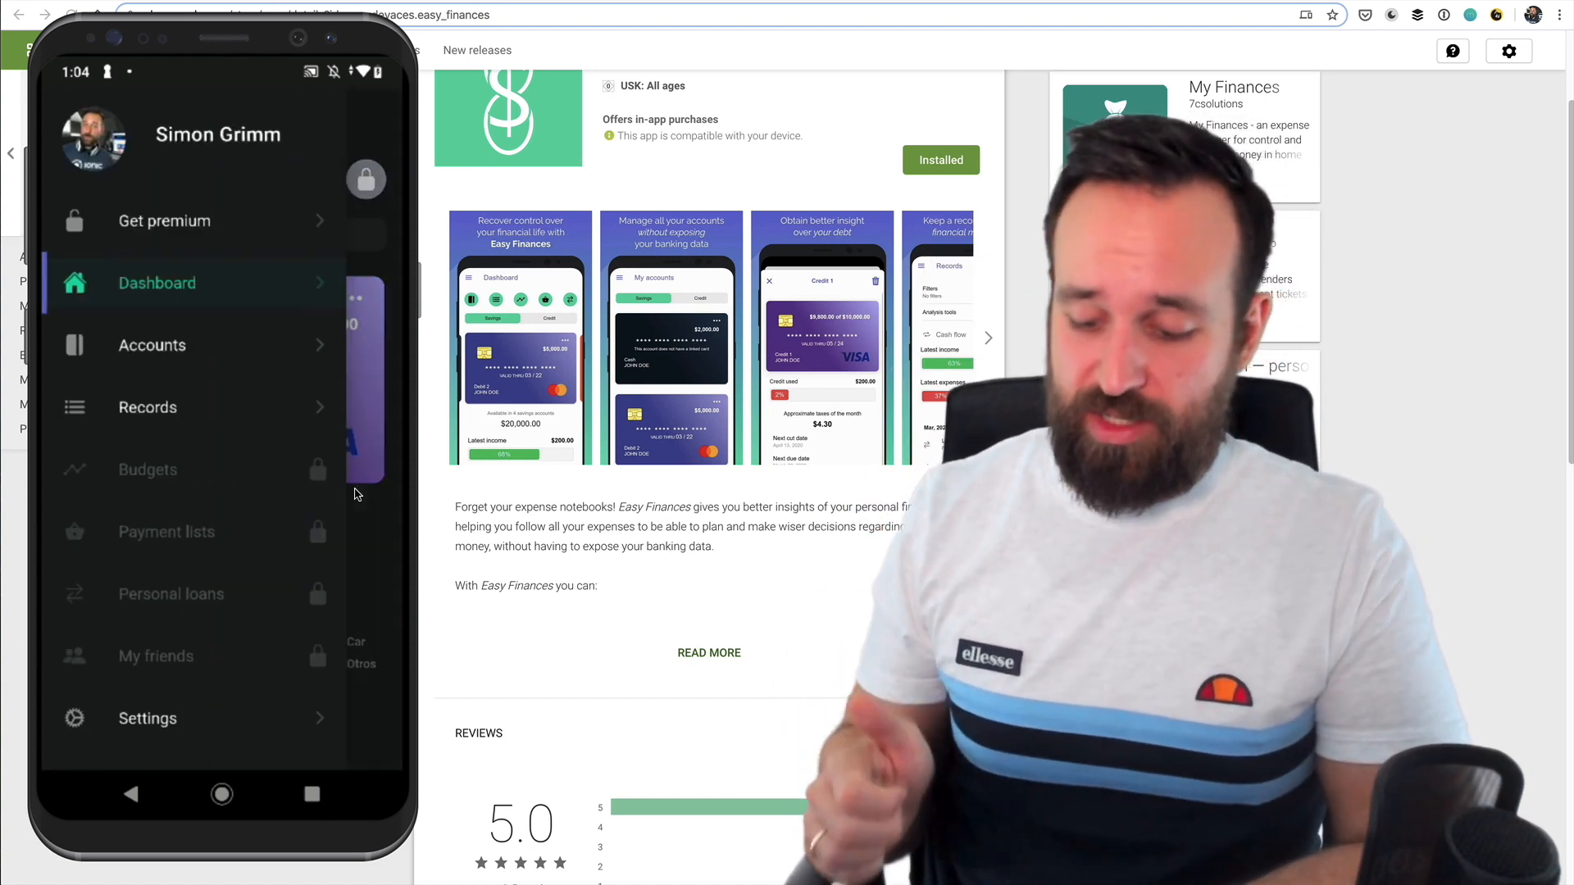